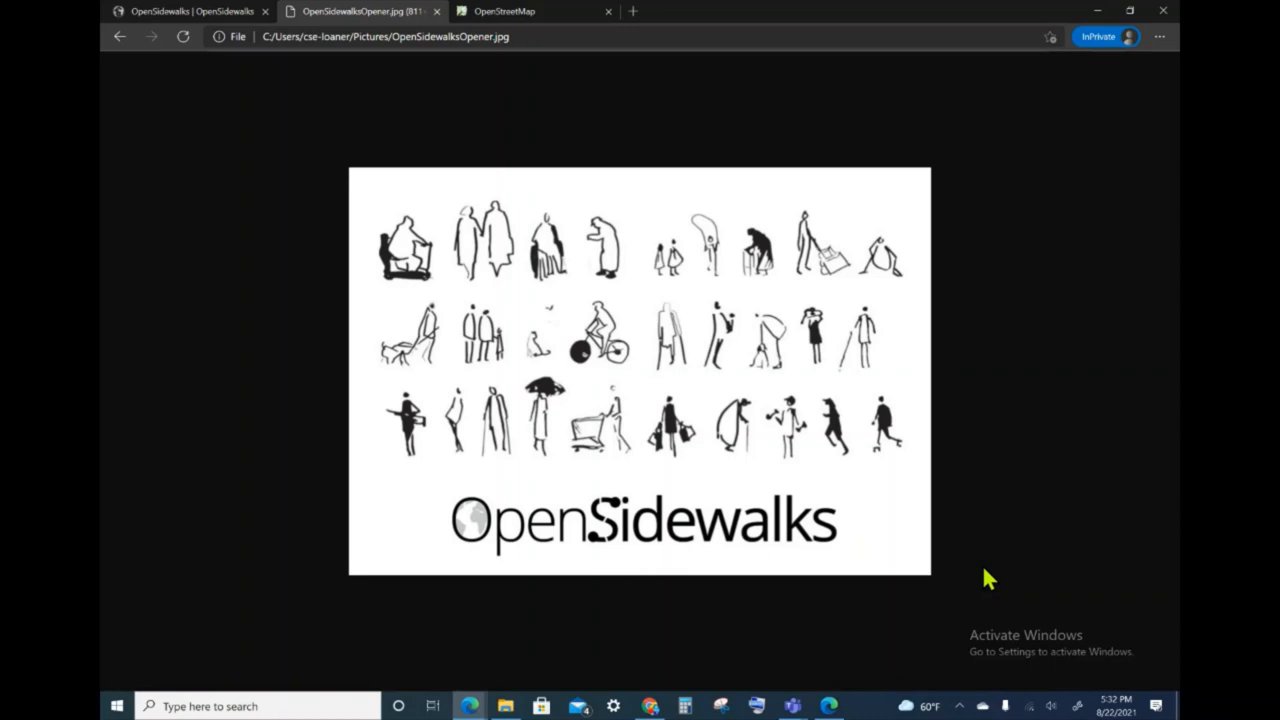
pyautogui.moveTo(700, 224)
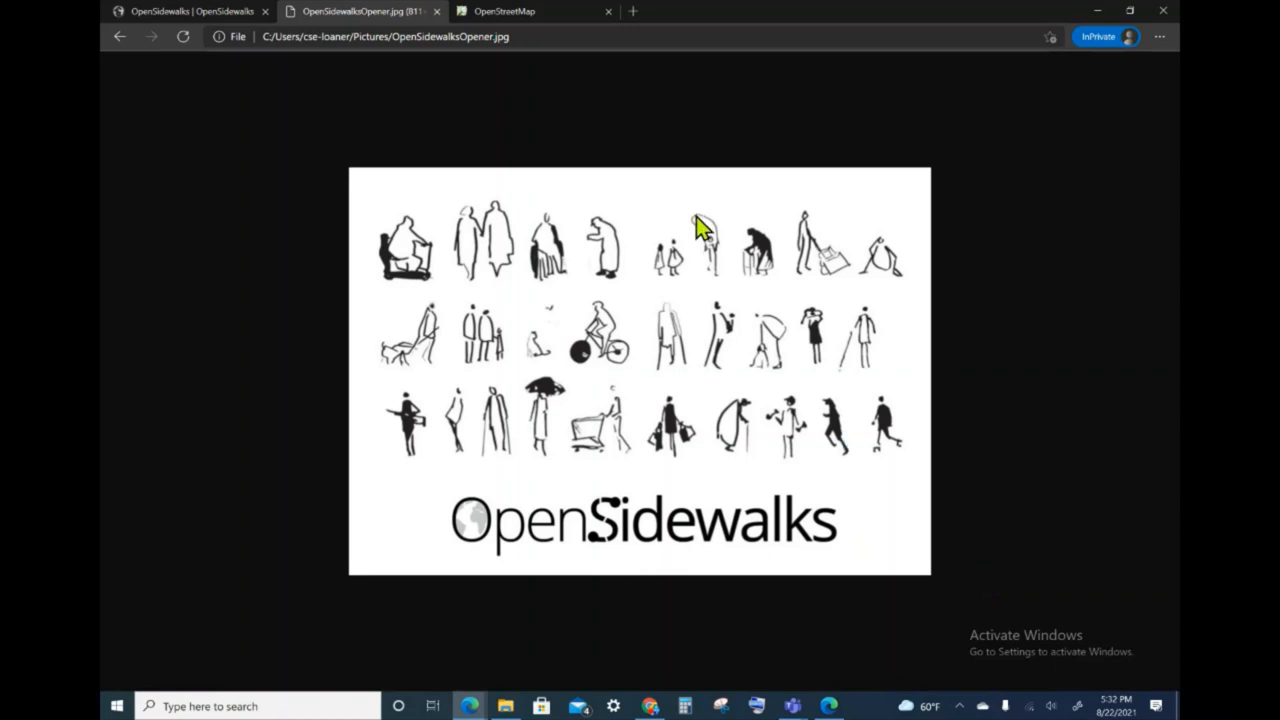
pyautogui.moveTo(556, 16)
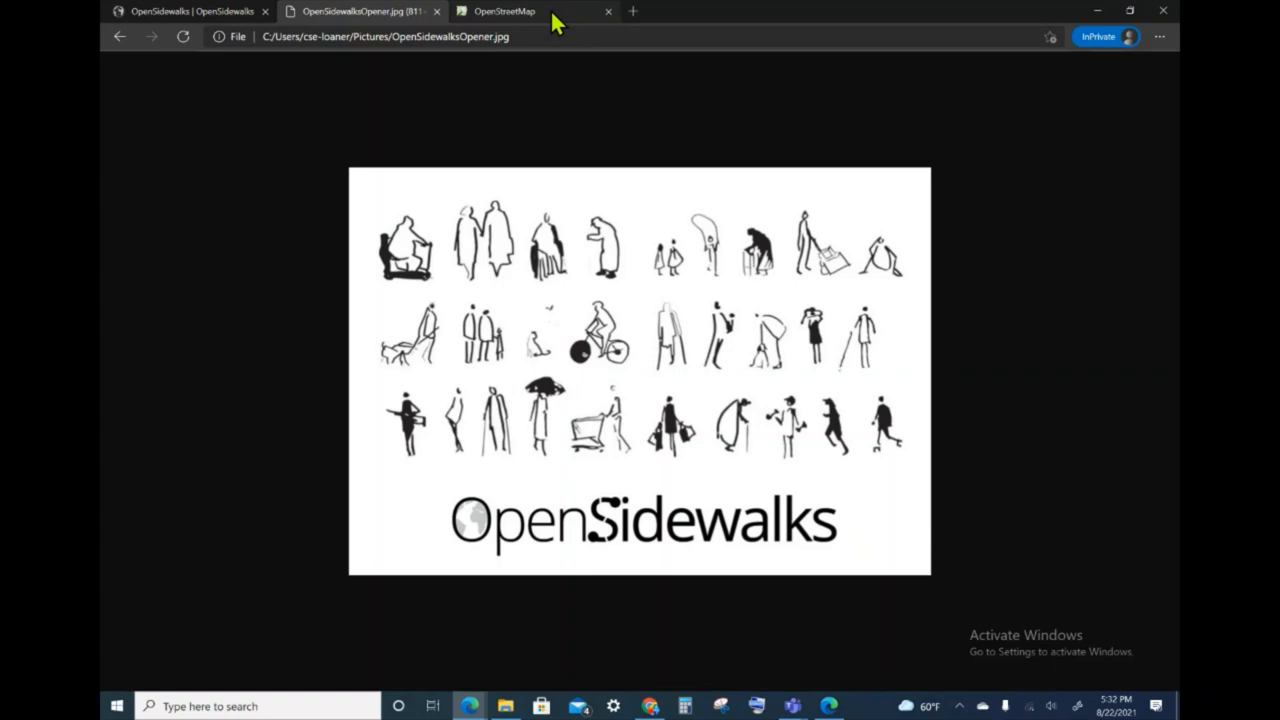
# Load tasks.opensidewalks.com in the existing OpenStreetMap browser tab.
pyautogui.click(512, 12)
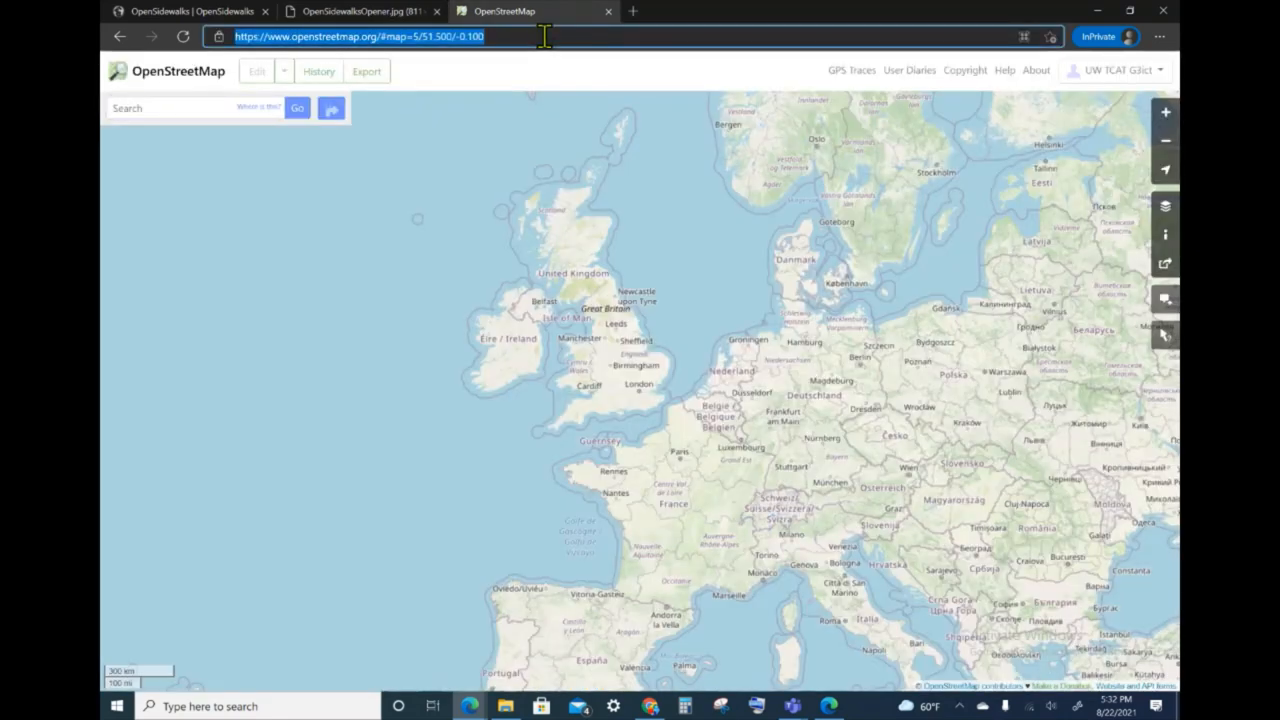
pyautogui.write('tasks.opensidewalks.com')
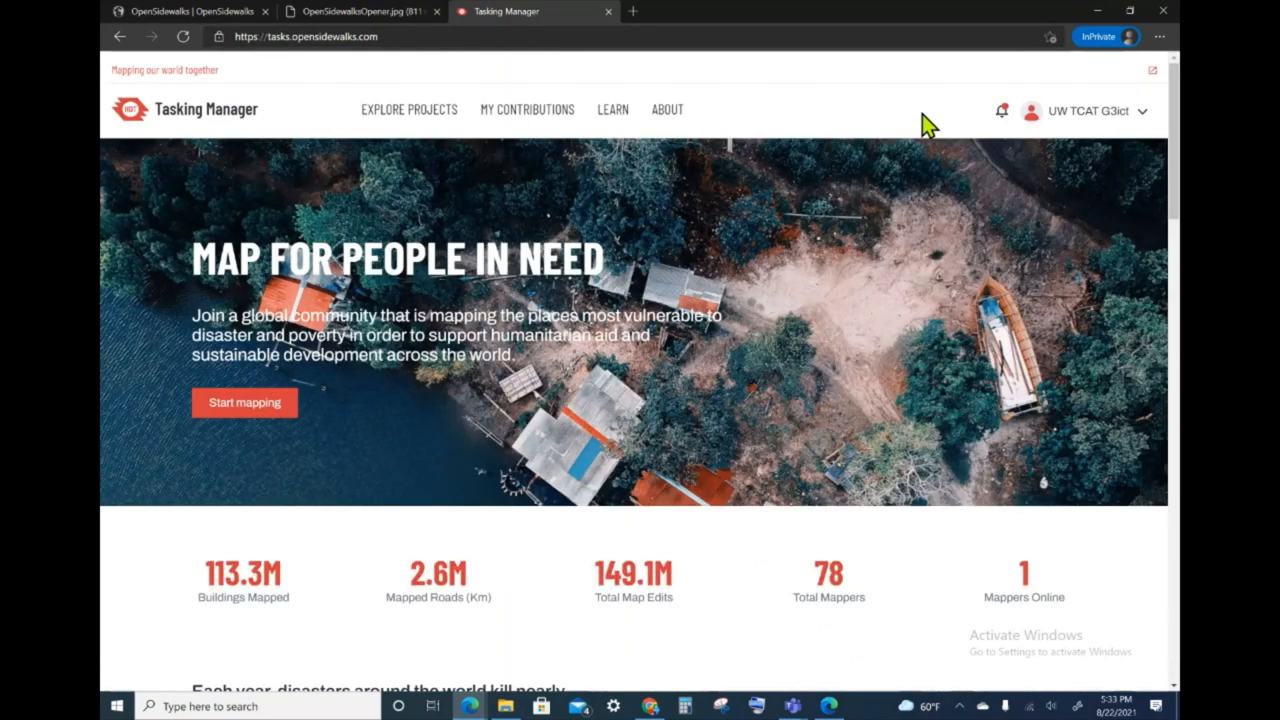
pyautogui.moveTo(1112, 118)
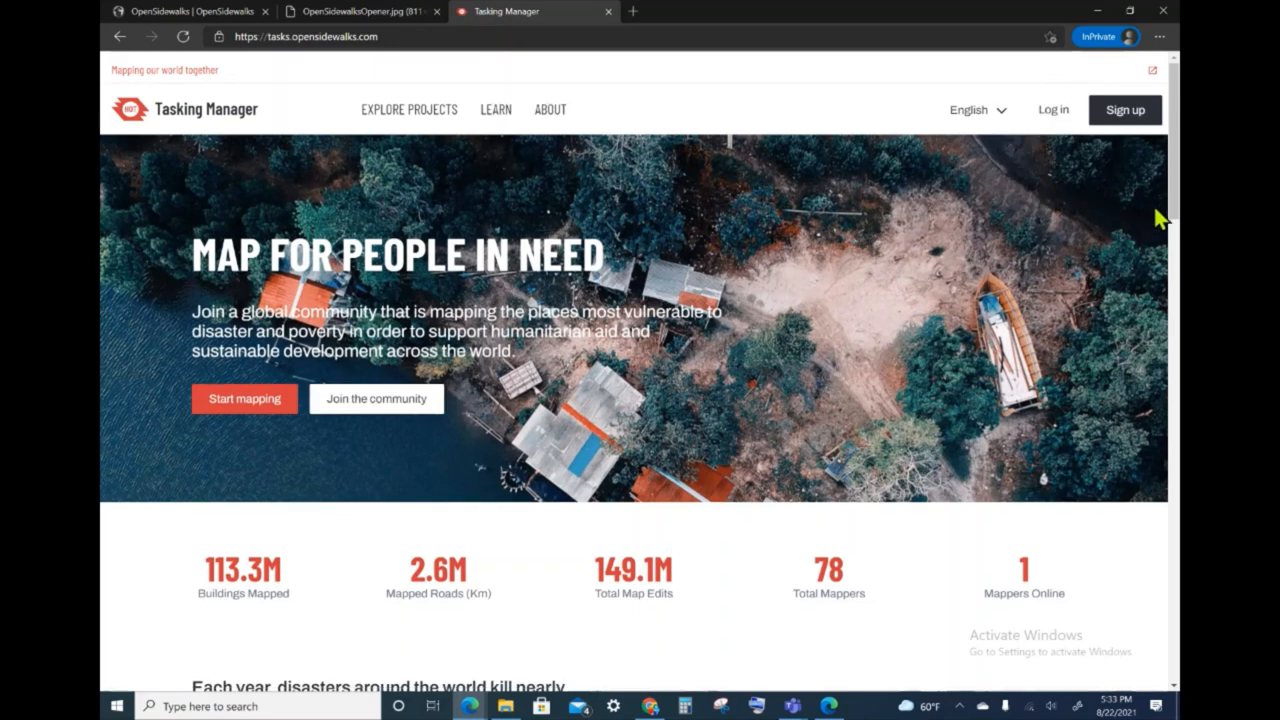
pyautogui.moveTo(958, 268)
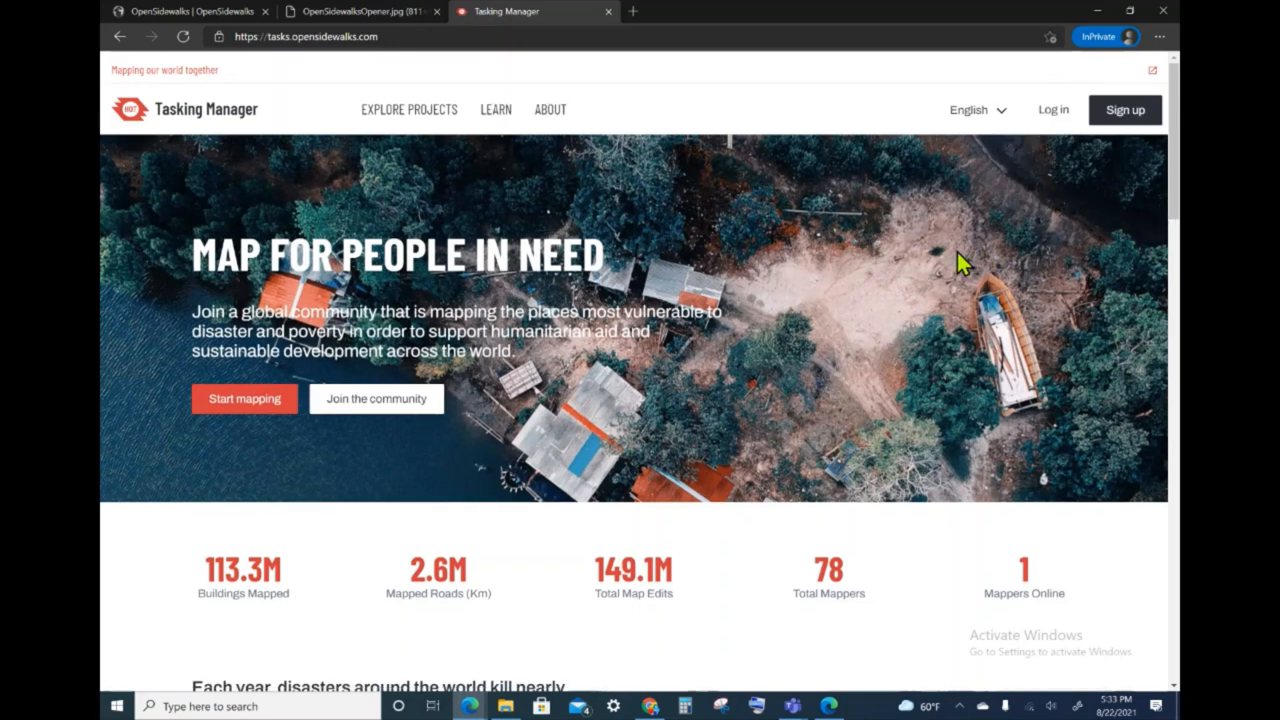
pyautogui.moveTo(1056, 112)
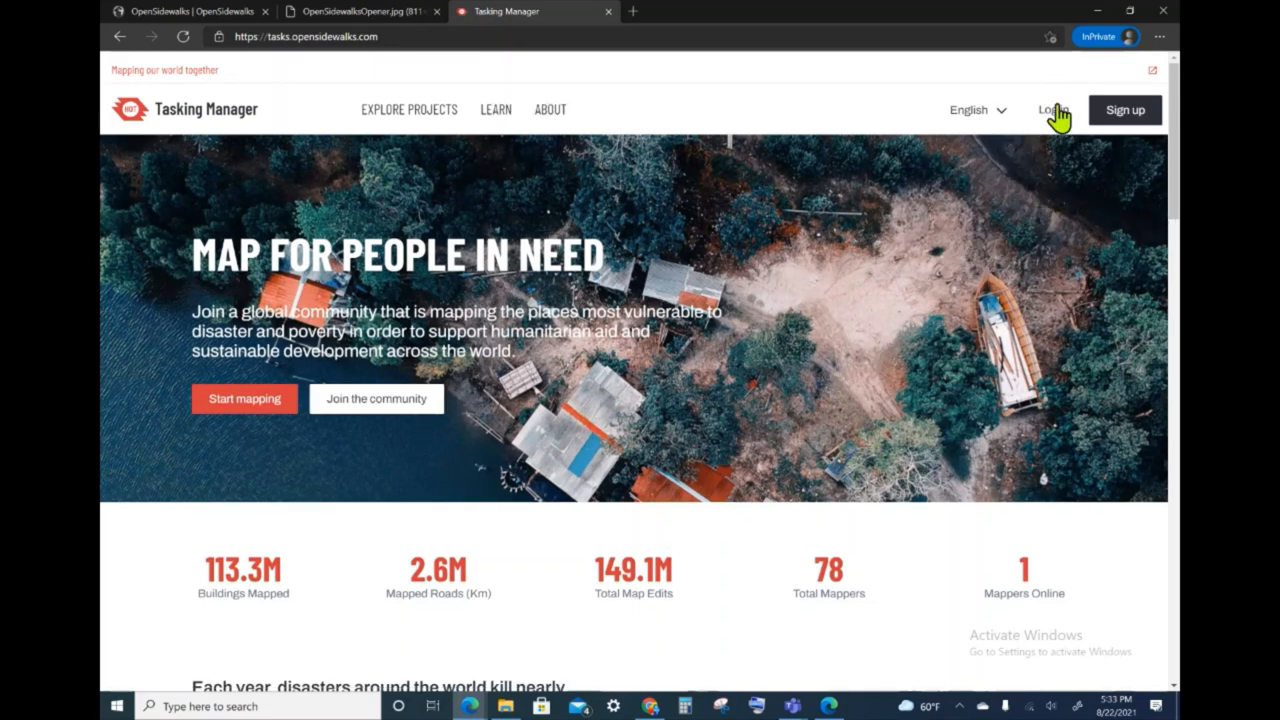
# Log in and grant the Tasking Manager access to the OpenStreetMap account.
pyautogui.click(1052, 108)
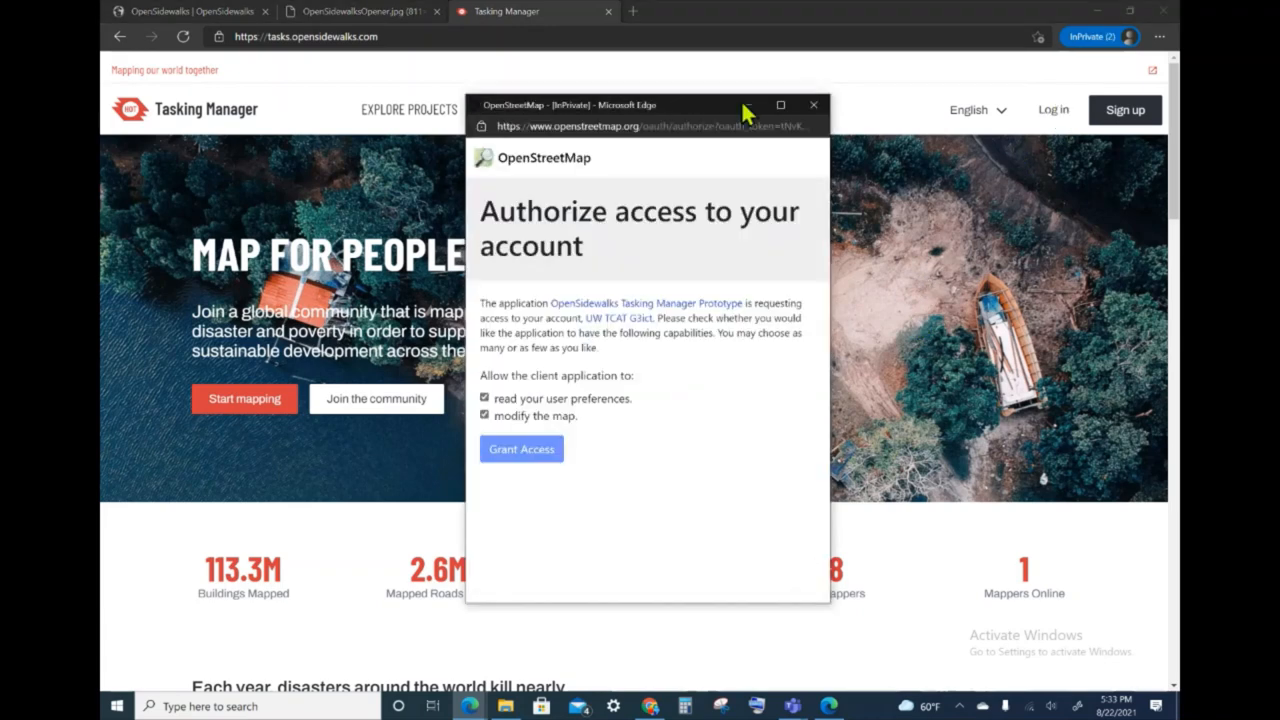
pyautogui.moveTo(568, 168)
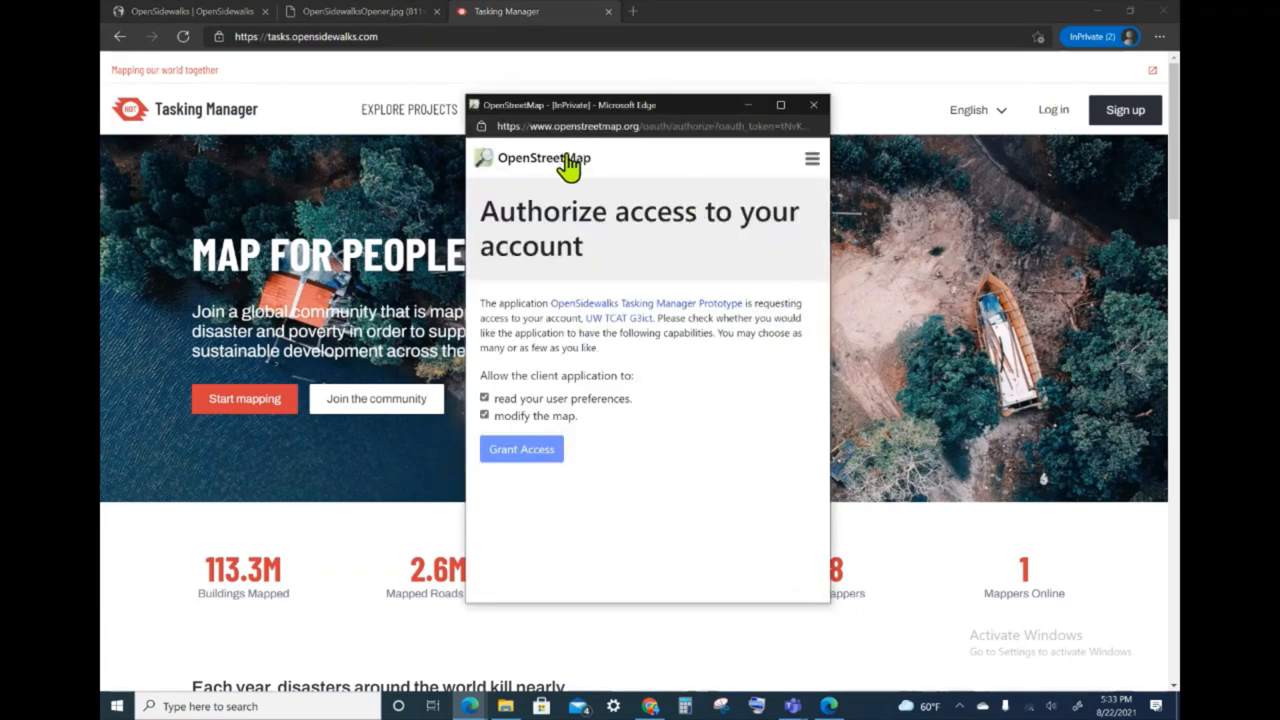
pyautogui.moveTo(638, 176)
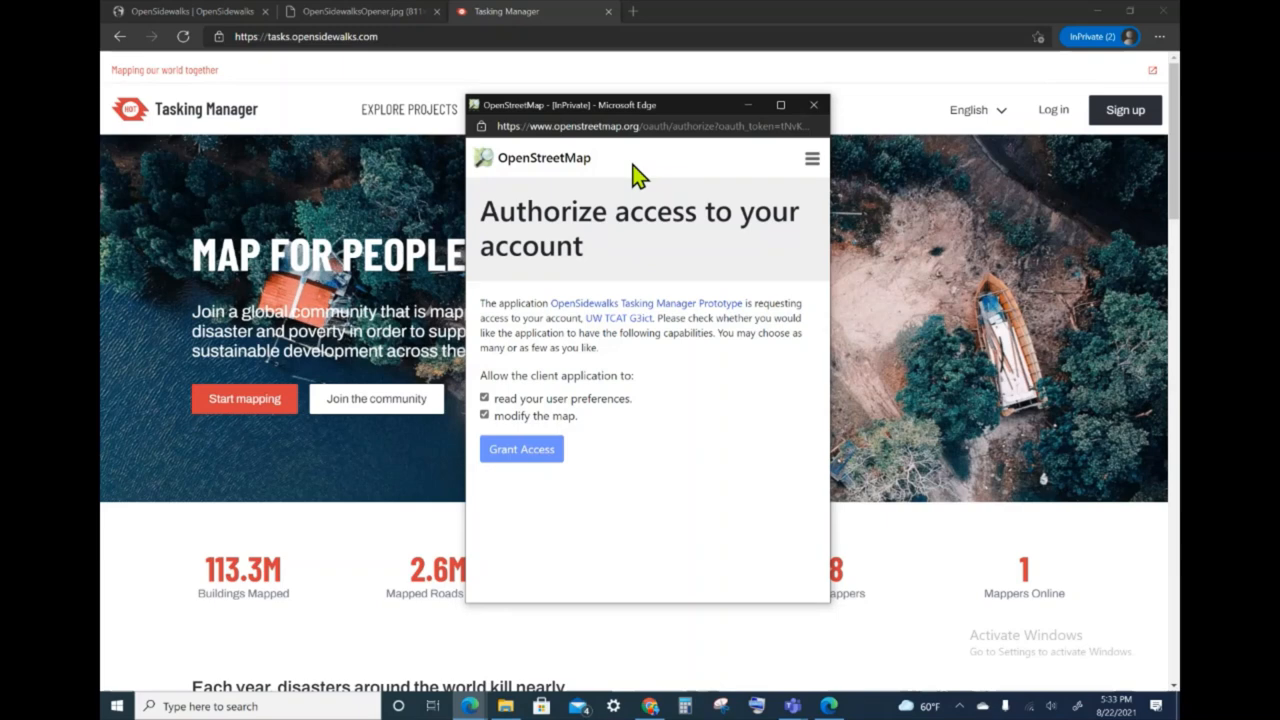
pyautogui.moveTo(698, 284)
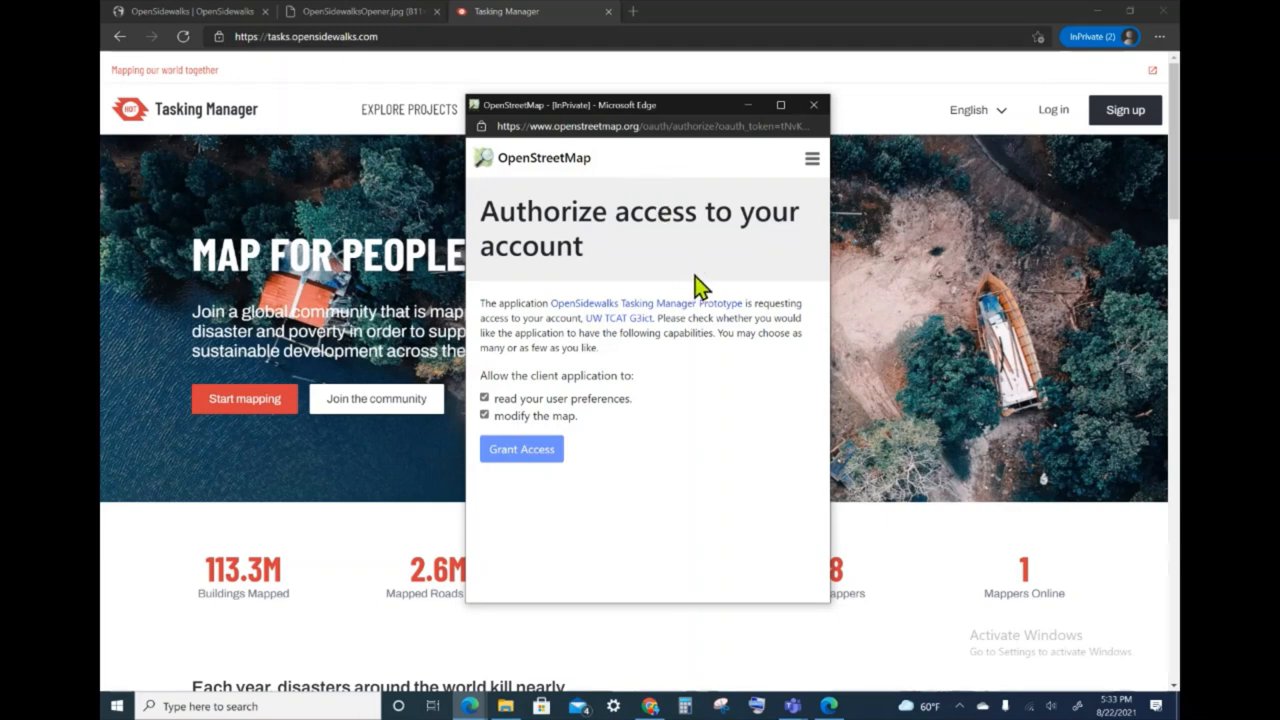
pyautogui.moveTo(676, 368)
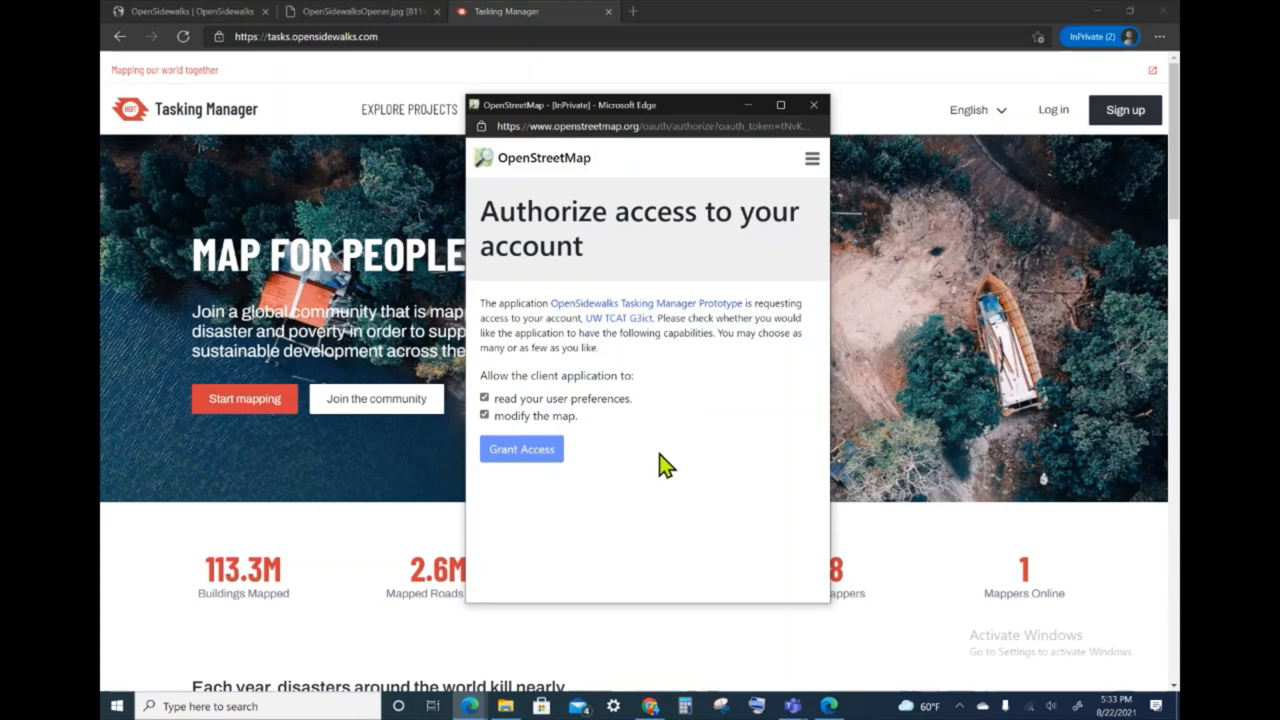
pyautogui.moveTo(672, 390)
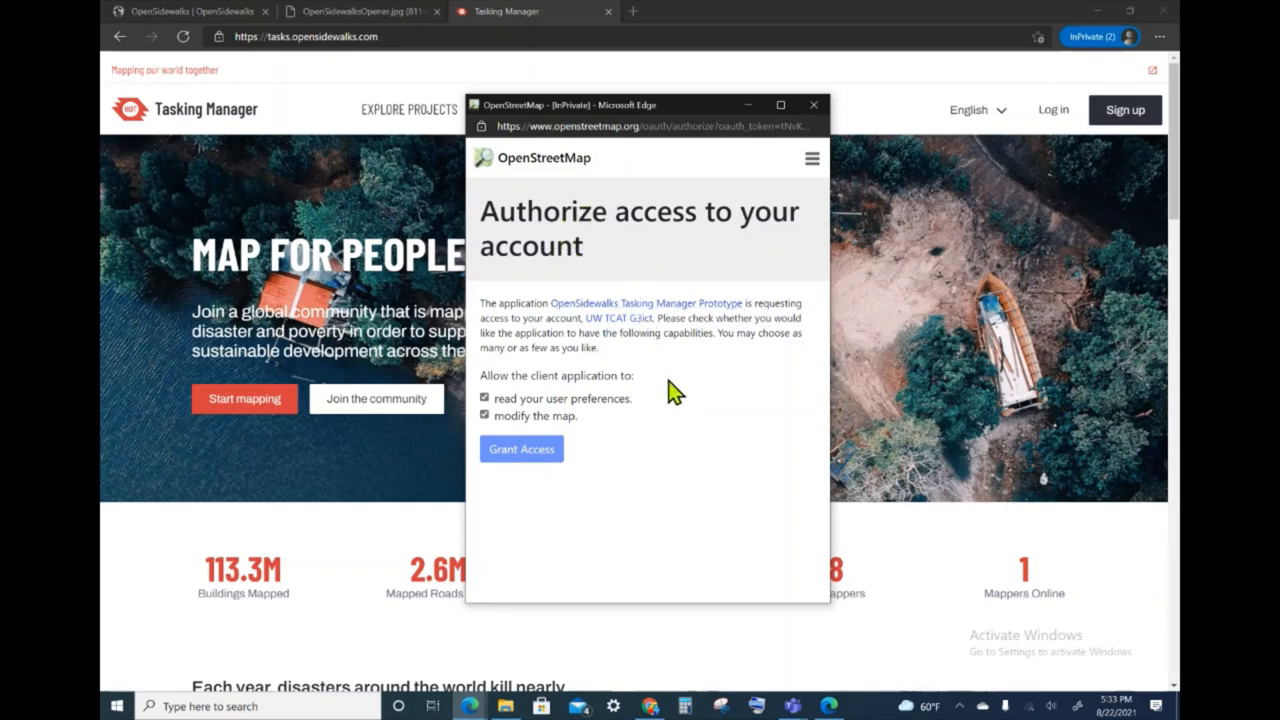
pyautogui.moveTo(578, 474)
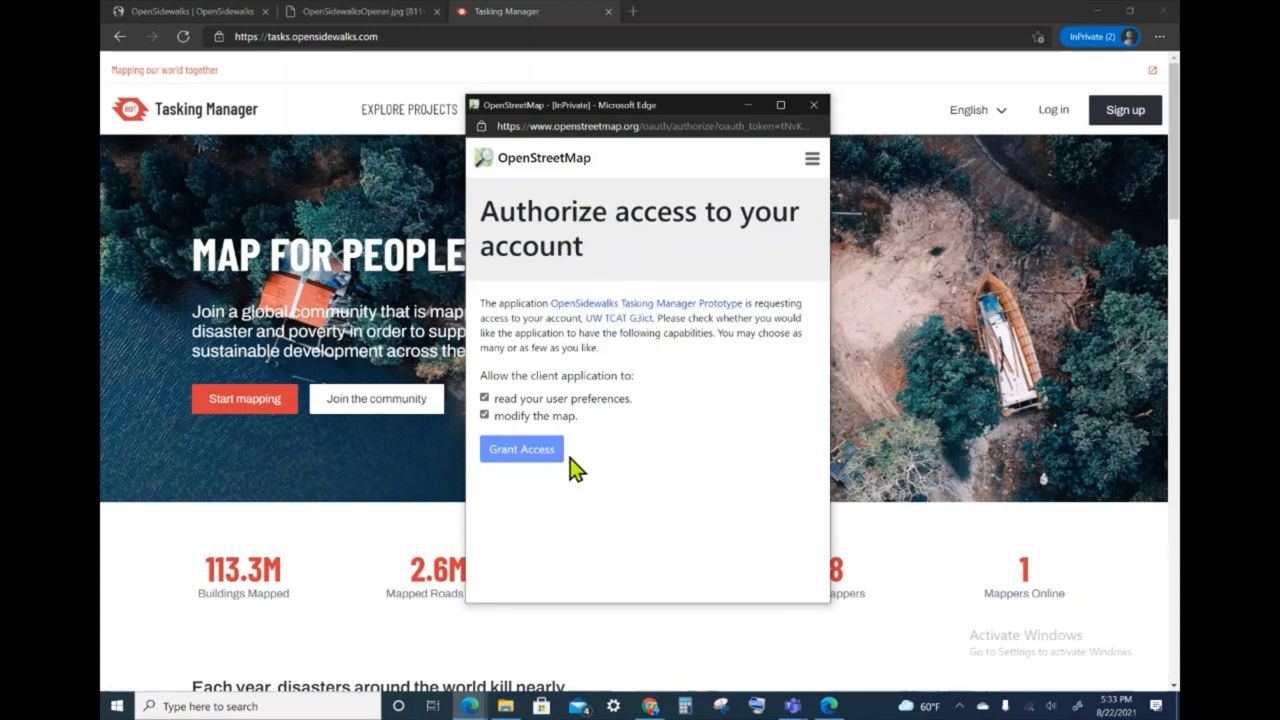
pyautogui.moveTo(298, 114)
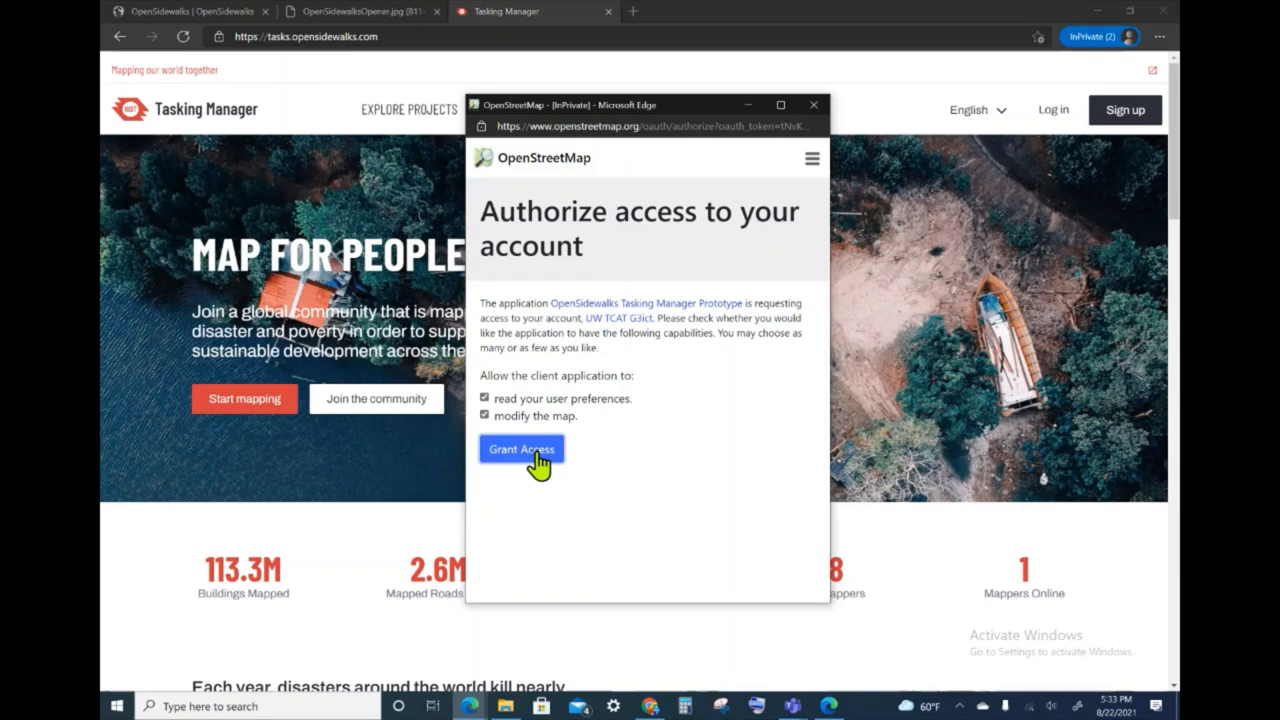
pyautogui.click(520, 448)
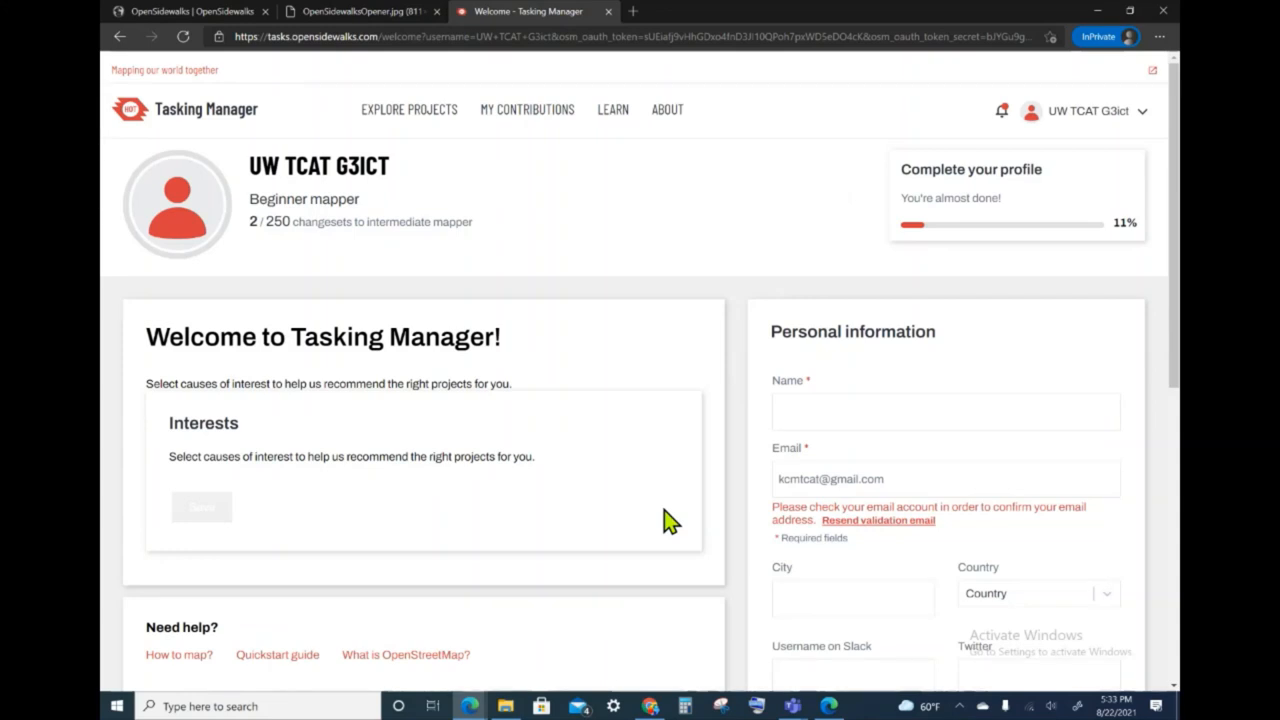
pyautogui.moveTo(690, 308)
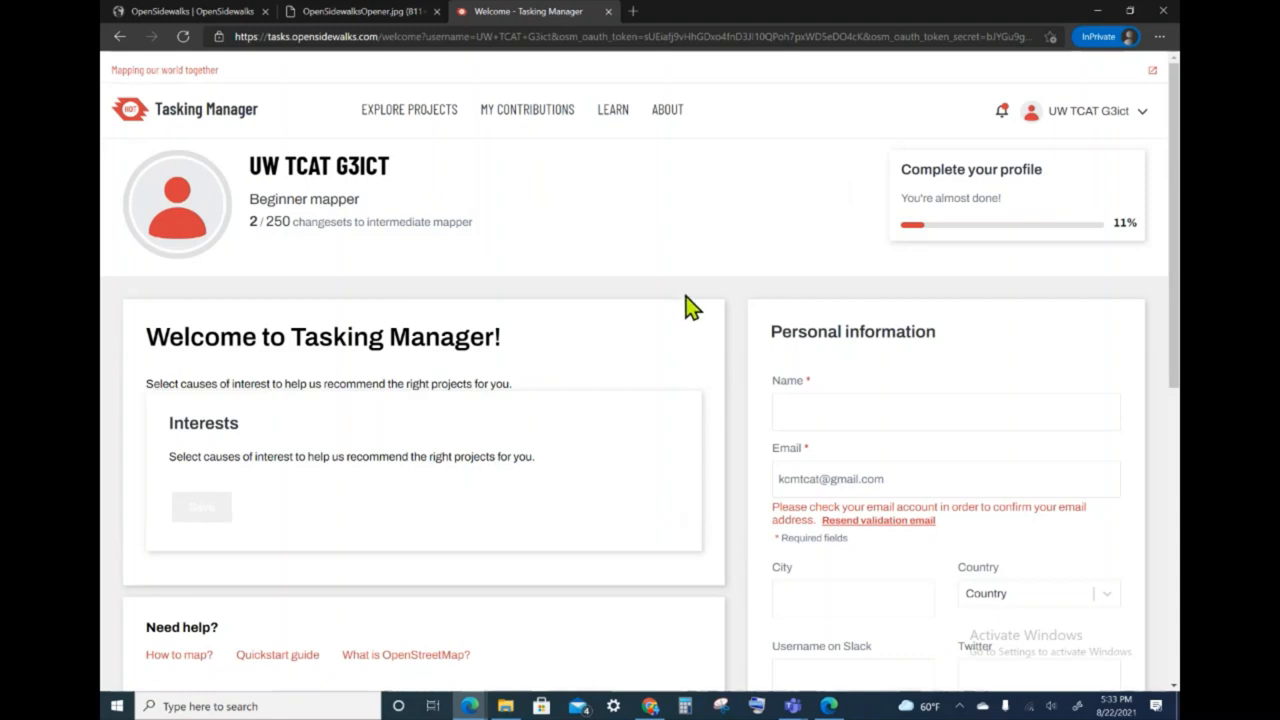
pyautogui.moveTo(1060, 190)
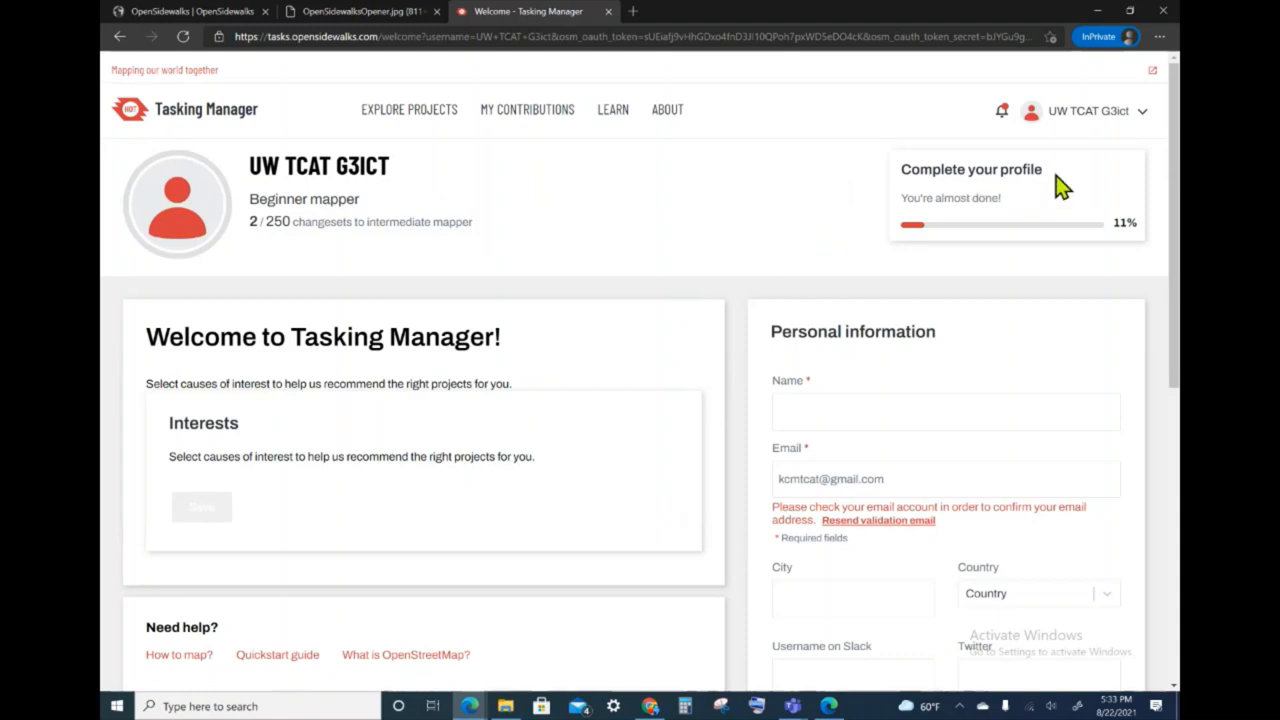
pyautogui.scroll(-3)
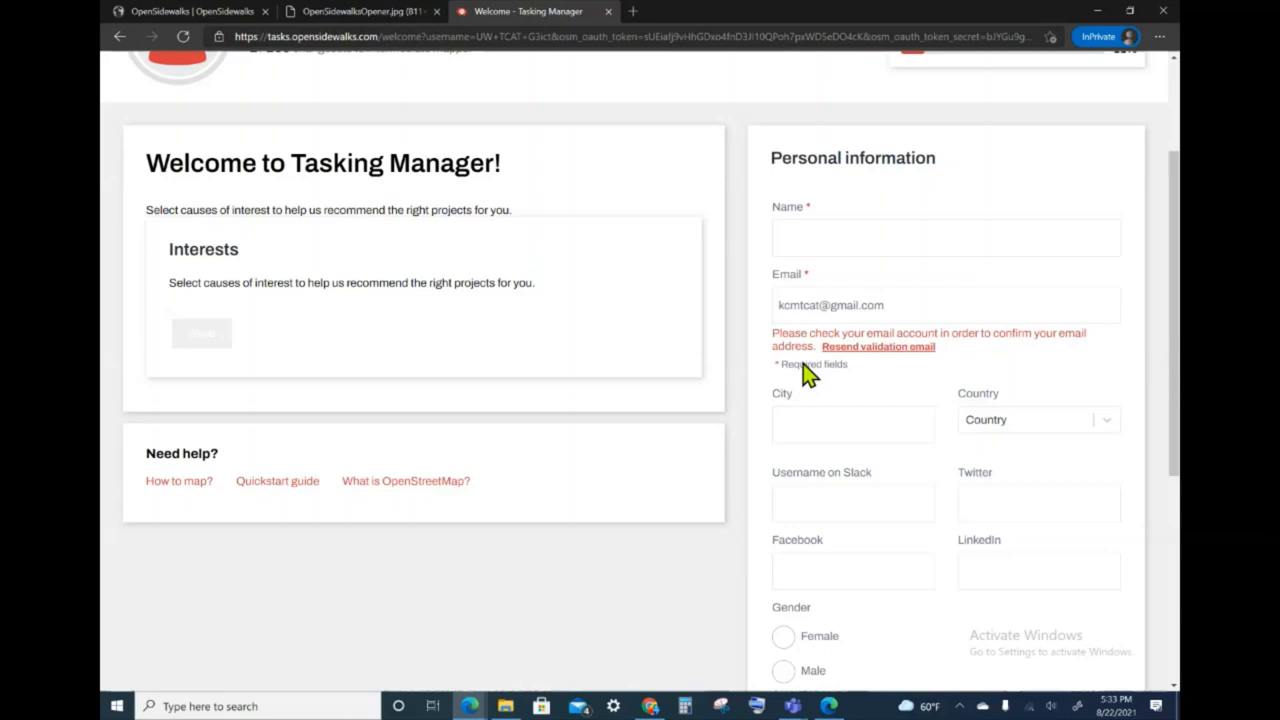
pyautogui.scroll(-3)
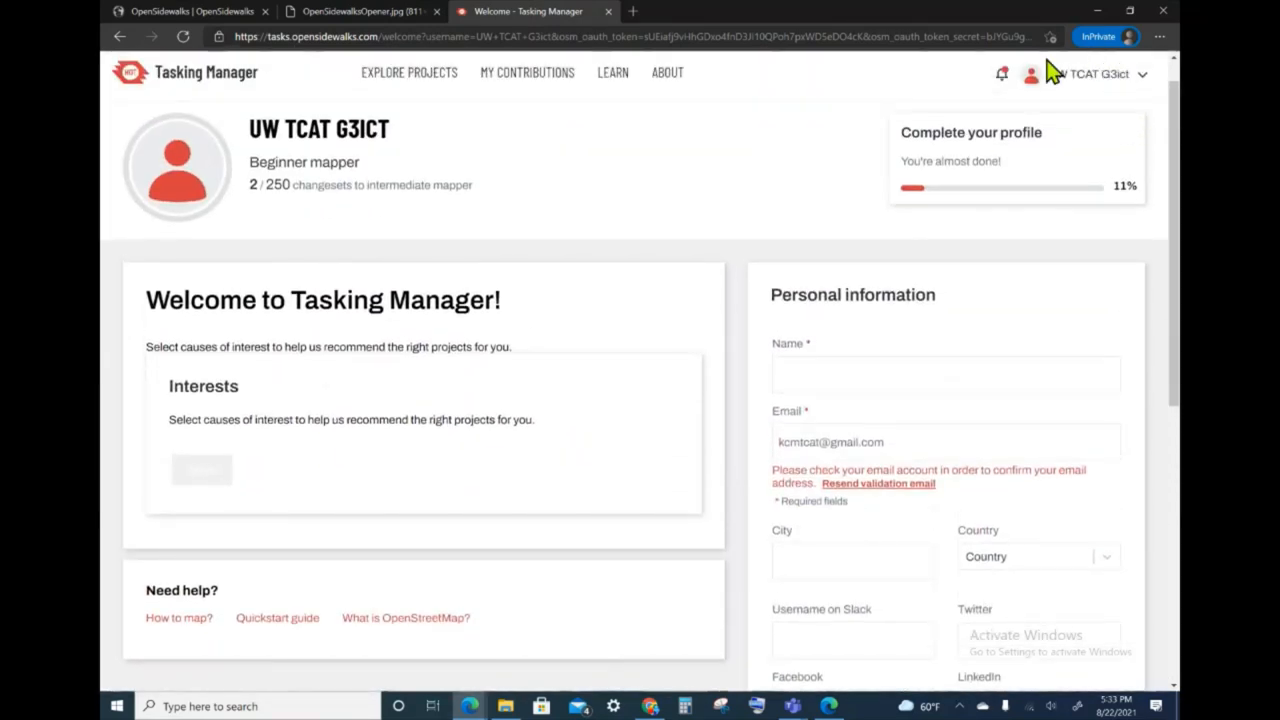
pyautogui.moveTo(1064, 114)
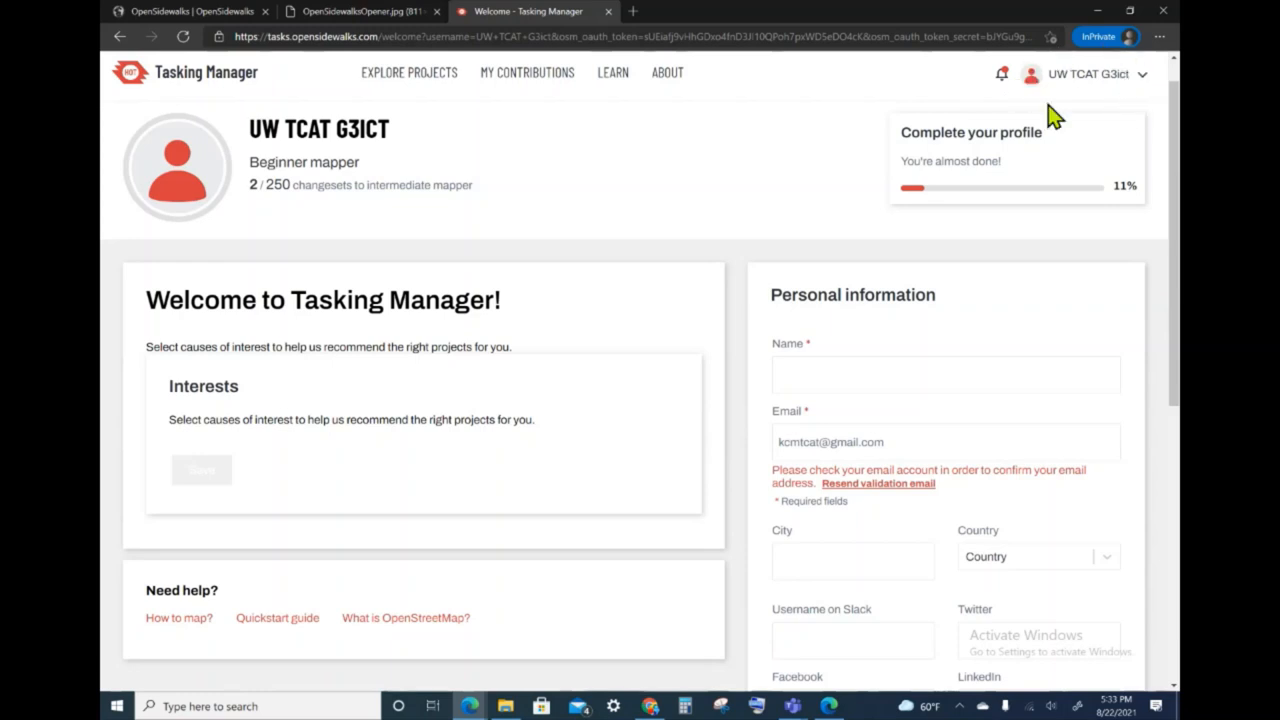
pyautogui.click(1144, 74)
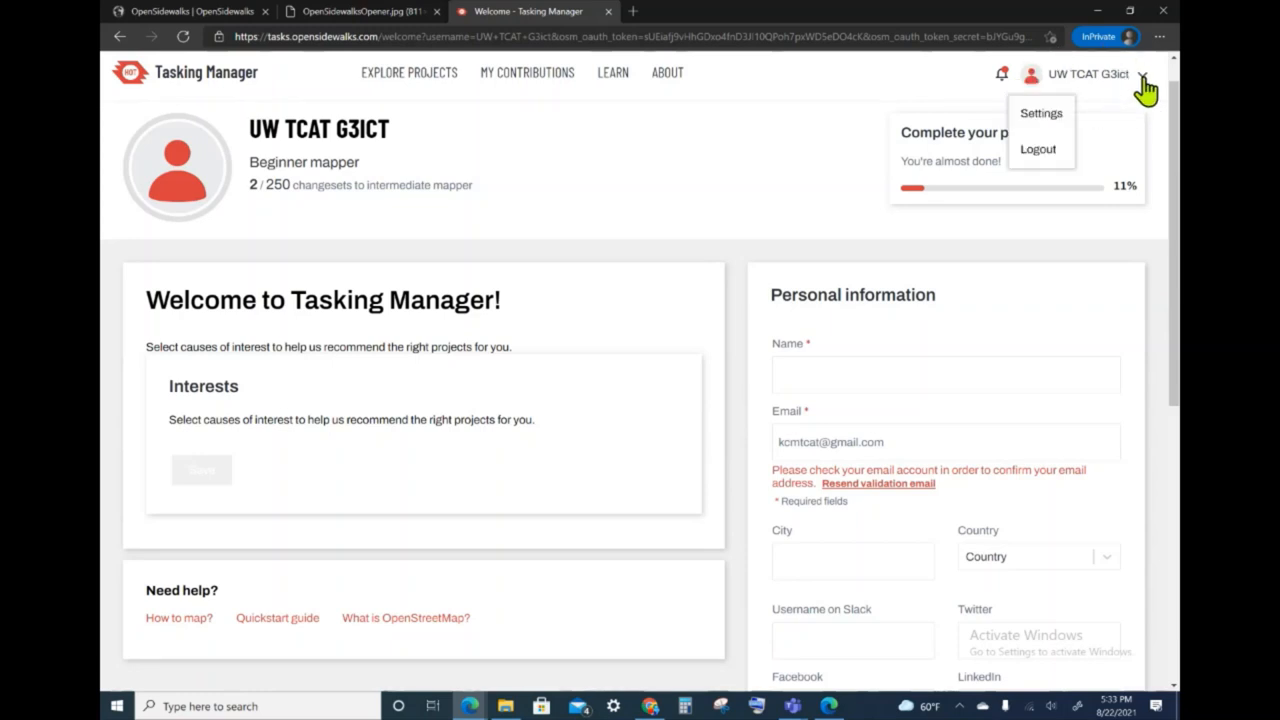
pyautogui.moveTo(1048, 128)
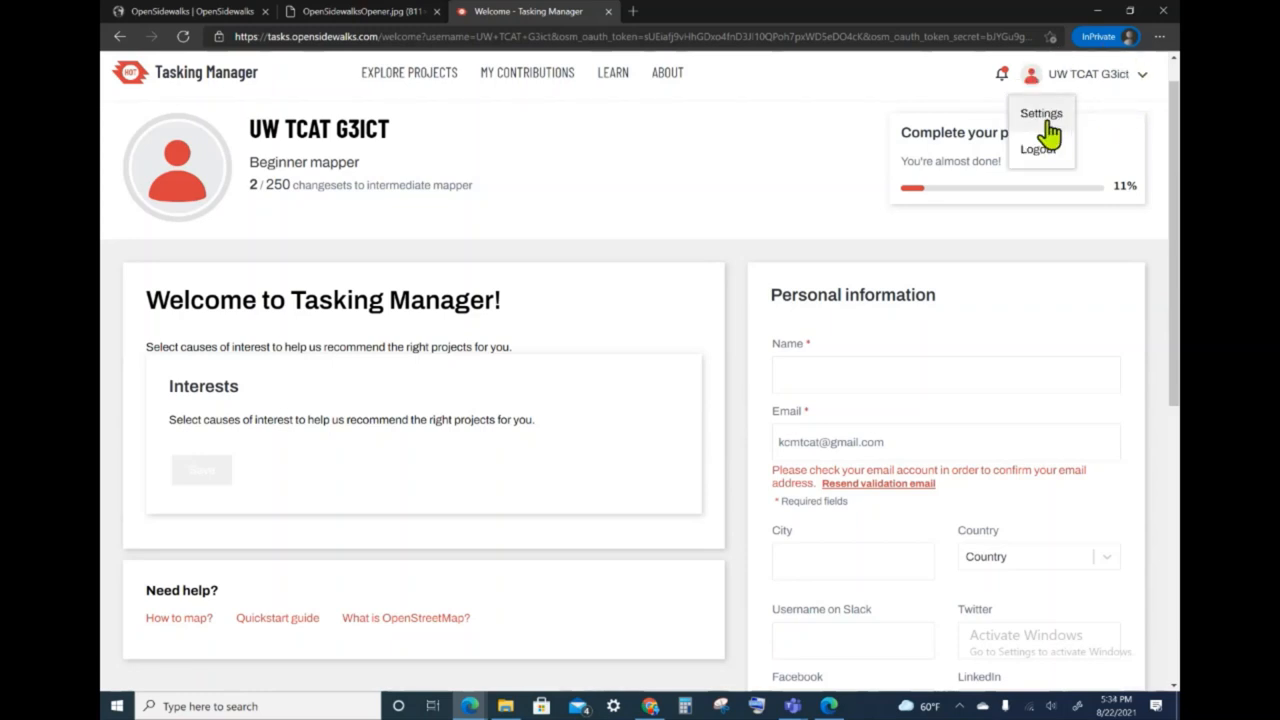
pyautogui.click(1042, 112)
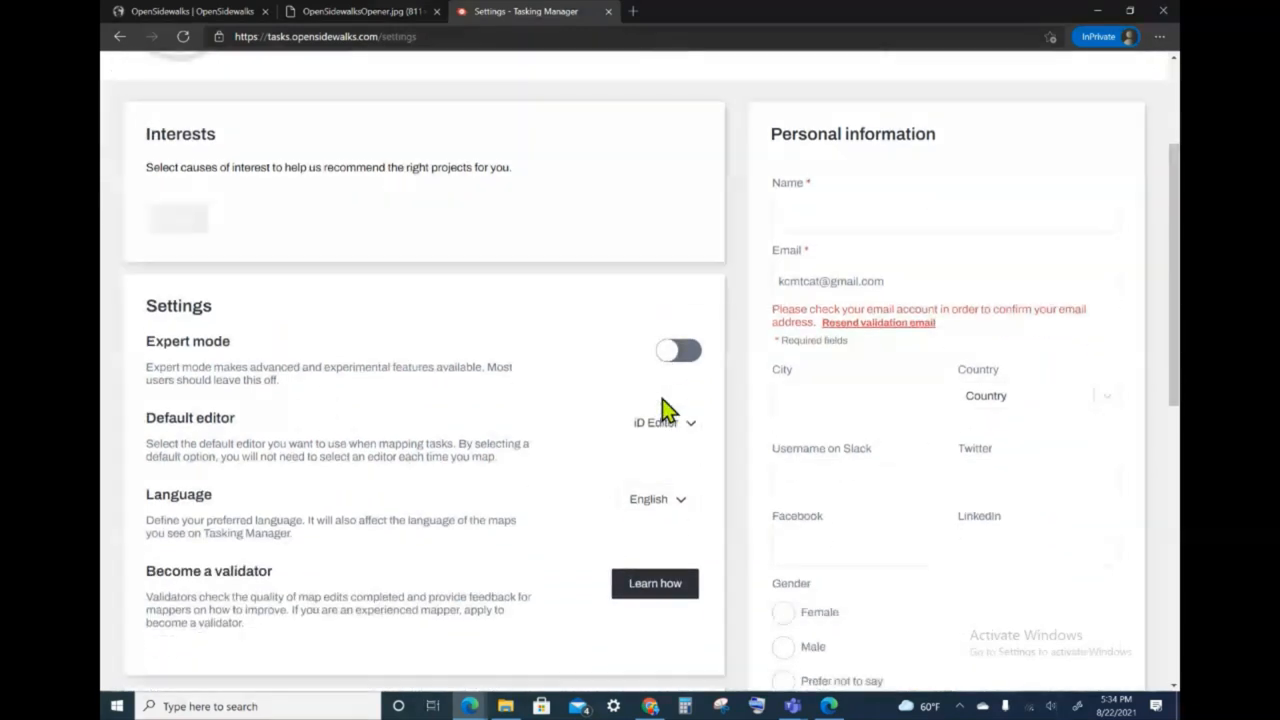
pyautogui.scroll(-3)
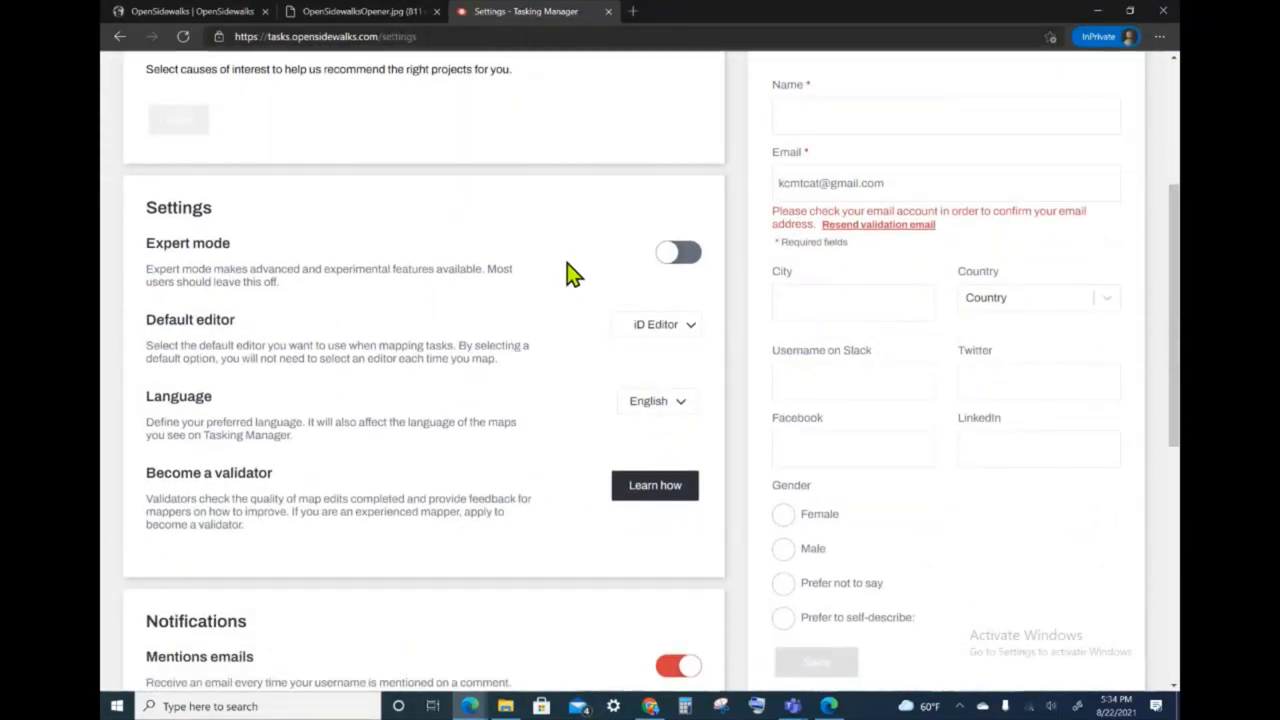
pyautogui.moveTo(652, 440)
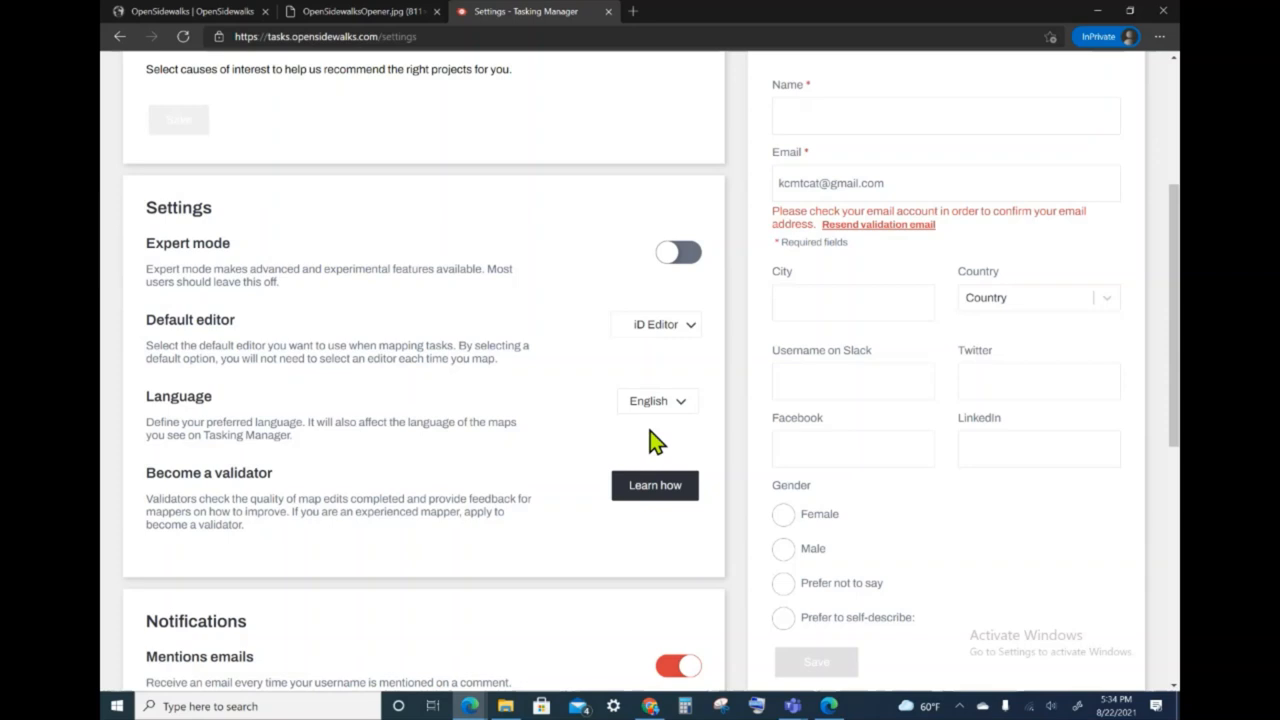
pyautogui.moveTo(664, 420)
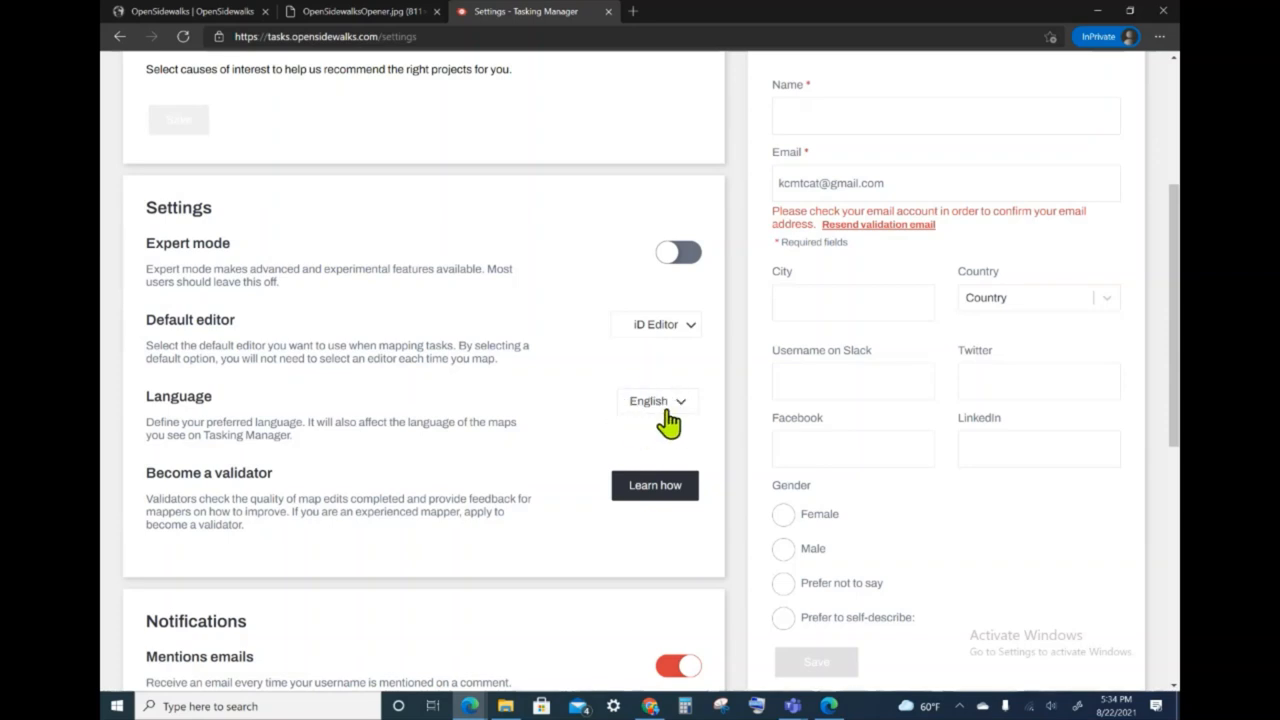
pyautogui.moveTo(672, 418)
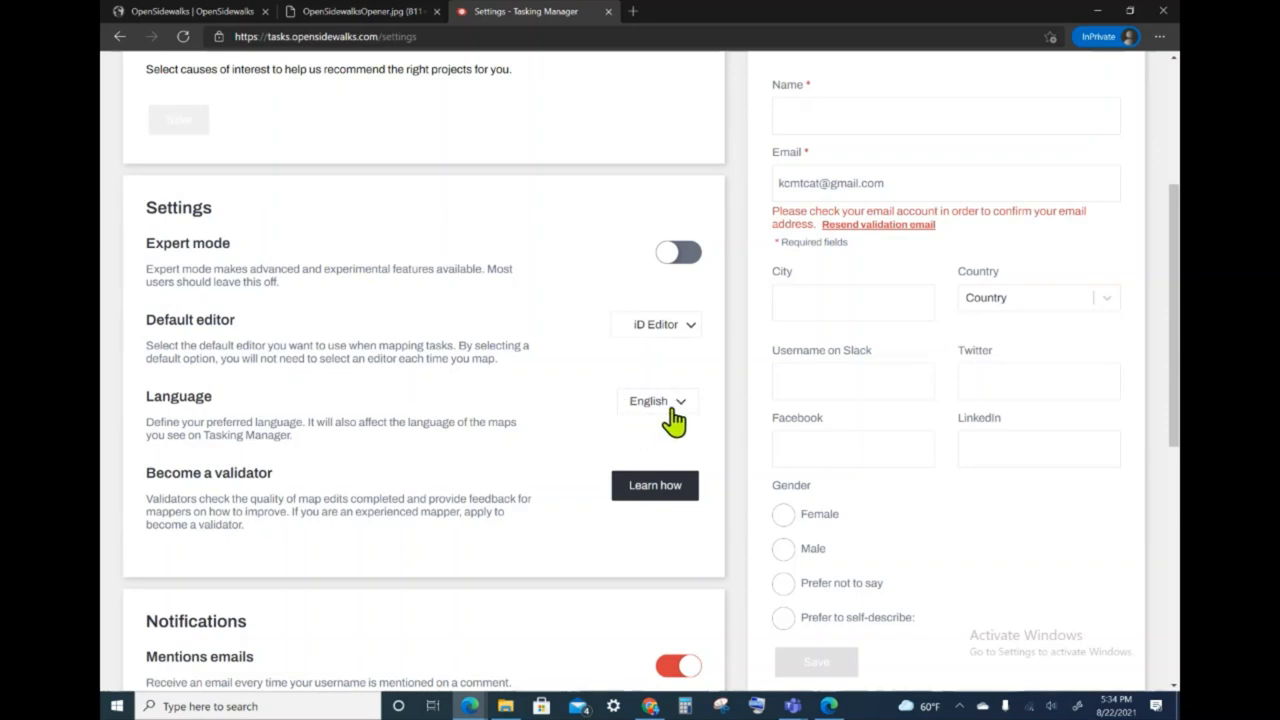
pyautogui.scroll(-3)
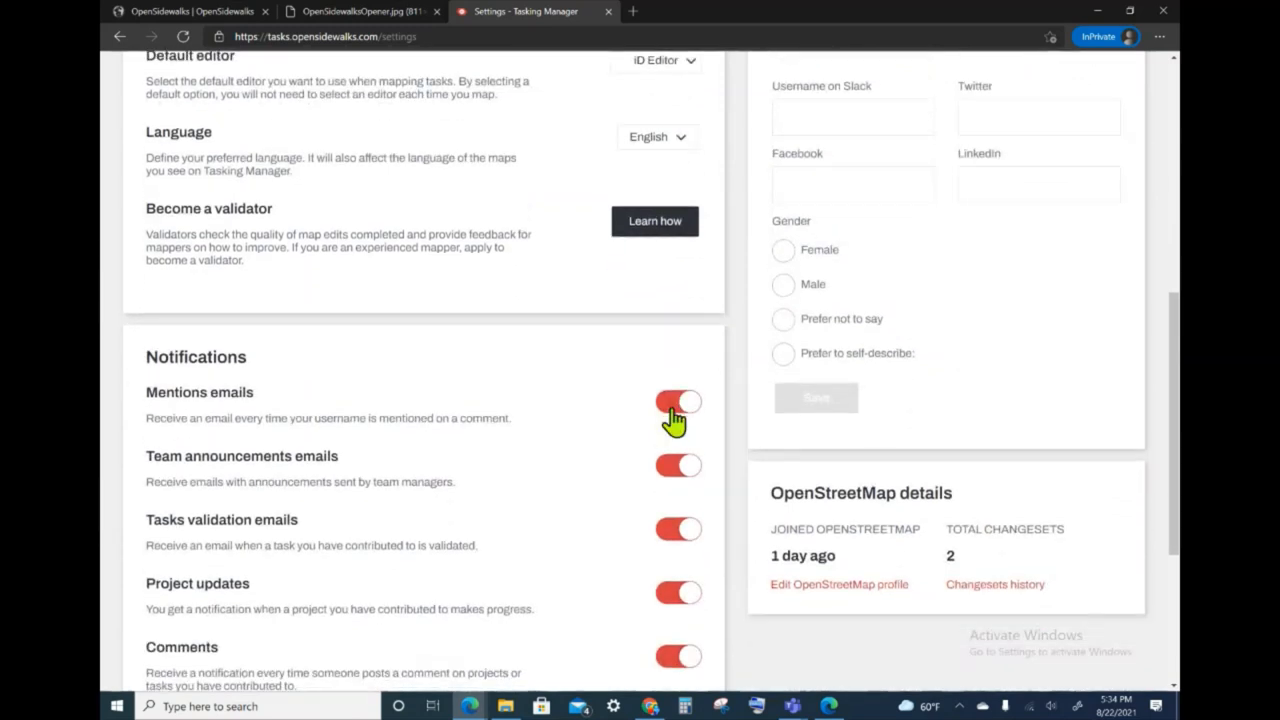
pyautogui.scroll(-3)
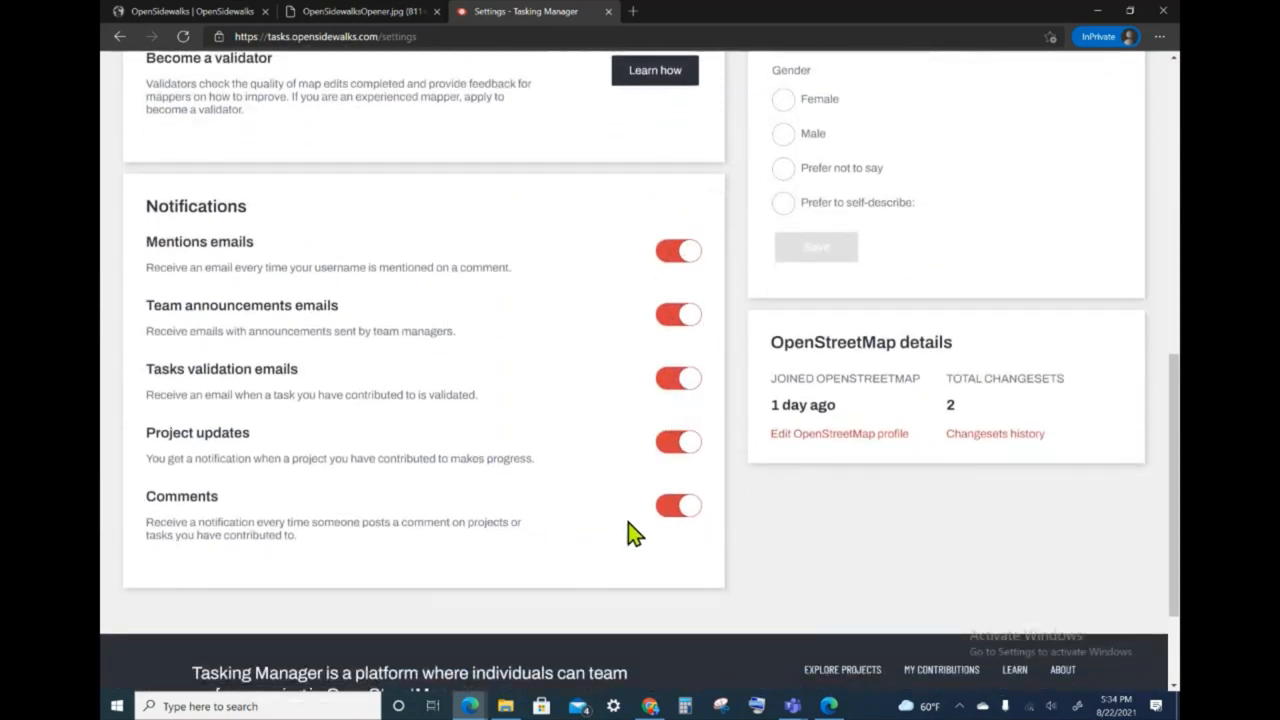
pyautogui.moveTo(600, 548)
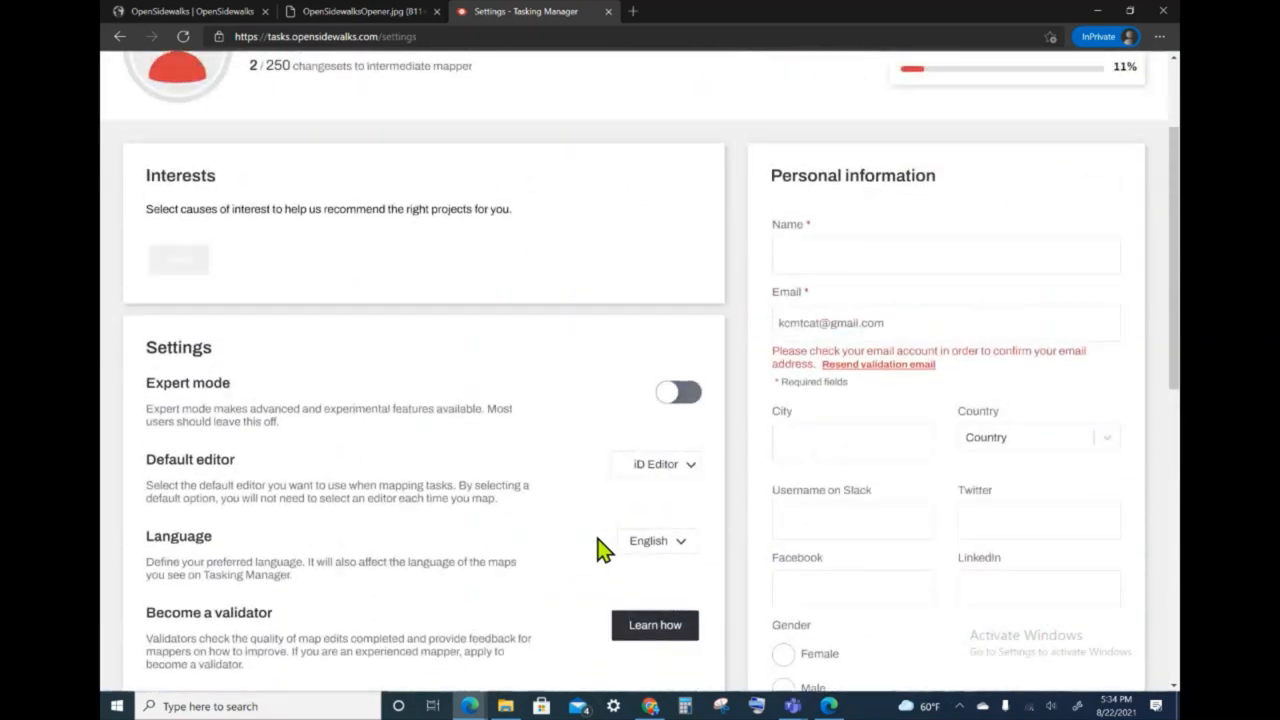
pyautogui.scroll(3)
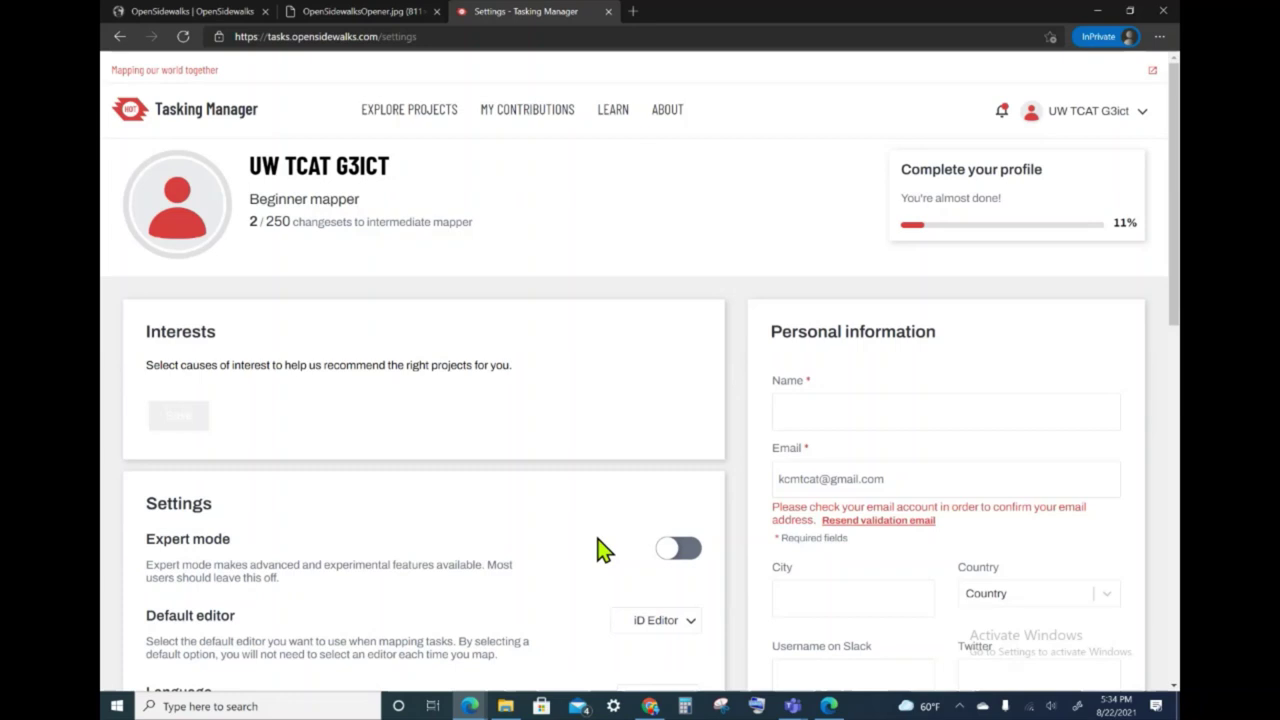
pyautogui.moveTo(500, 200)
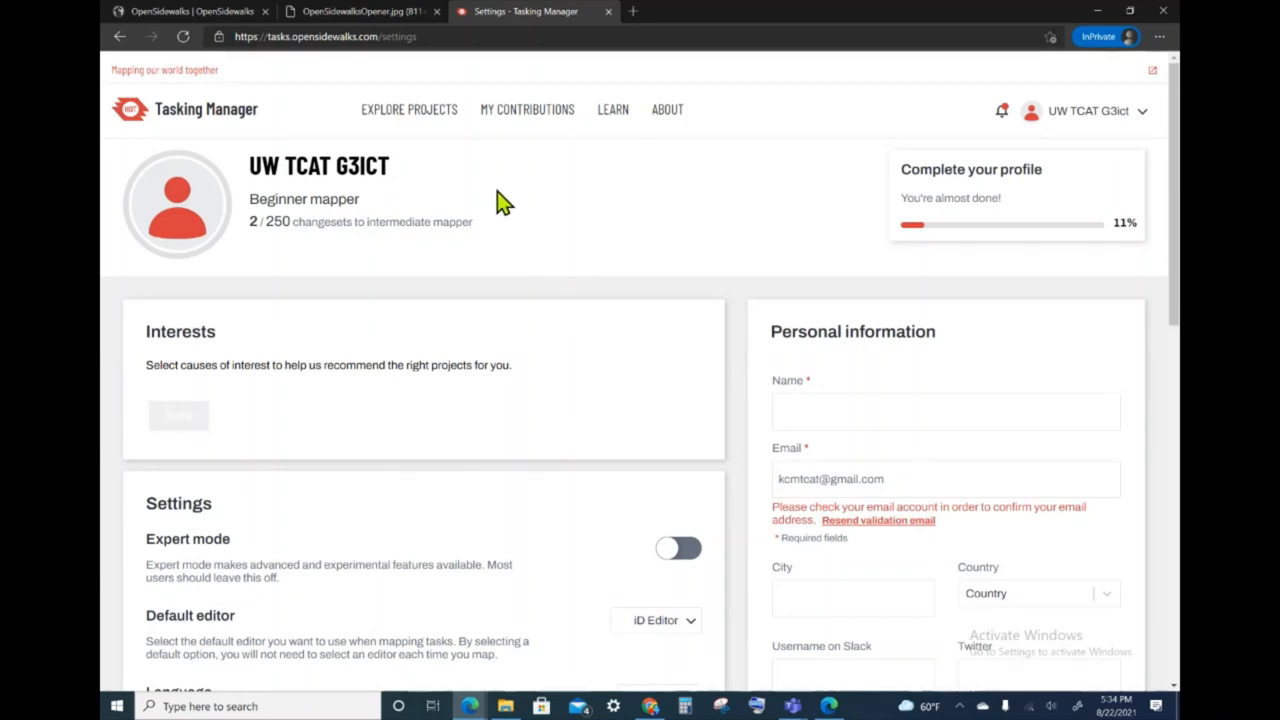
pyautogui.moveTo(436, 136)
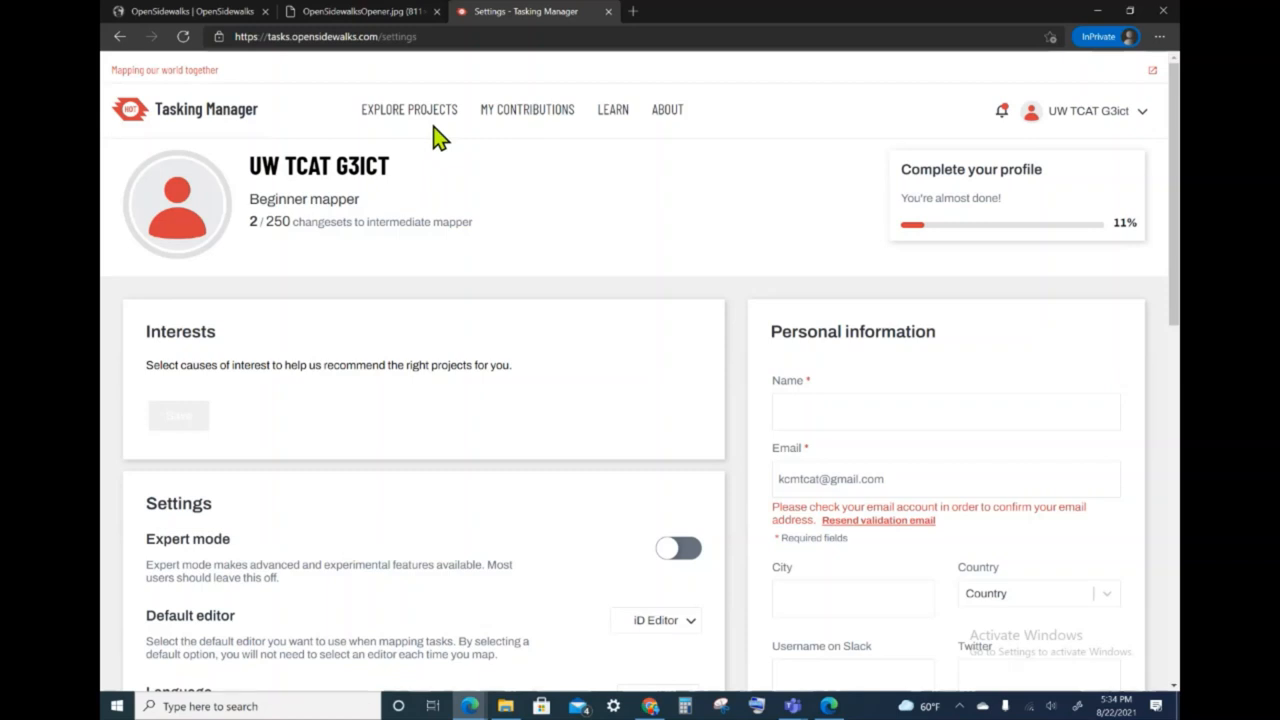
pyautogui.moveTo(422, 124)
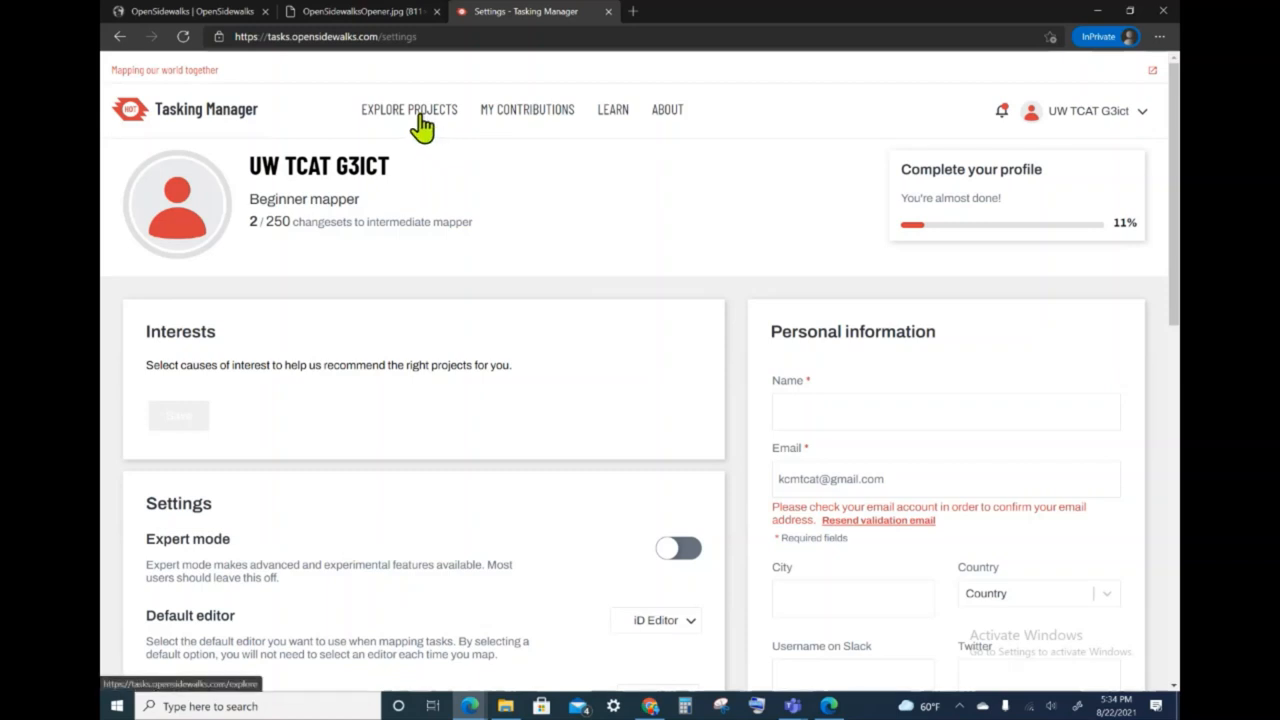
pyautogui.moveTo(416, 130)
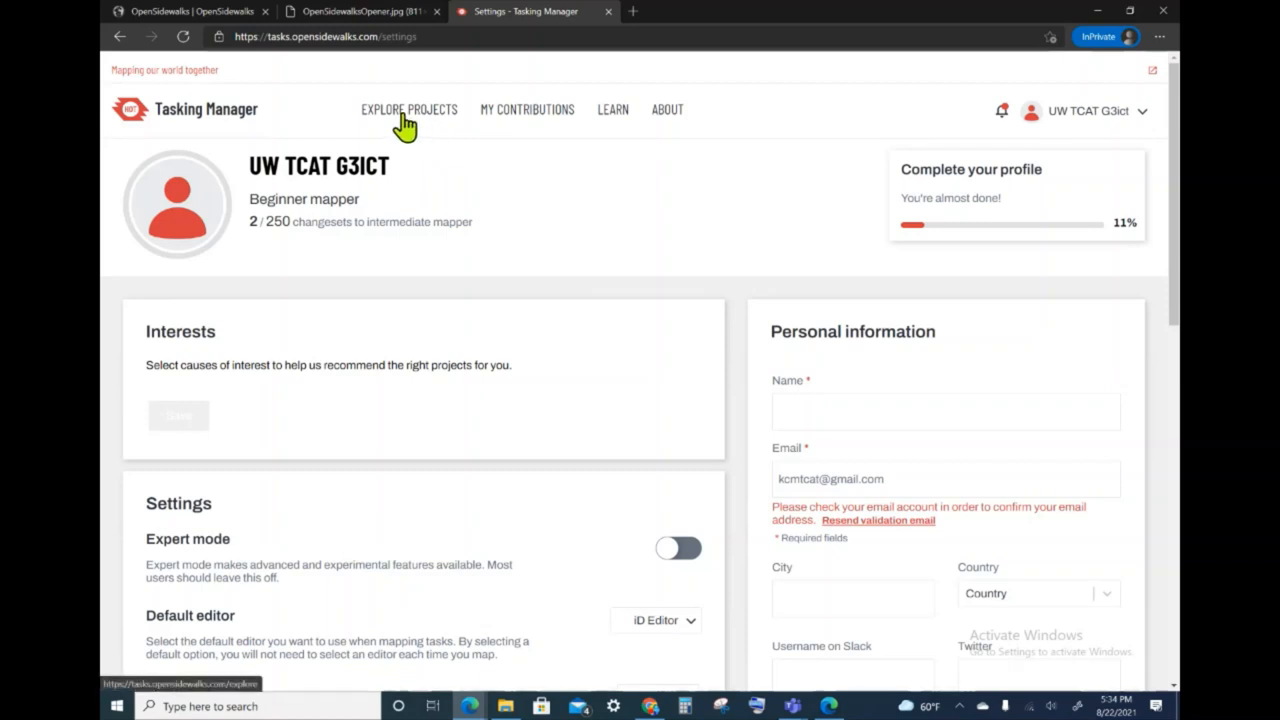
# Show the Explore Projects page and browse the listed crossing and sidewalk projects.
pyautogui.click(408, 108)
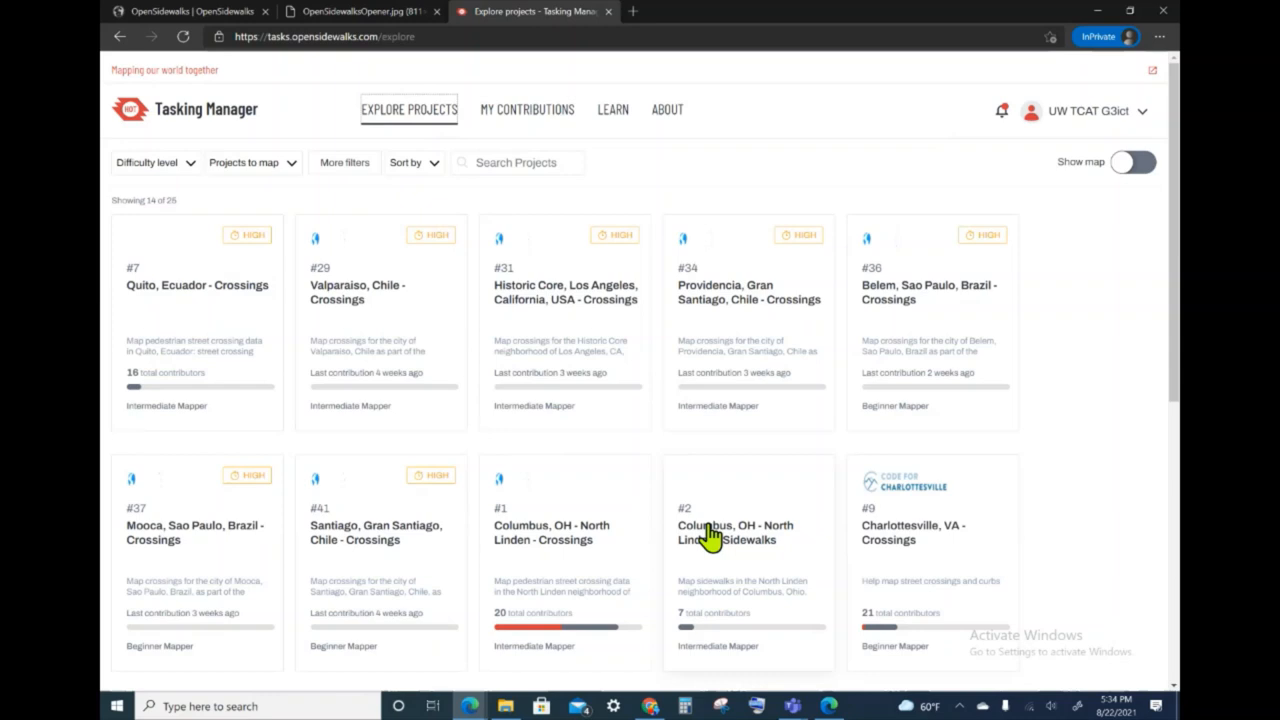
pyautogui.moveTo(640, 420)
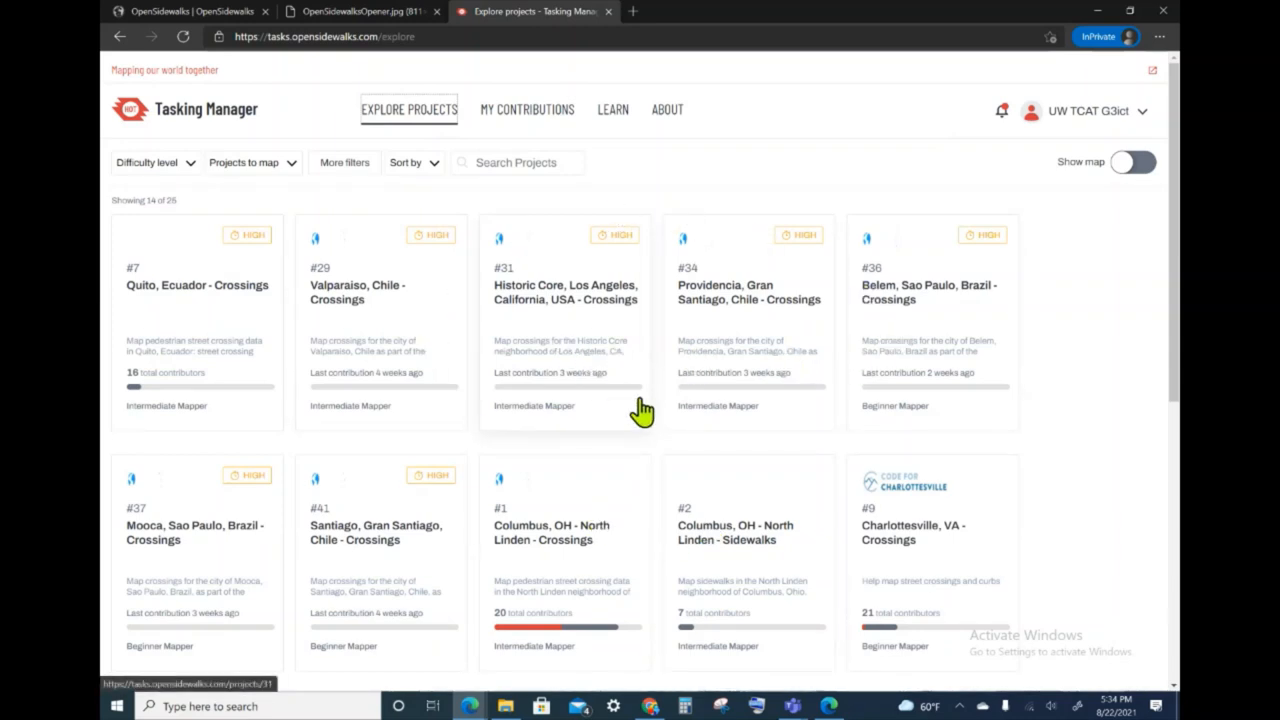
pyautogui.moveTo(720, 440)
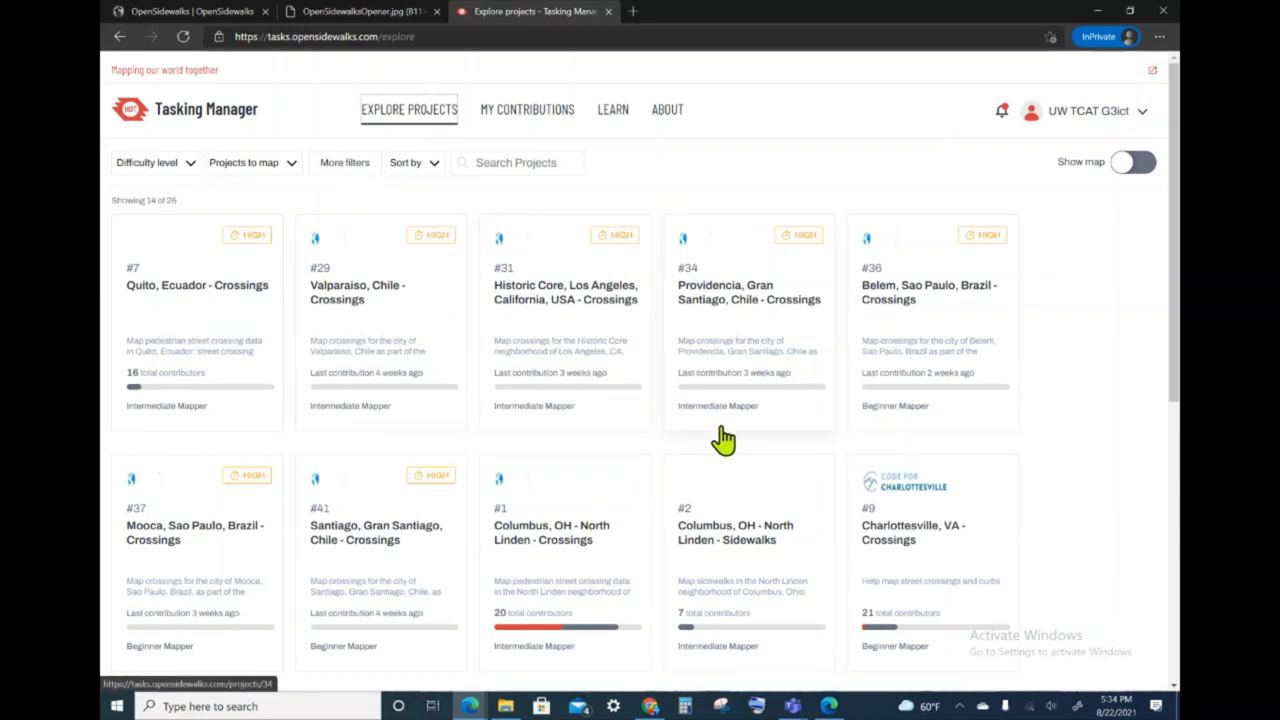
pyautogui.scroll(-3)
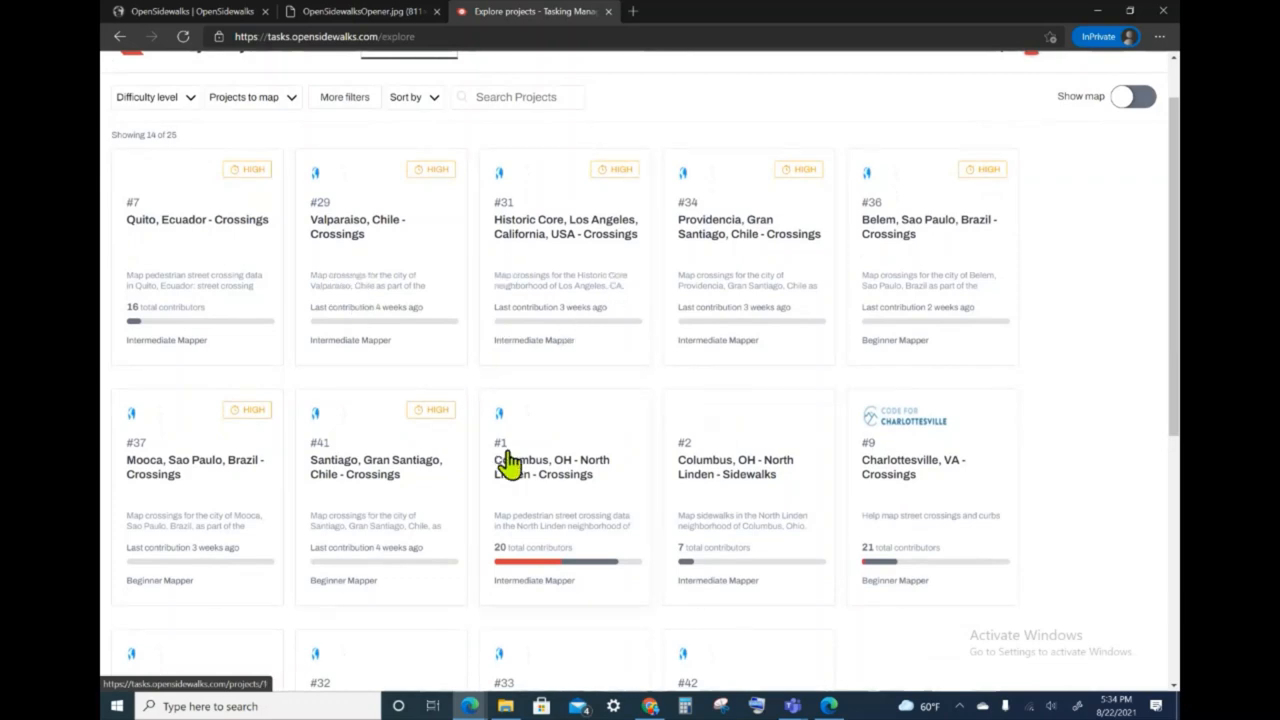
pyautogui.scroll(-3)
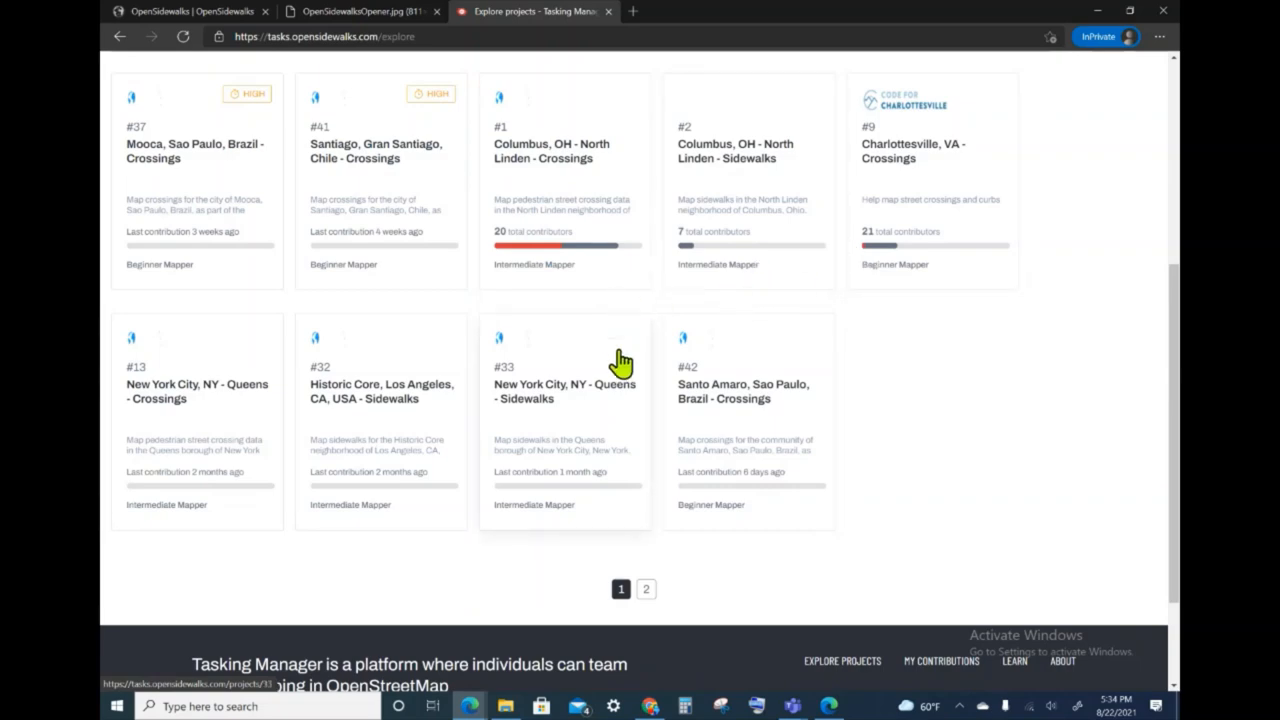
pyautogui.moveTo(664, 612)
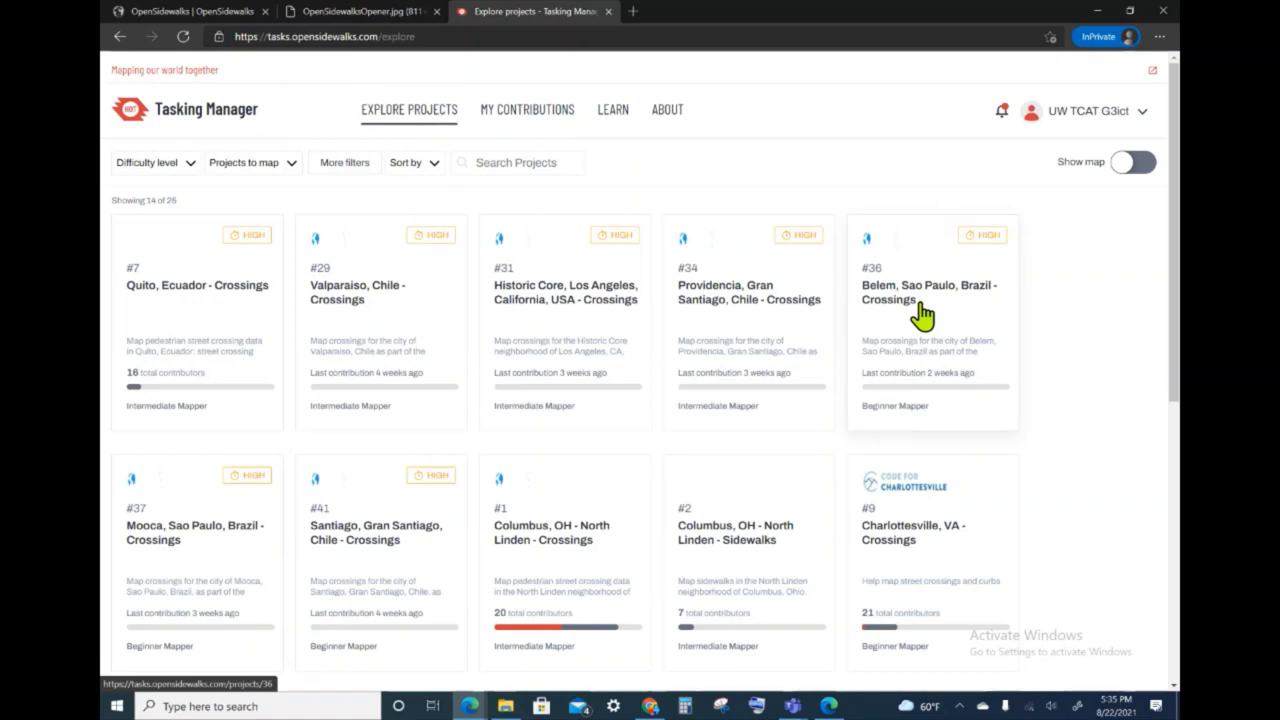
pyautogui.click(920, 300)
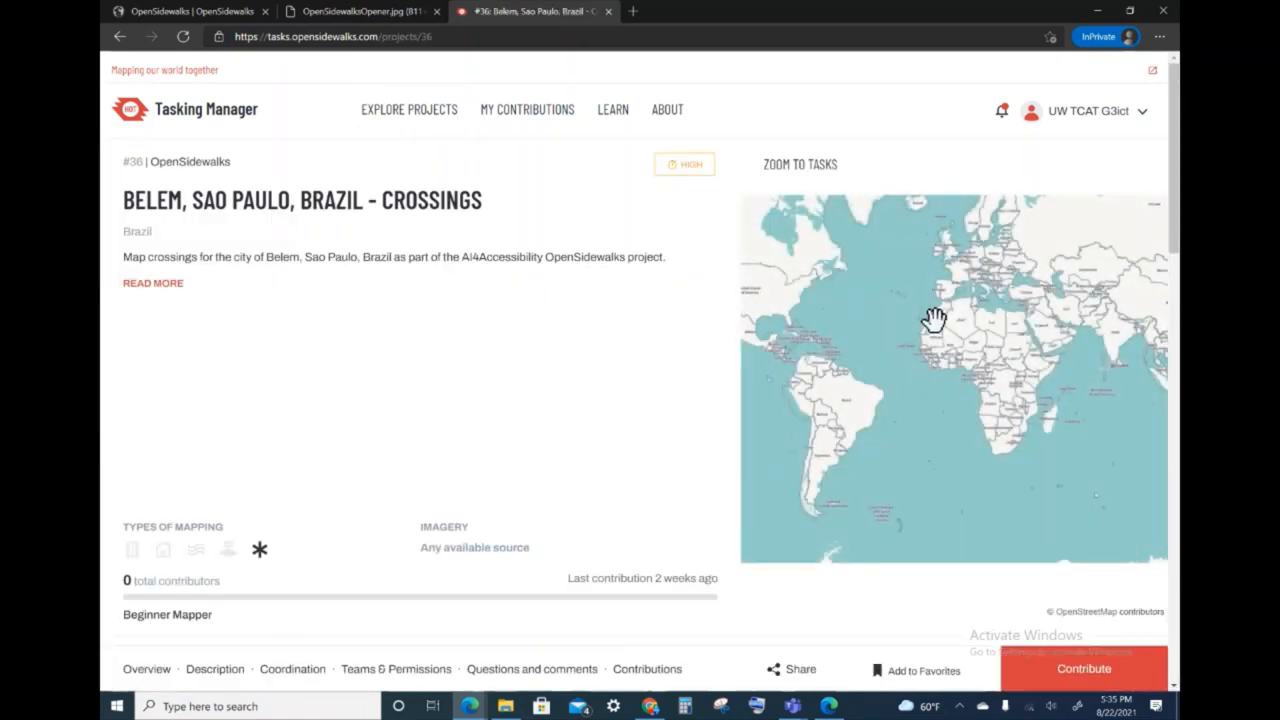
pyautogui.click(800, 164)
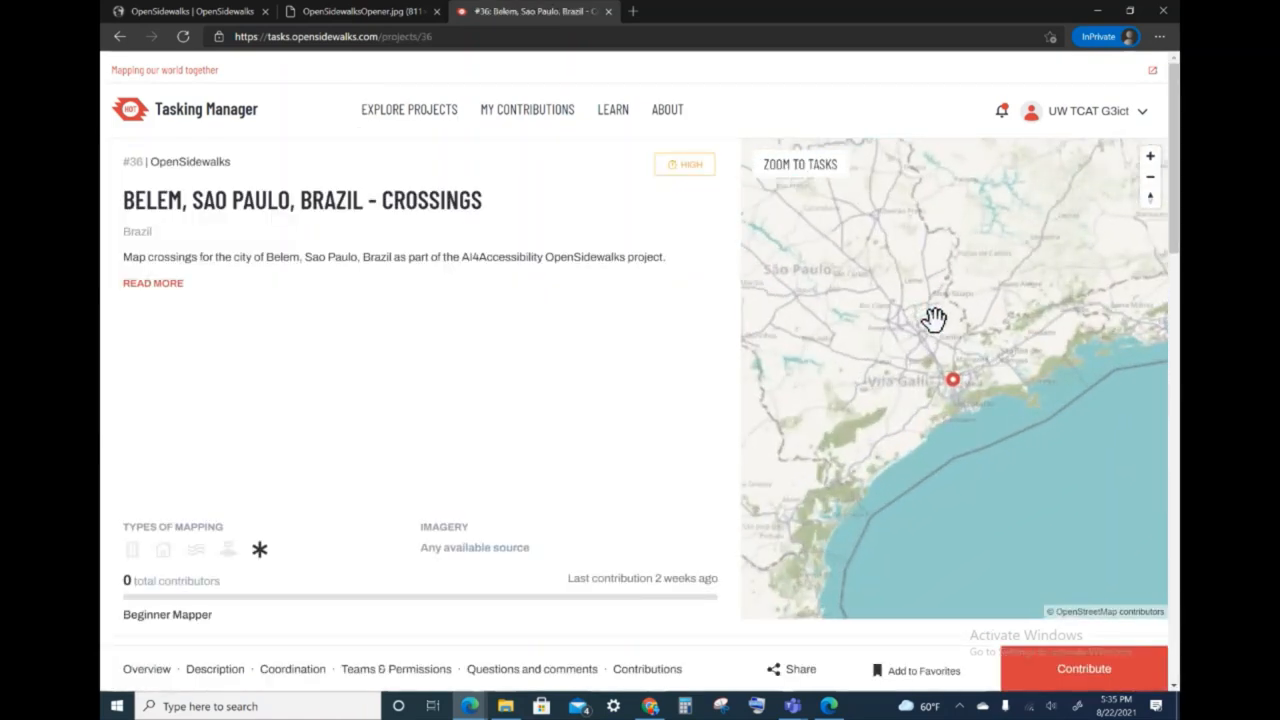
pyautogui.moveTo(936, 320); pyautogui.dragTo(982, 298)
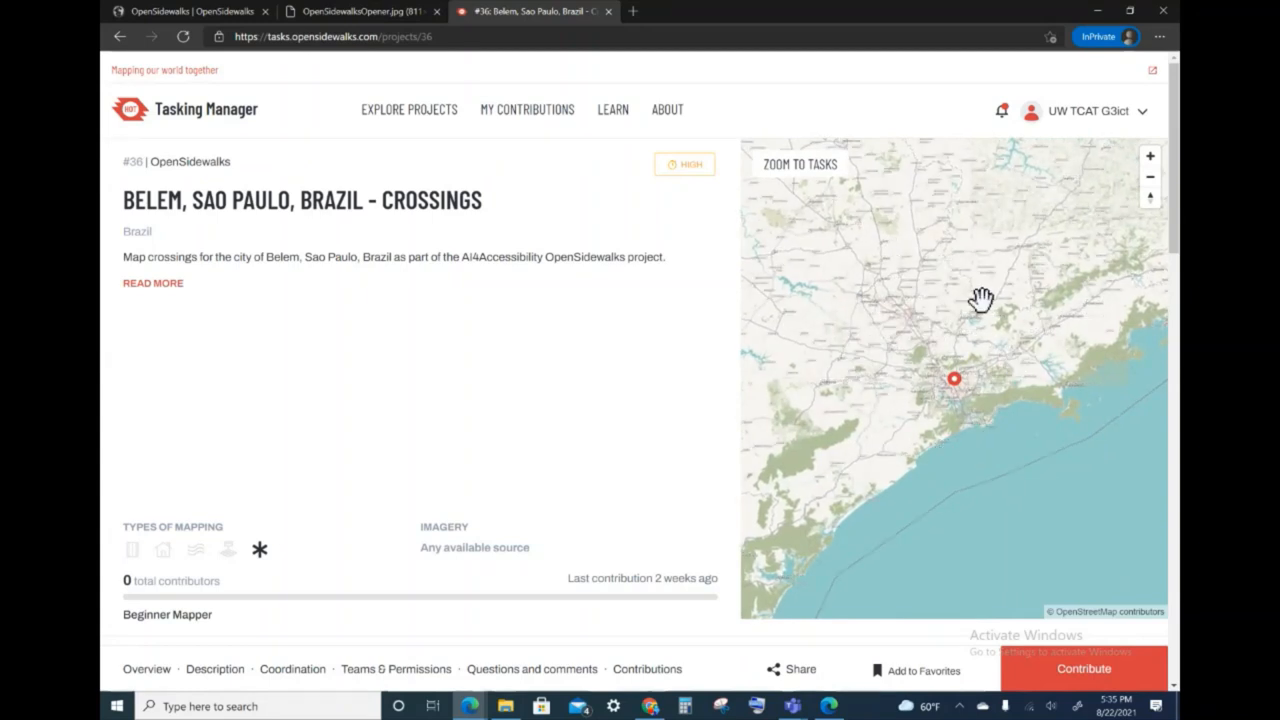
pyautogui.moveTo(608, 296)
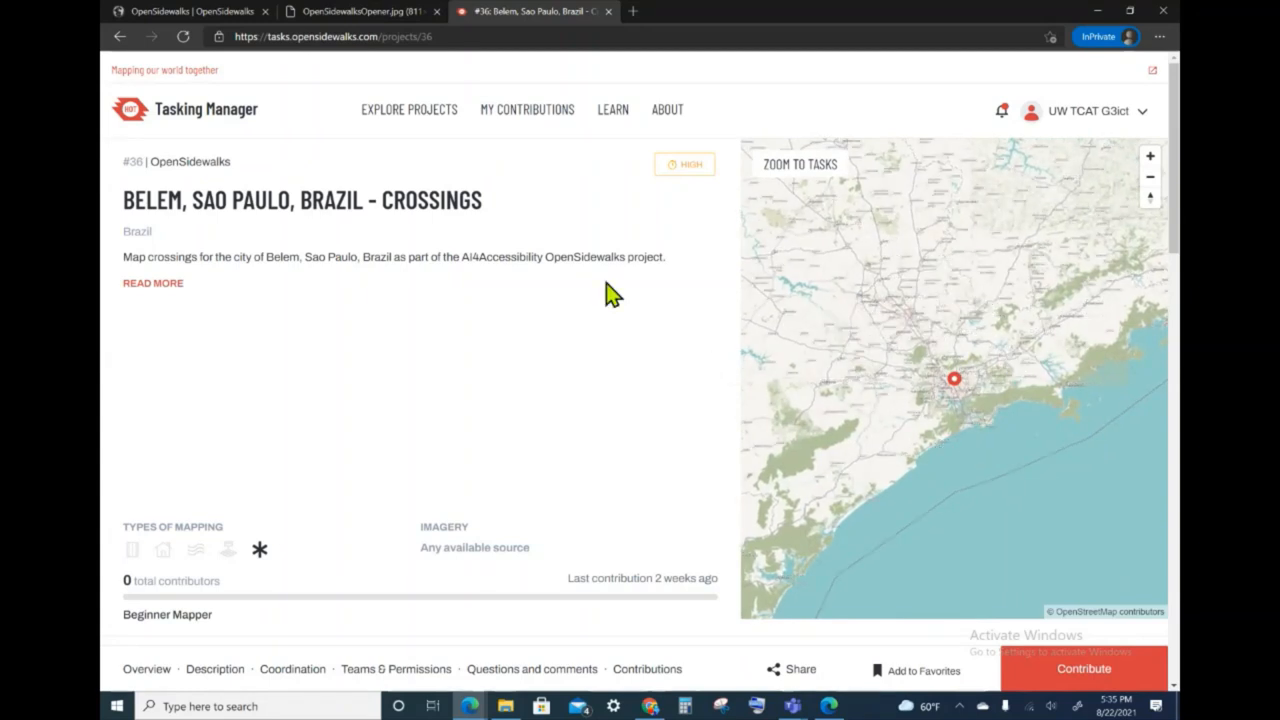
pyautogui.moveTo(432, 248)
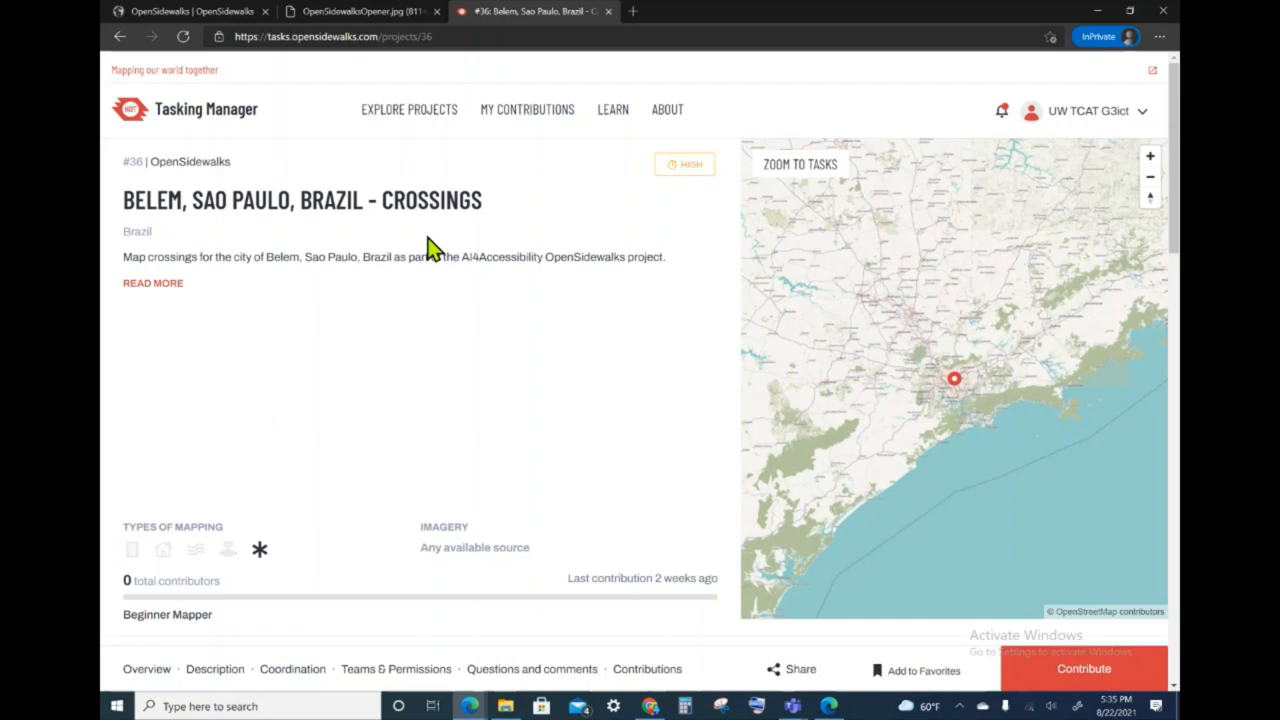
pyautogui.moveTo(448, 210)
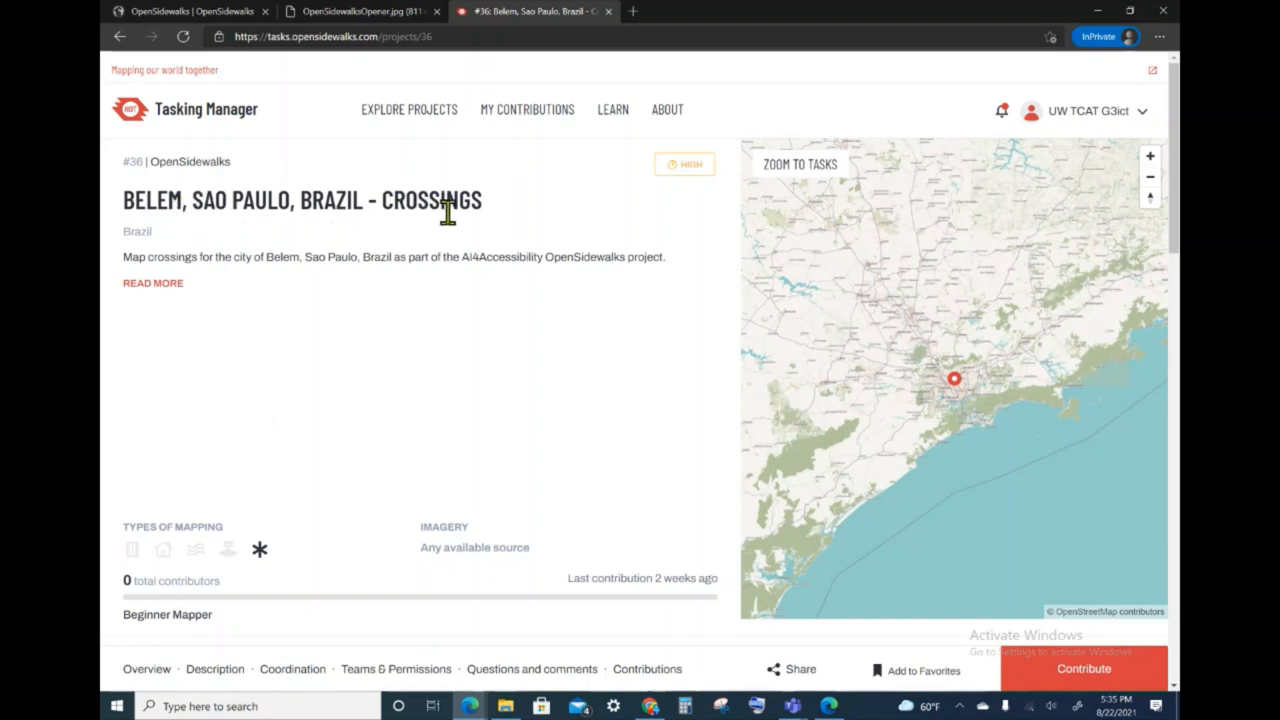
pyautogui.moveTo(332, 228)
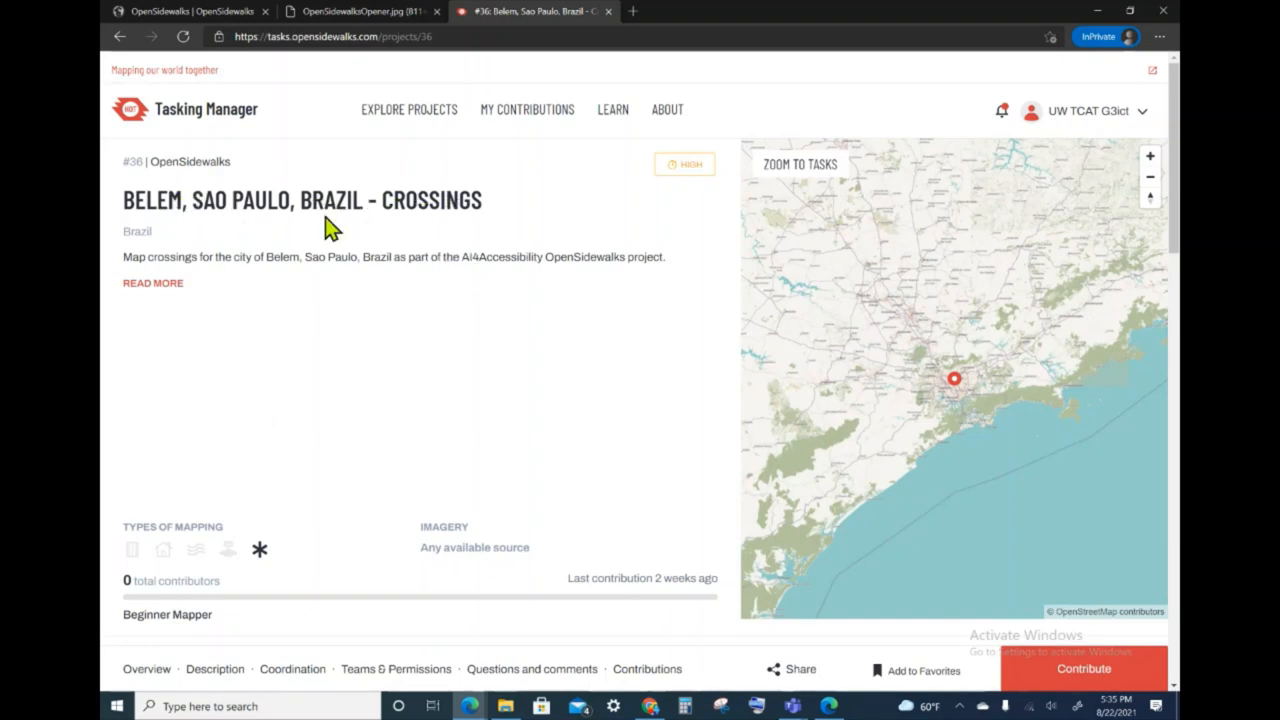
pyautogui.moveTo(316, 212)
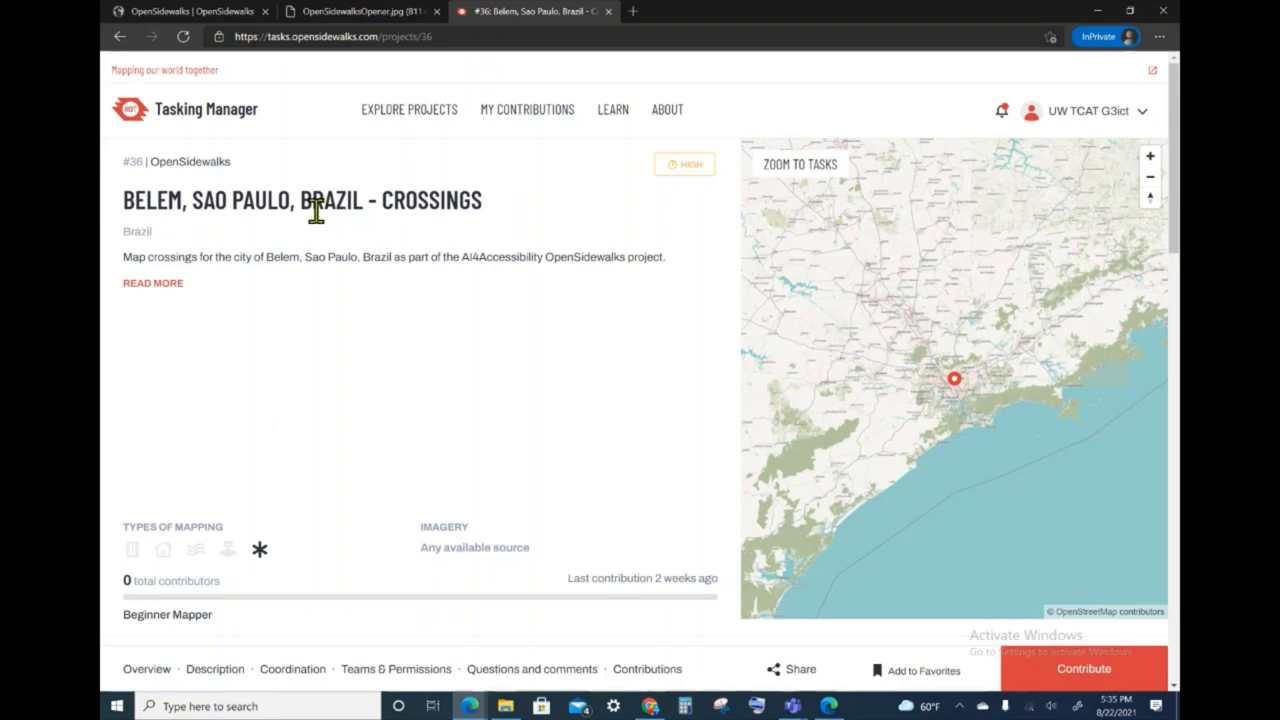
pyautogui.moveTo(184, 204)
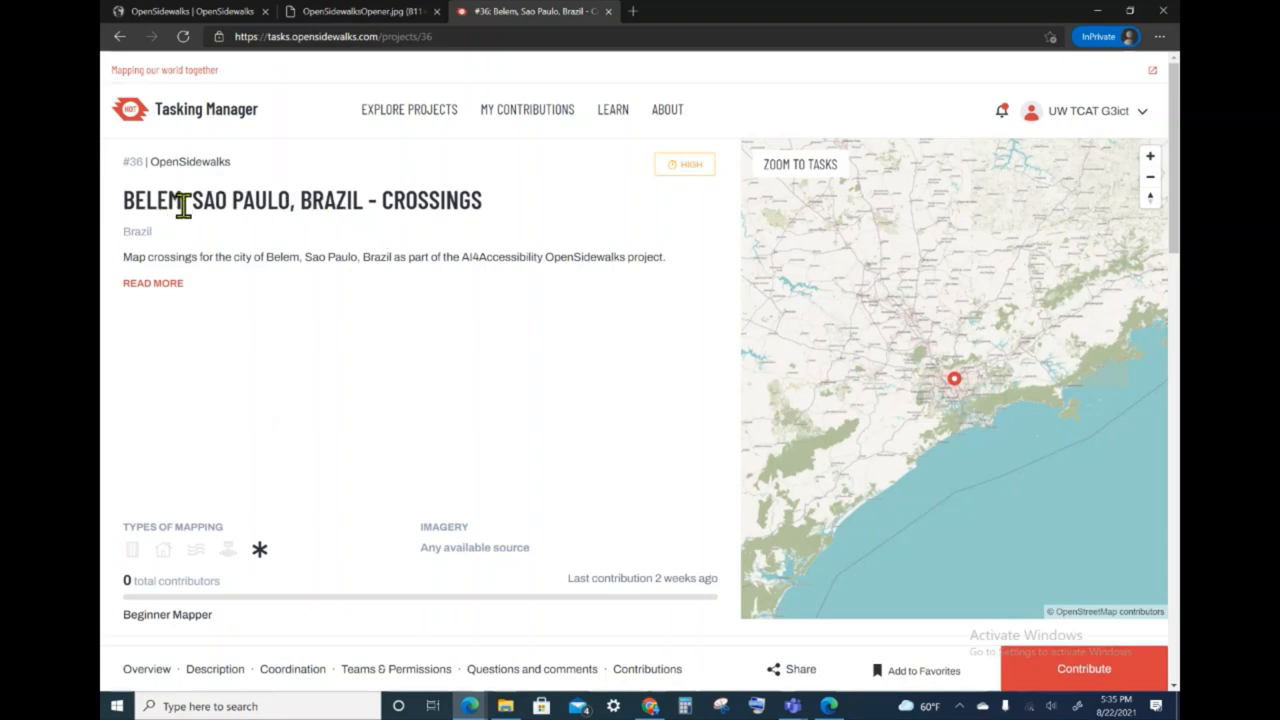
pyautogui.moveTo(364, 210)
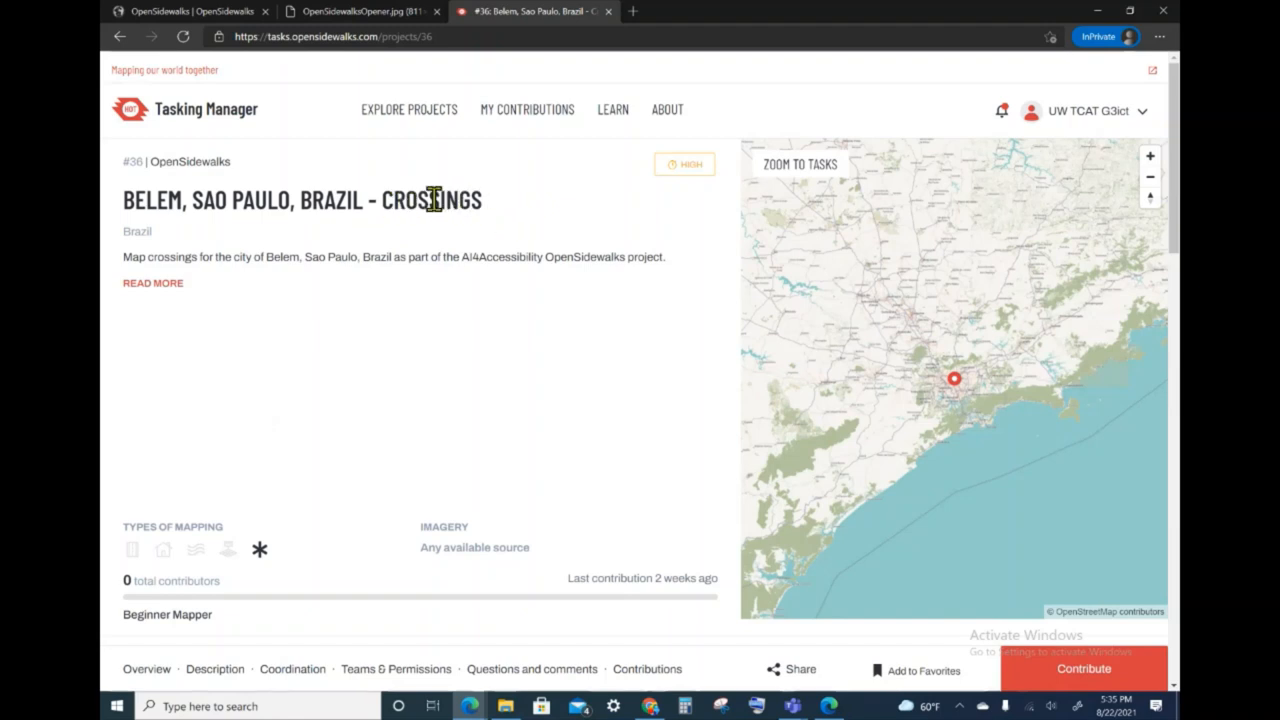
pyautogui.moveTo(384, 204)
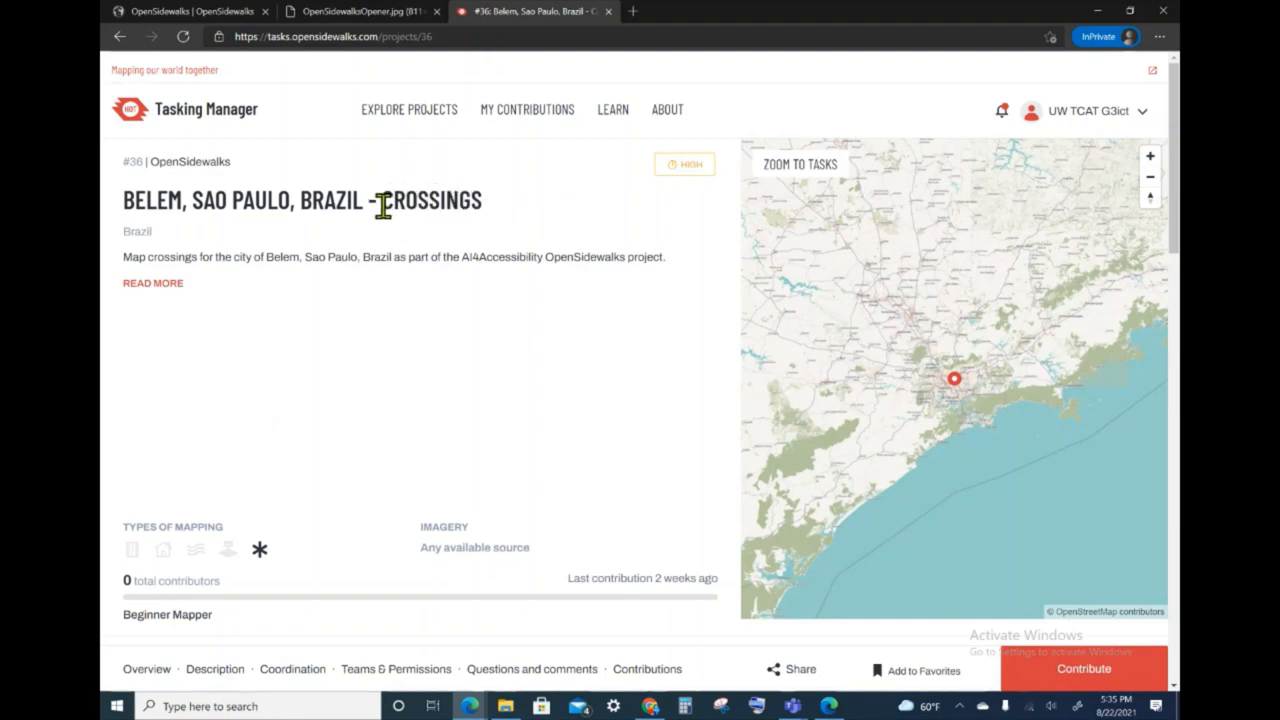
pyautogui.moveTo(350, 318)
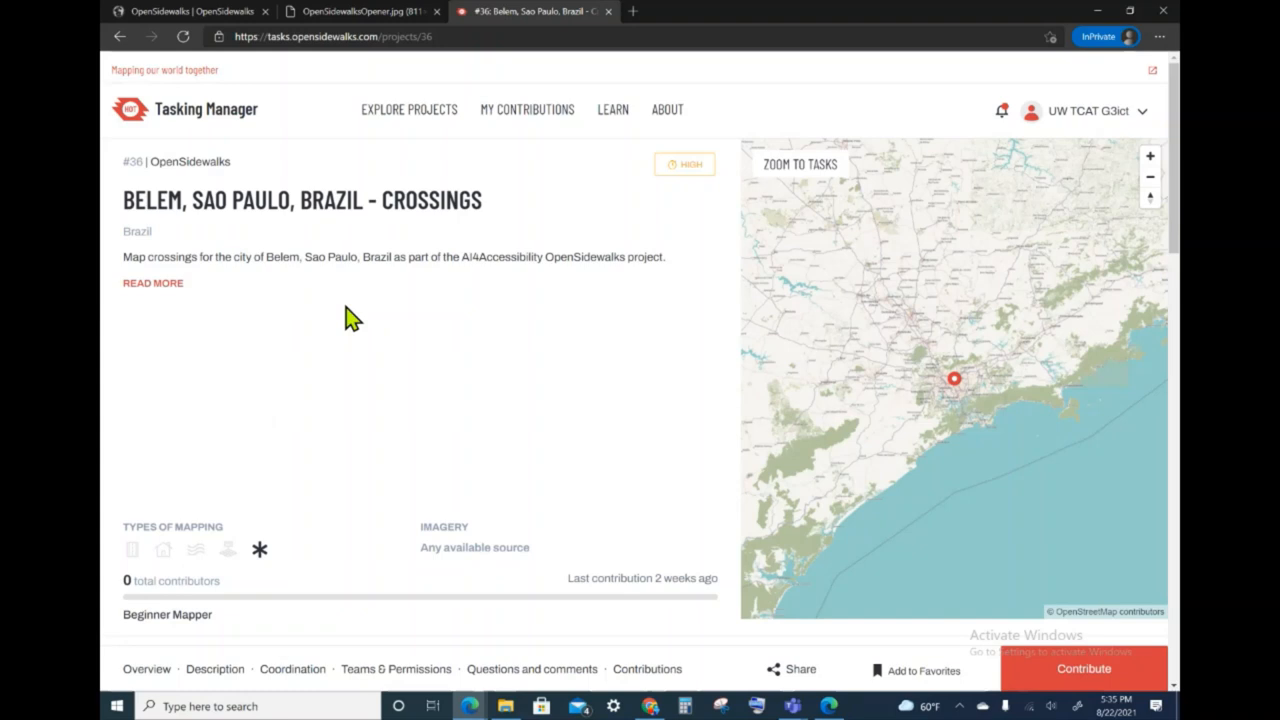
pyautogui.scroll(-3)
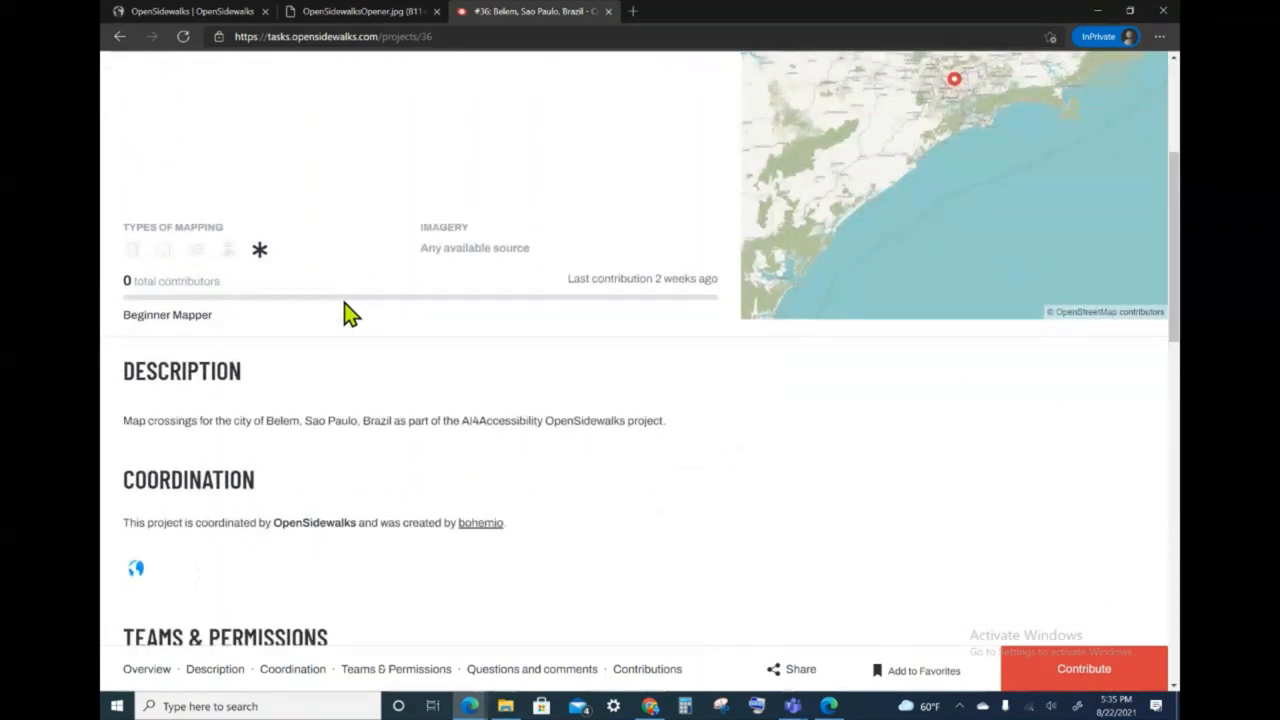
pyautogui.moveTo(228, 464)
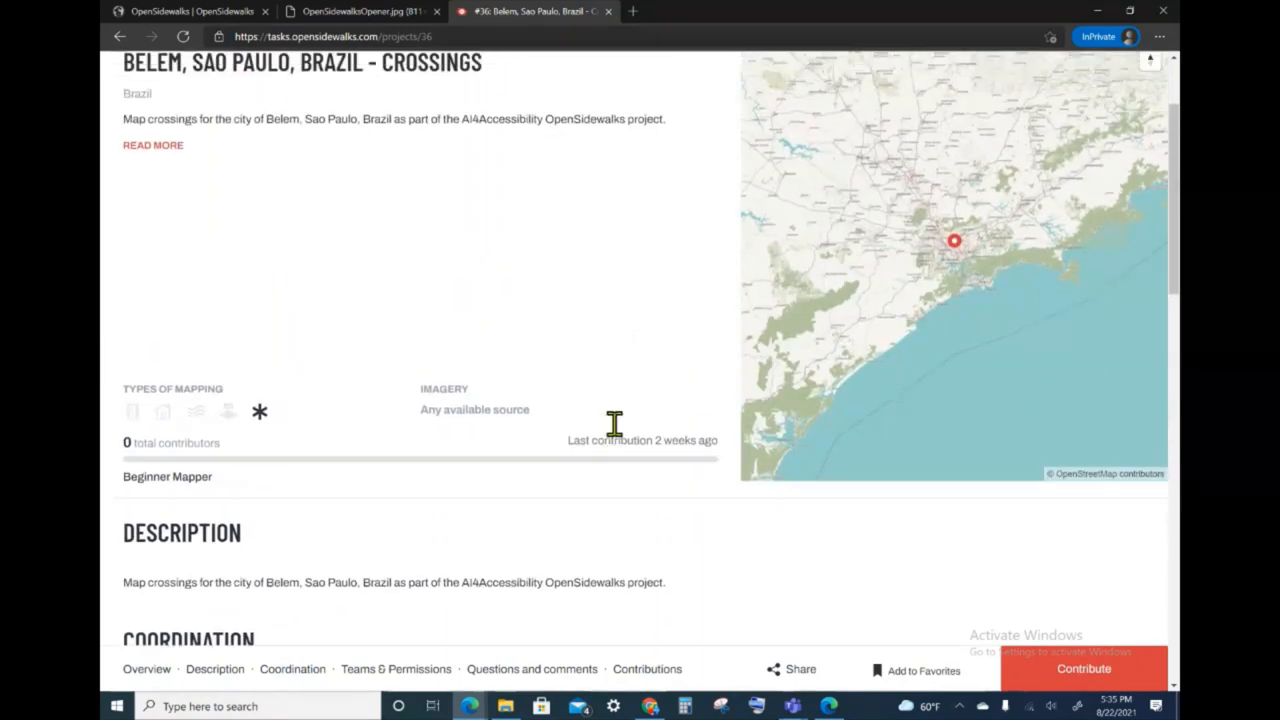
pyautogui.scroll(3)
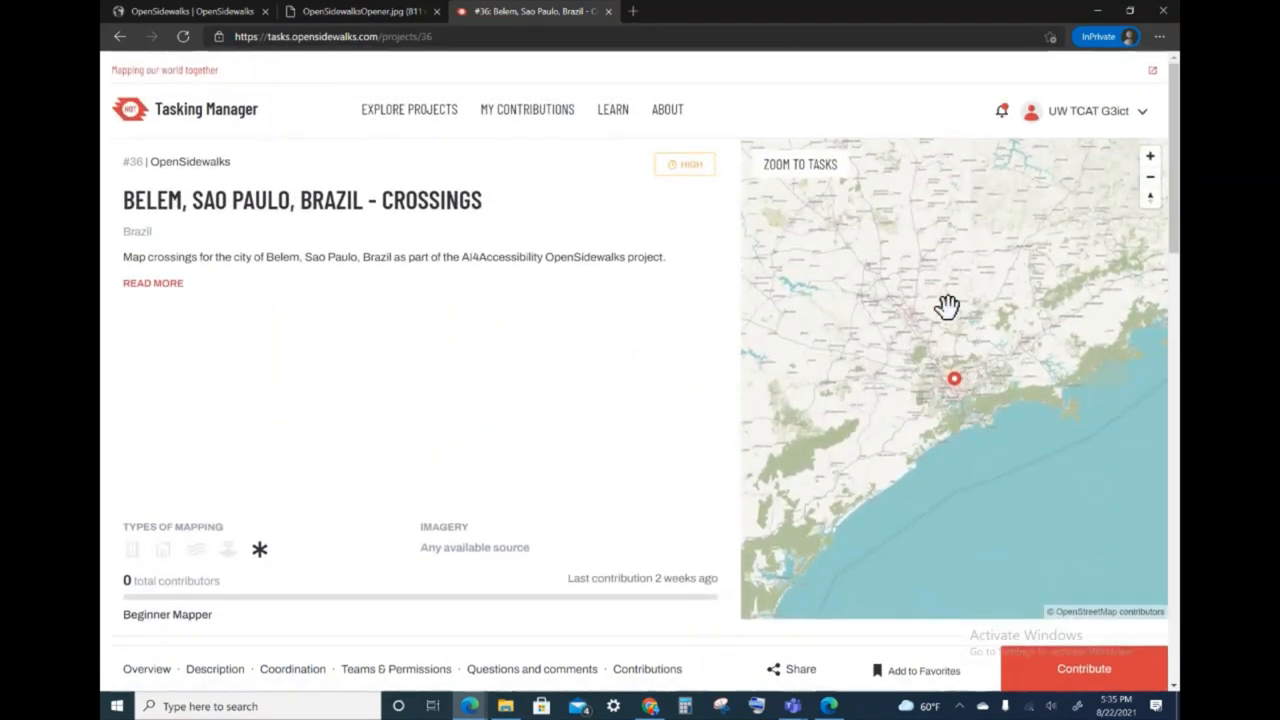
pyautogui.moveTo(842, 240)
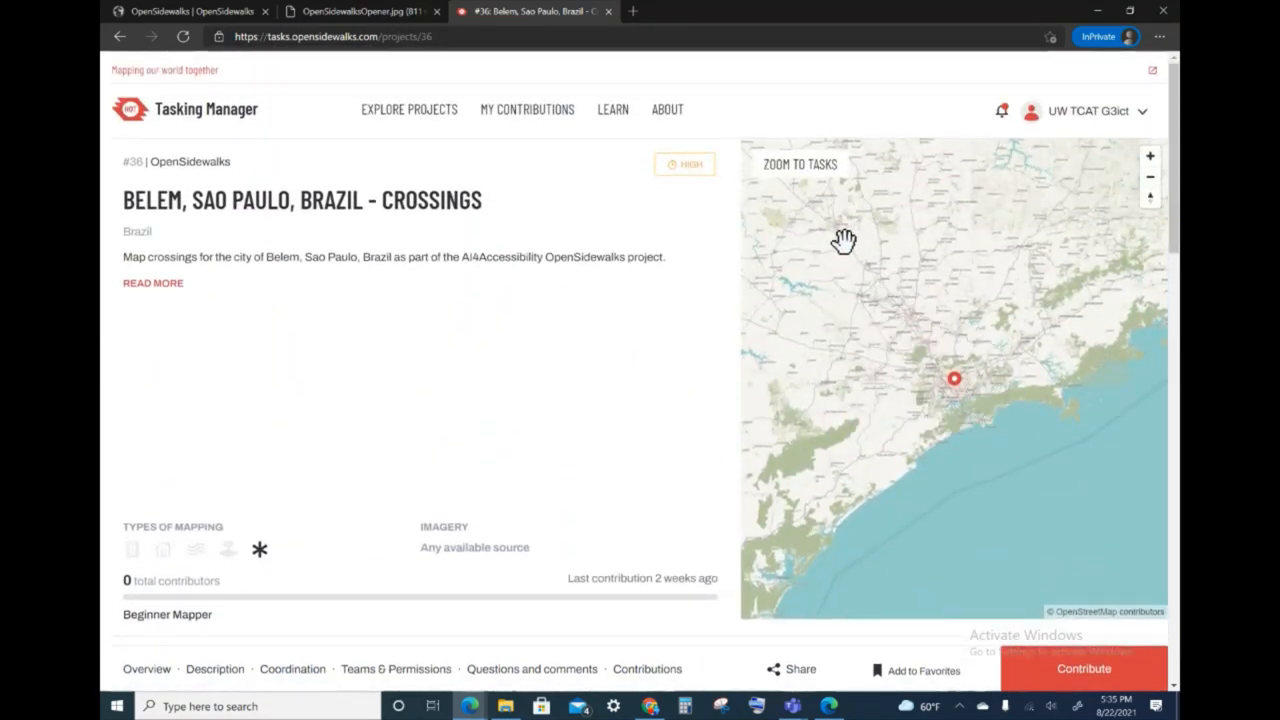
pyautogui.moveTo(822, 176)
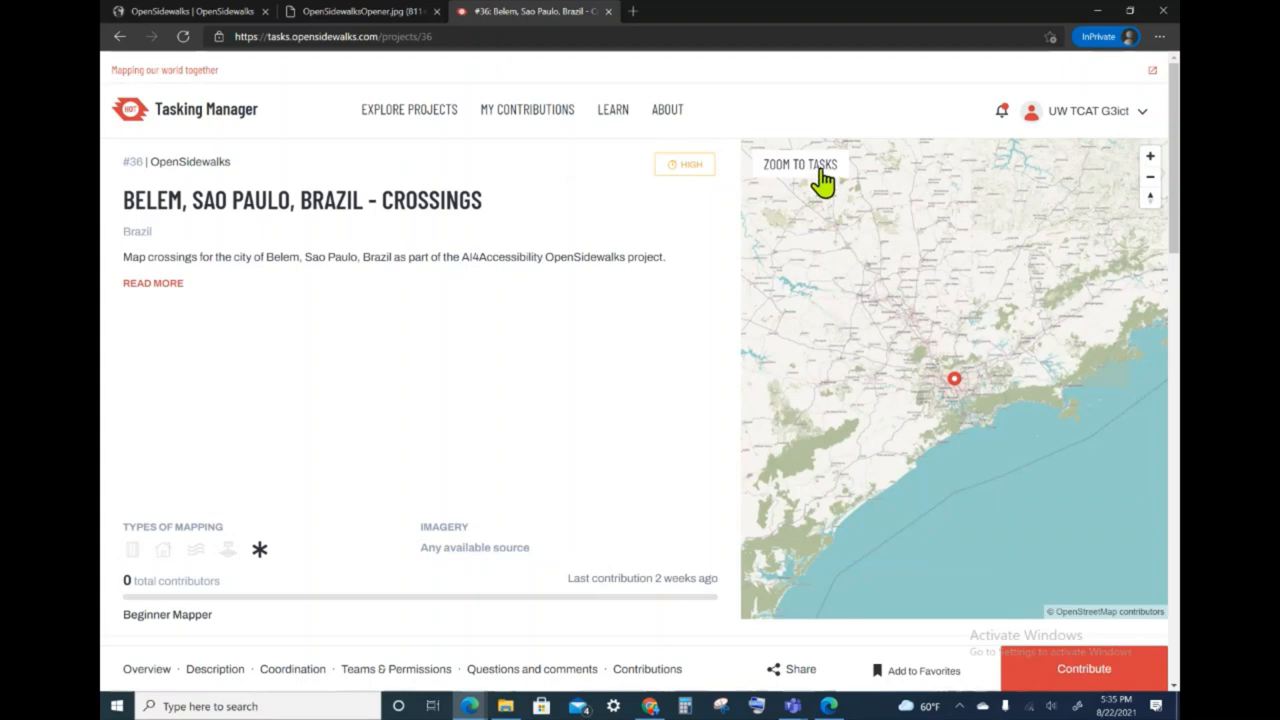
# Zoom the Belem crossings project map to its task grid.
pyautogui.click(794, 164)
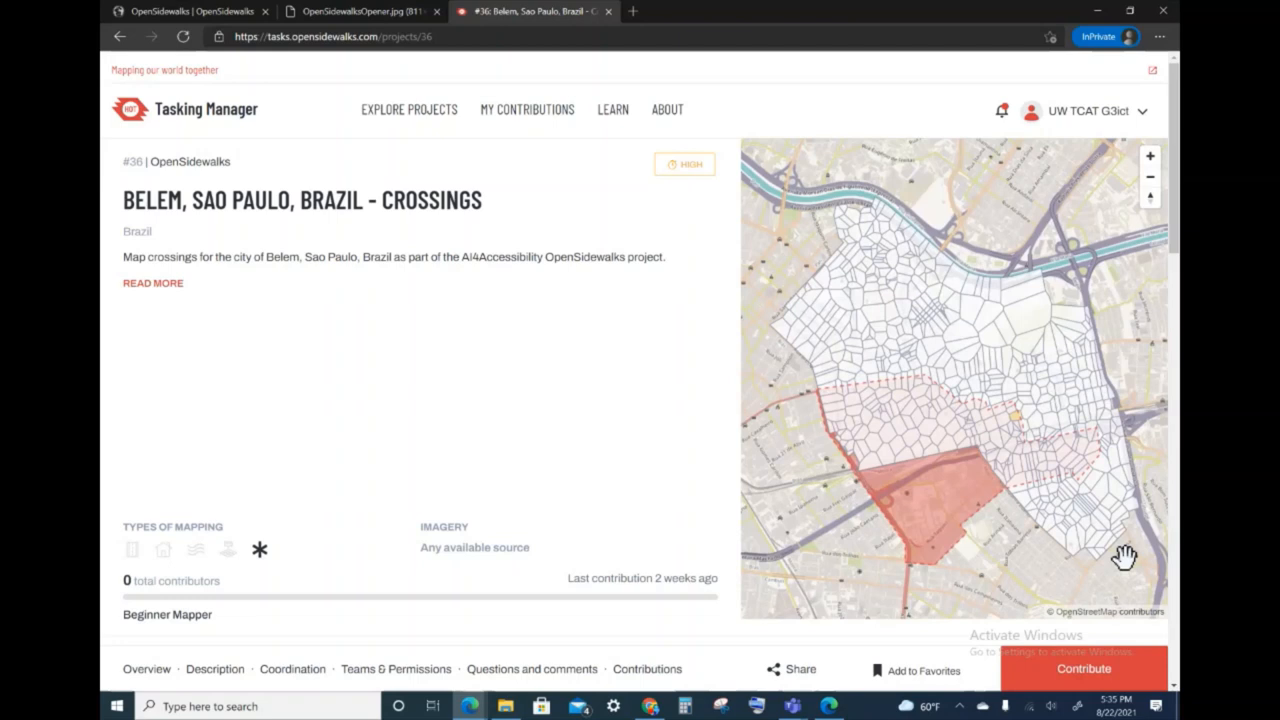
pyautogui.moveTo(1068, 288)
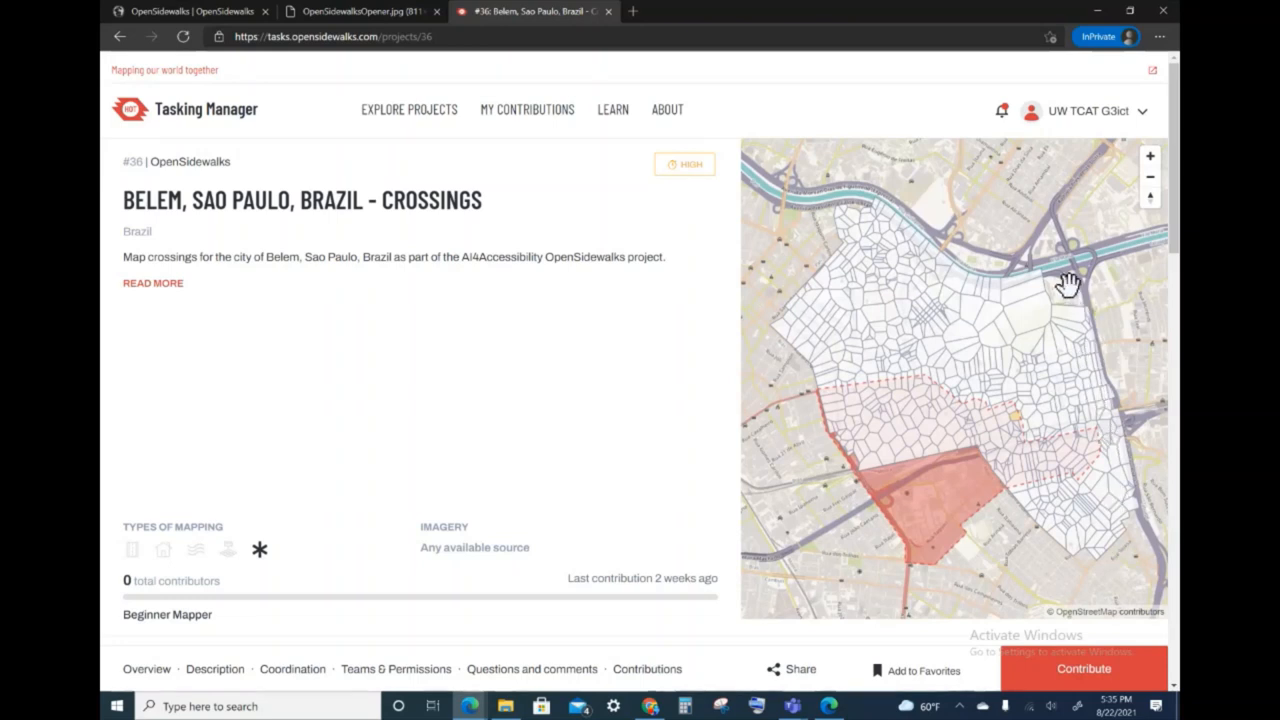
pyautogui.moveTo(1070, 268)
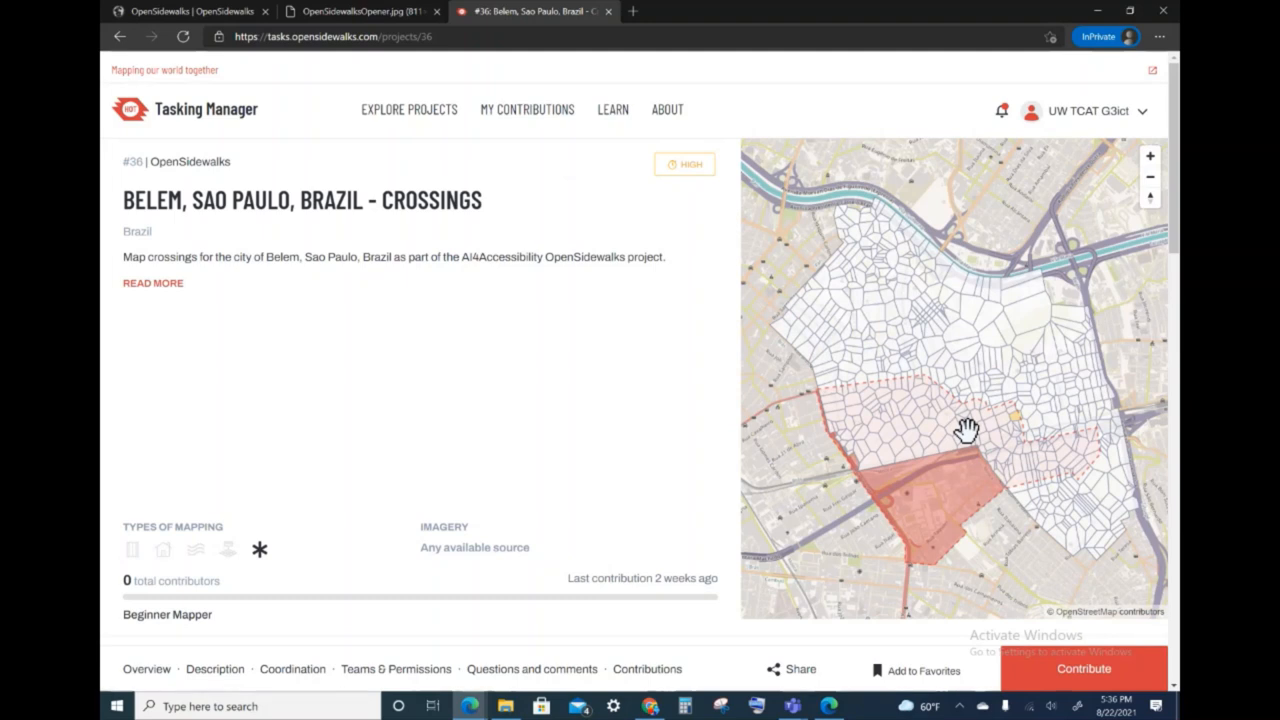
pyautogui.moveTo(1104, 676)
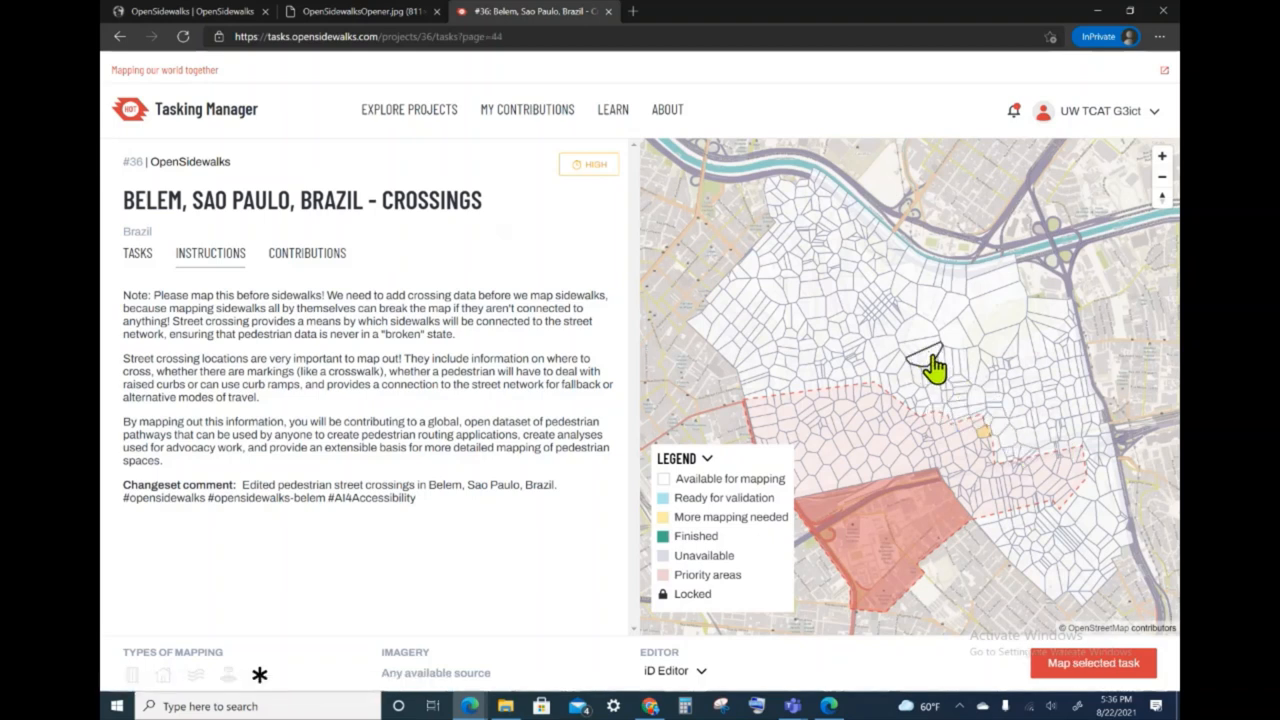
pyautogui.moveTo(884, 454)
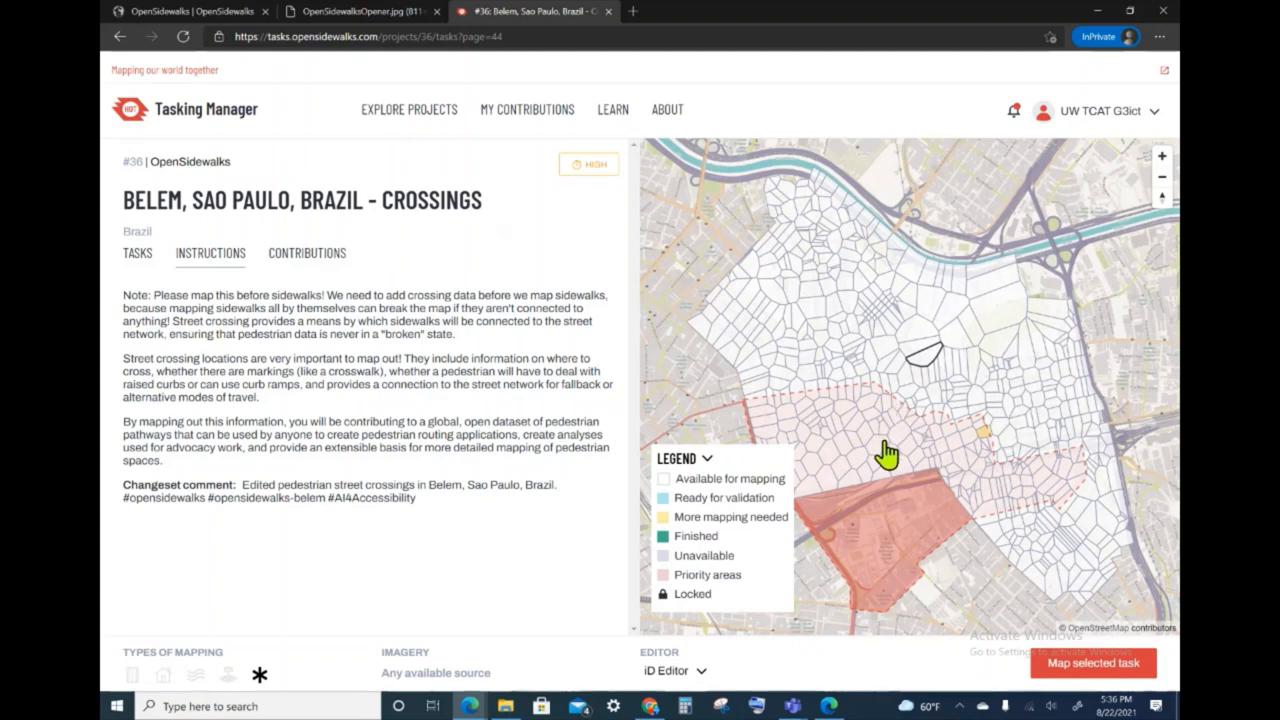
pyautogui.moveTo(892, 452)
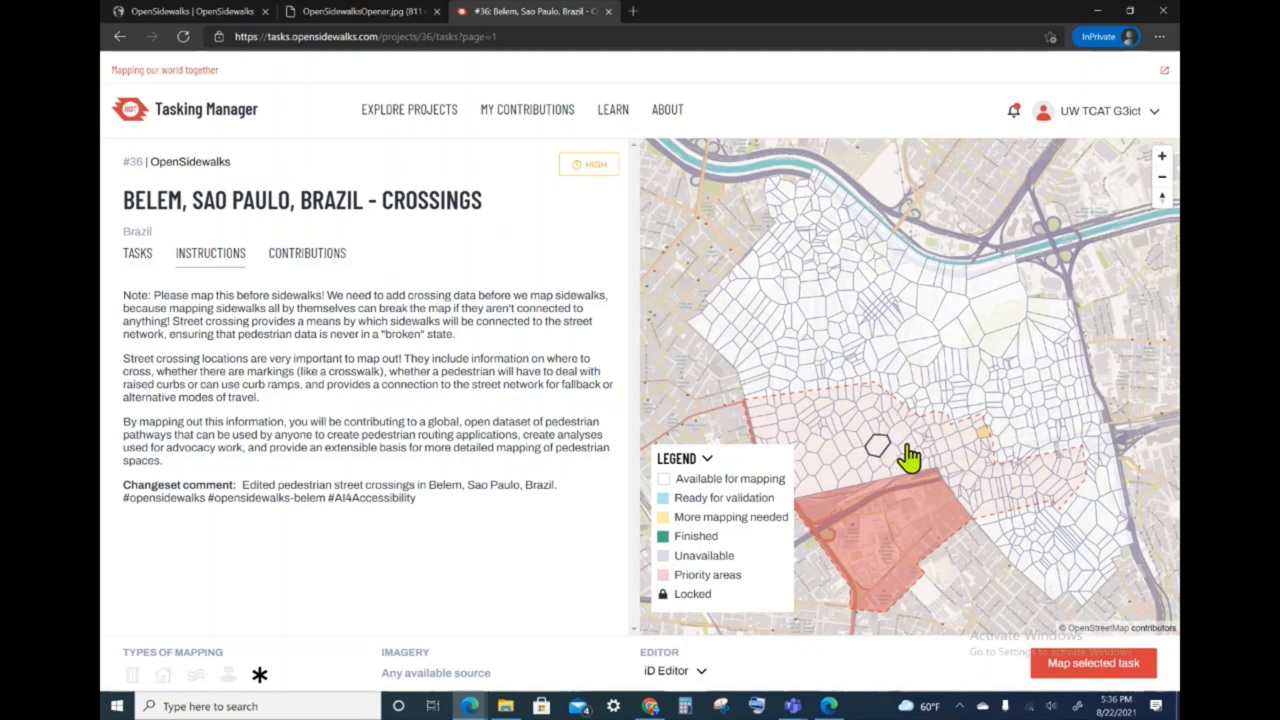
pyautogui.moveTo(936, 486)
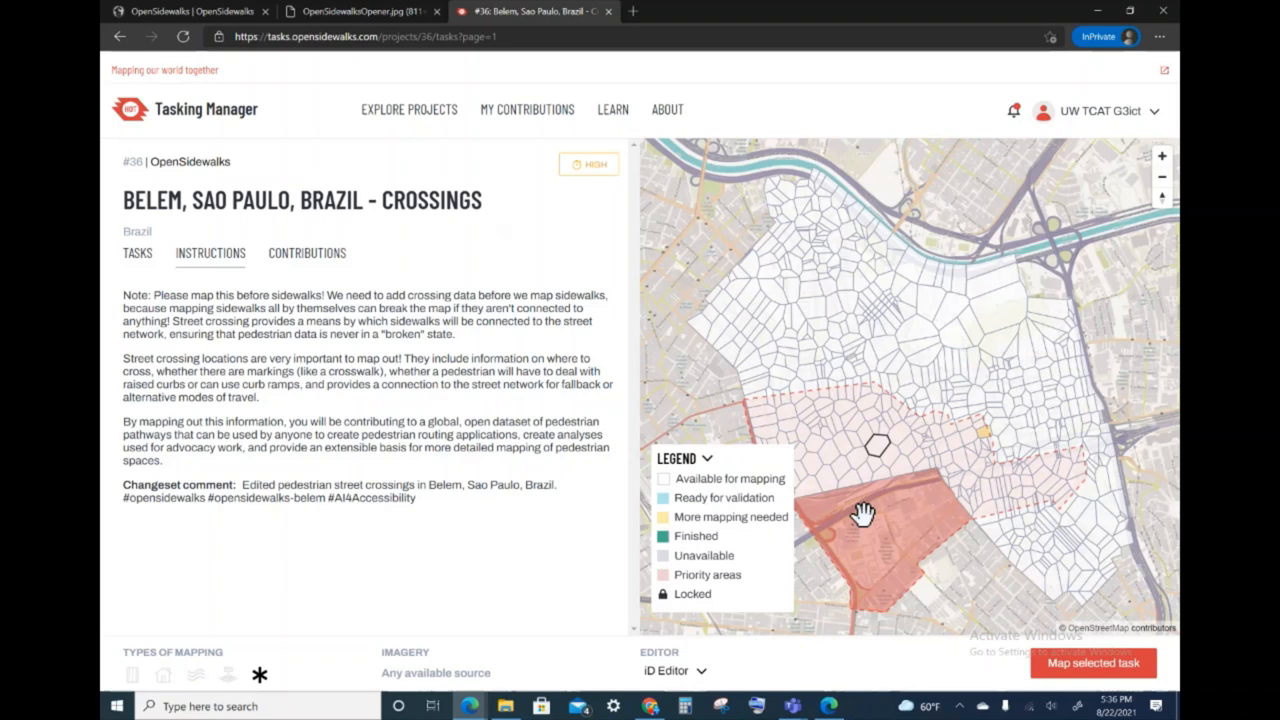
pyautogui.moveTo(1048, 584)
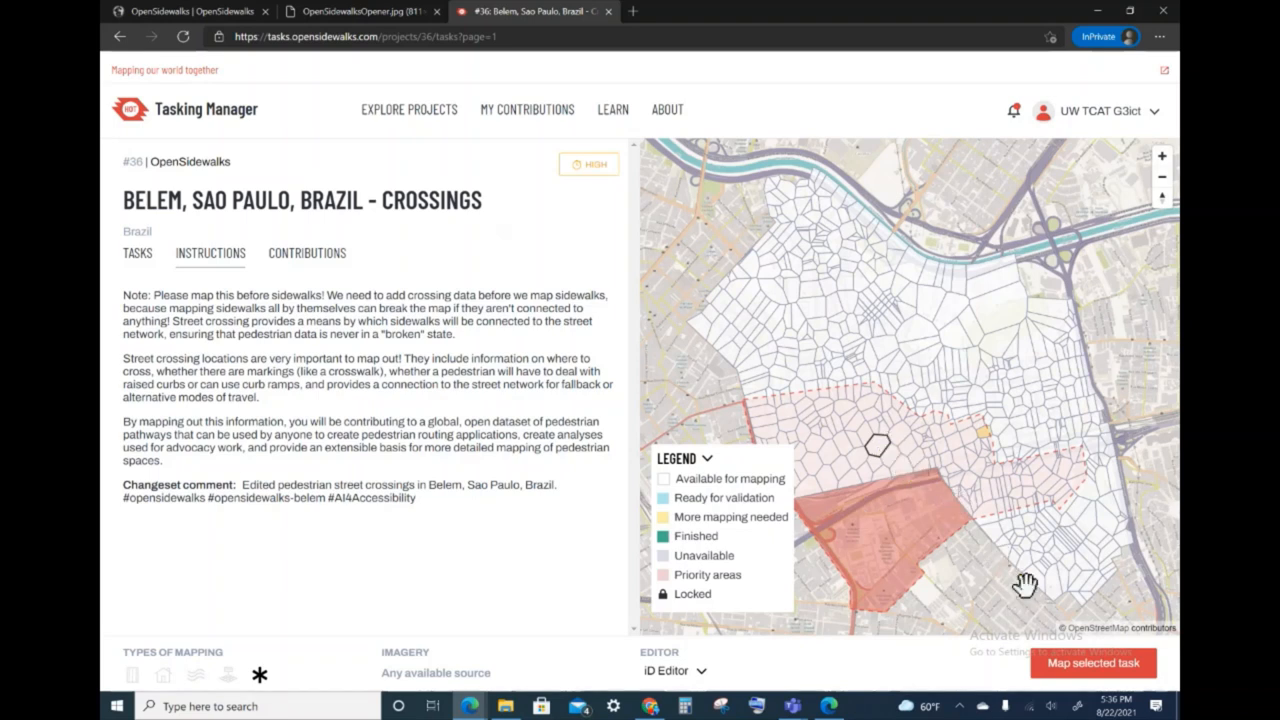
pyautogui.moveTo(1102, 676)
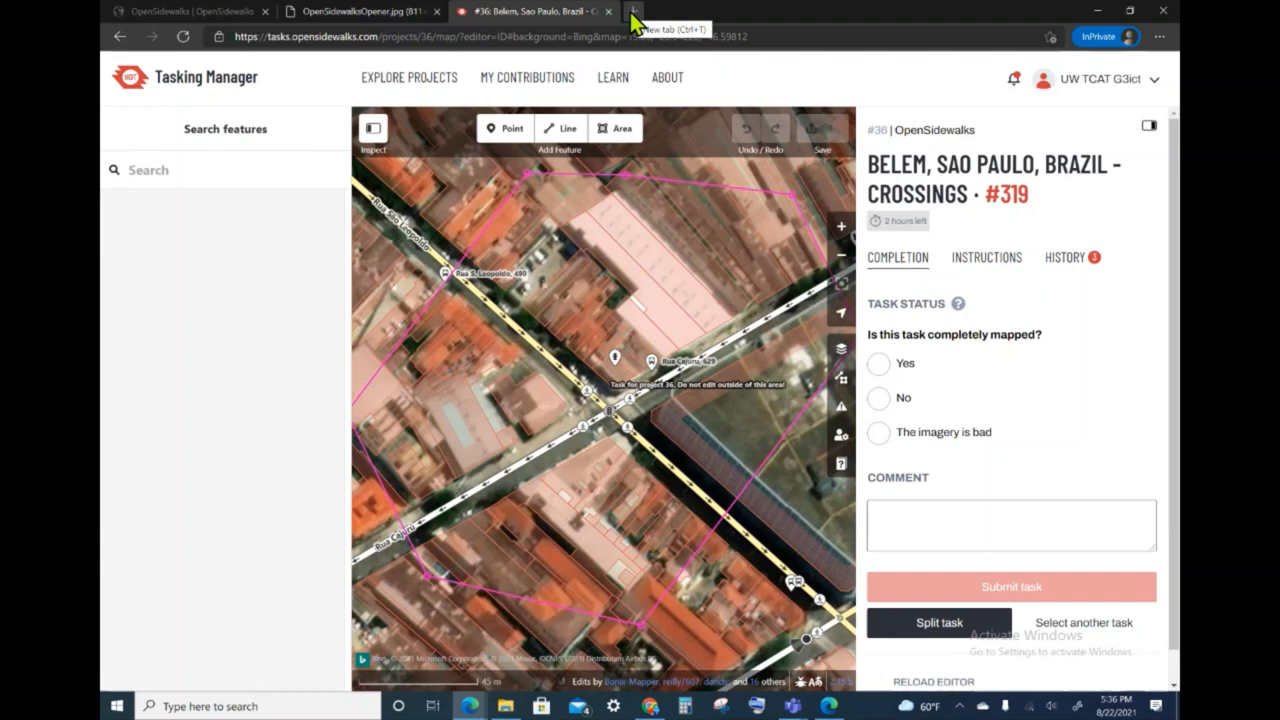
# Start a new blank browser tab alongside the iD editor for task #319.
pyautogui.click(628, 18)
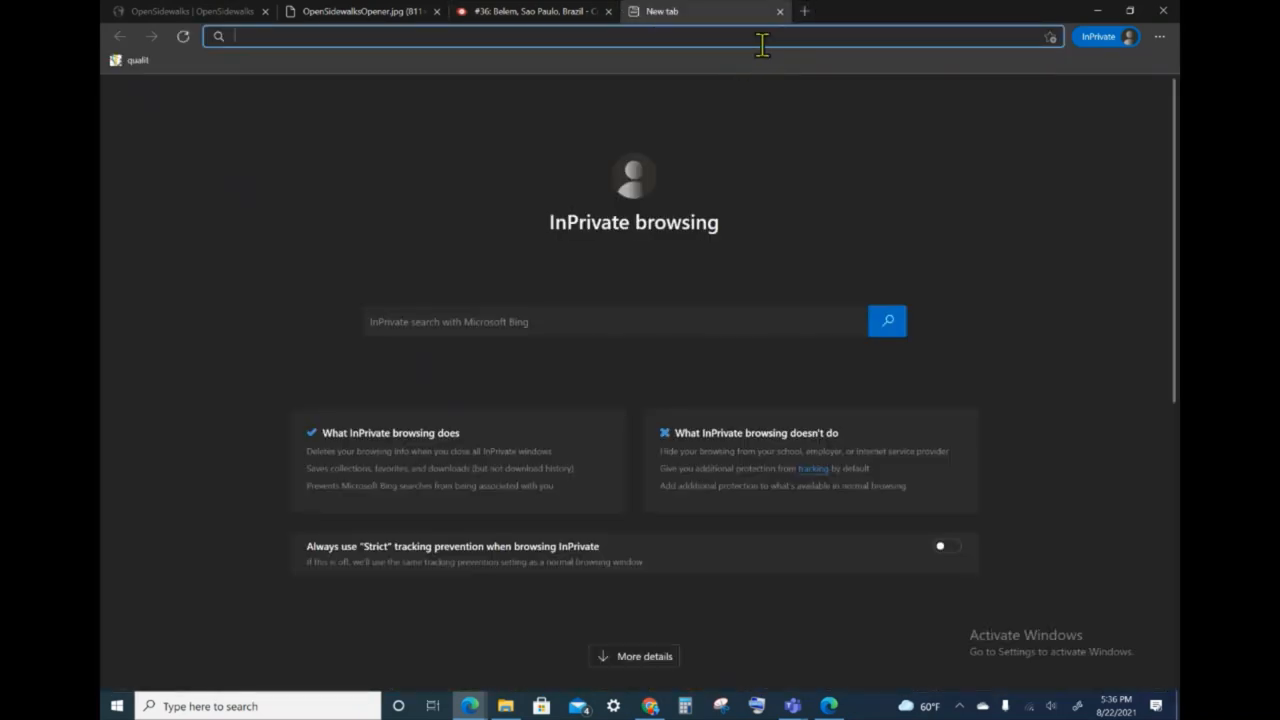
# Reload the Belem crossings task map in the new tab, select a task square, and return to task #319.
pyautogui.write('tasks.opensidewalks.com')
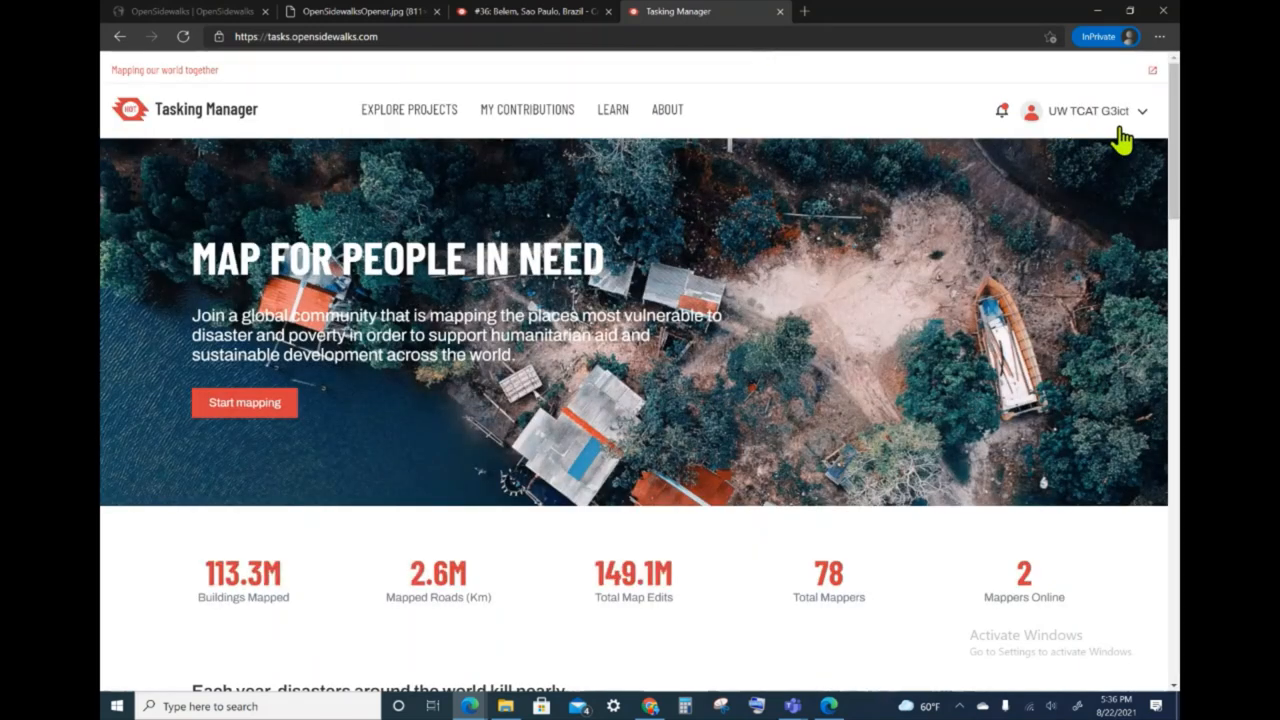
pyautogui.click(410, 108)
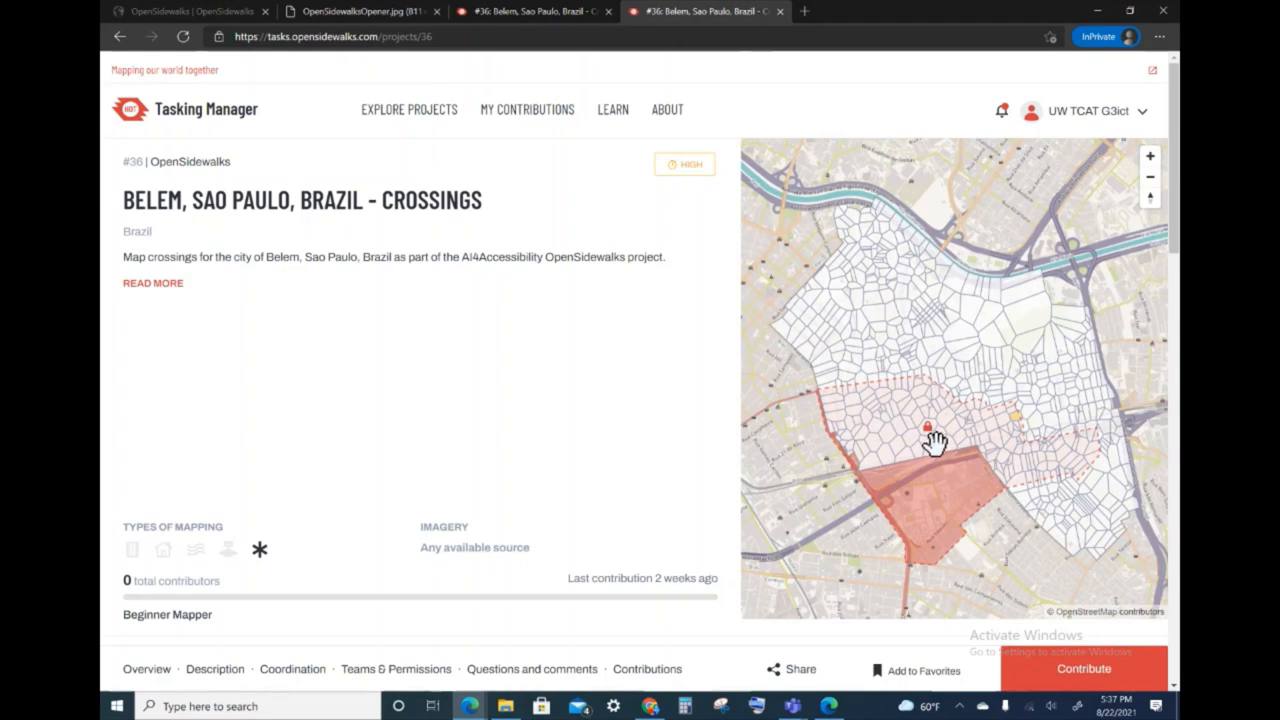
pyautogui.moveTo(1080, 668)
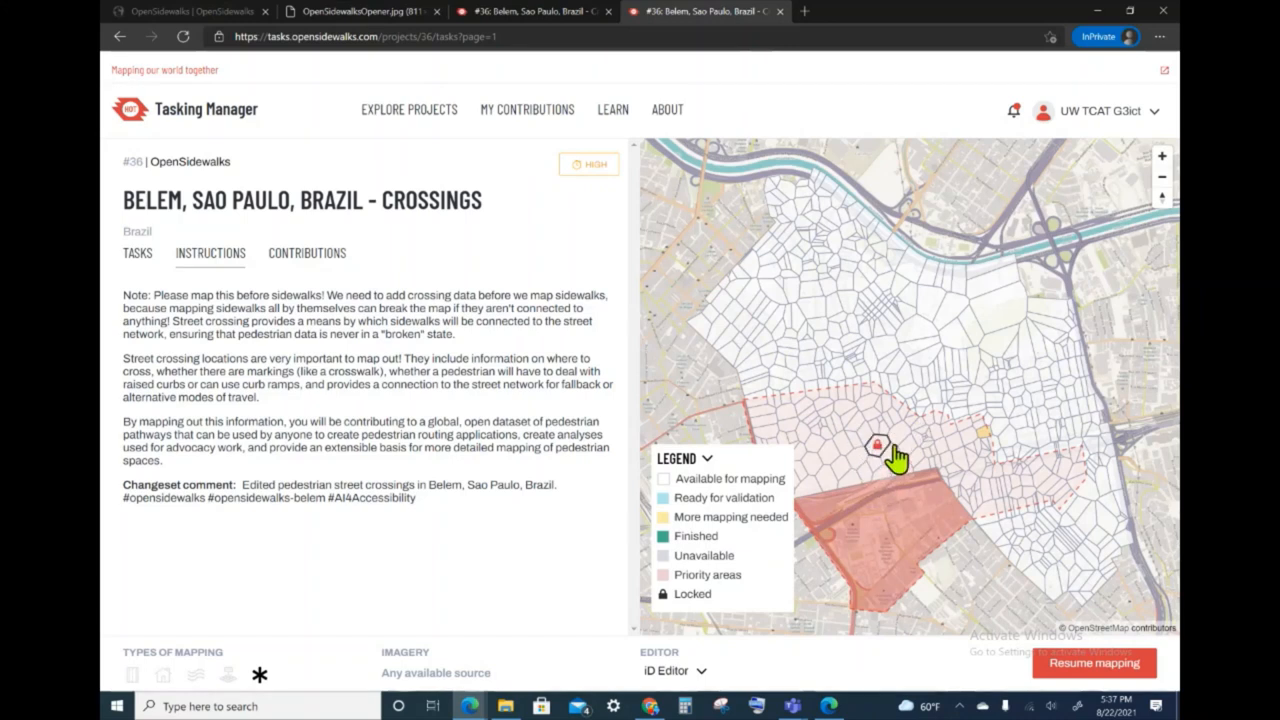
pyautogui.moveTo(880, 482)
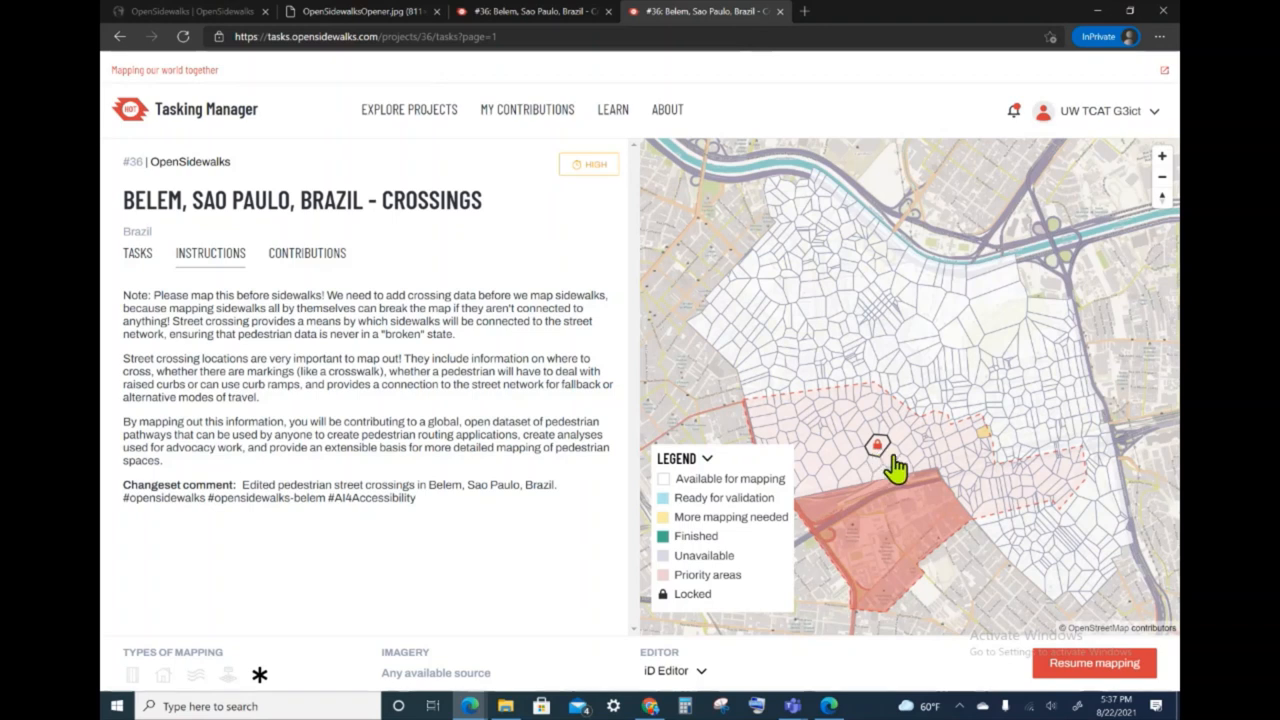
pyautogui.click(878, 444)
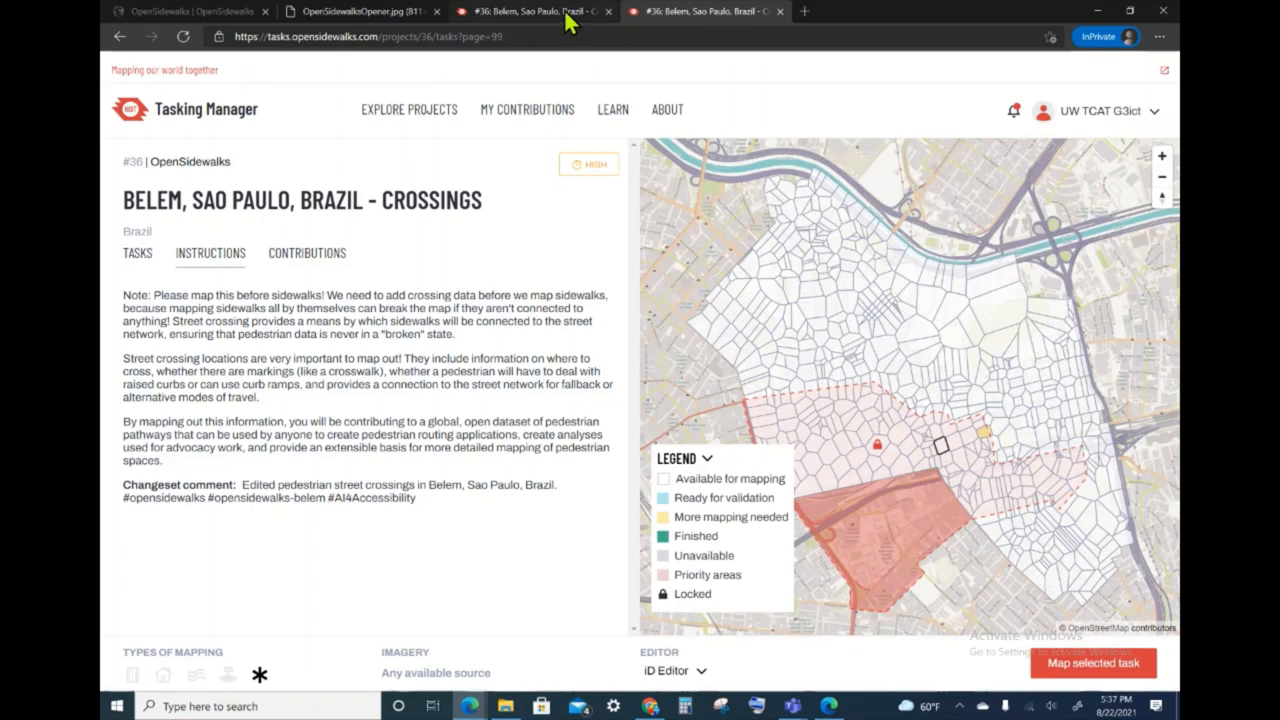
pyautogui.click(1096, 660)
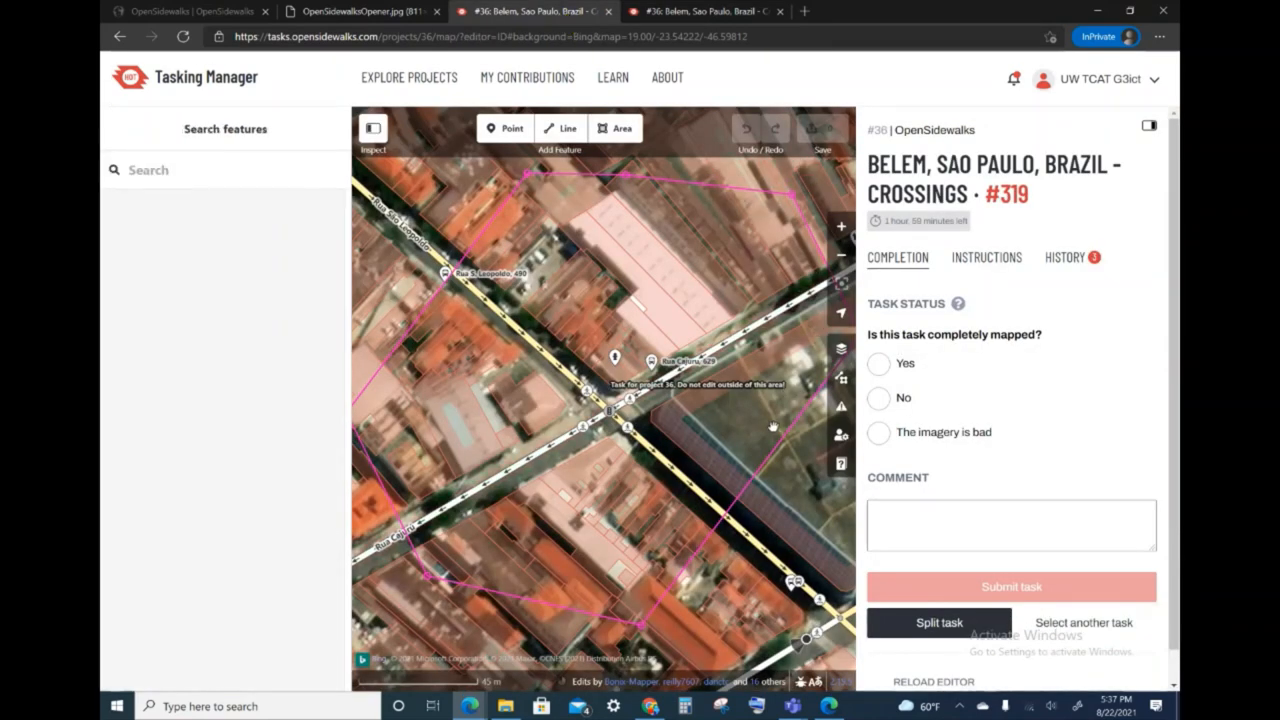
pyautogui.click(648, 358)
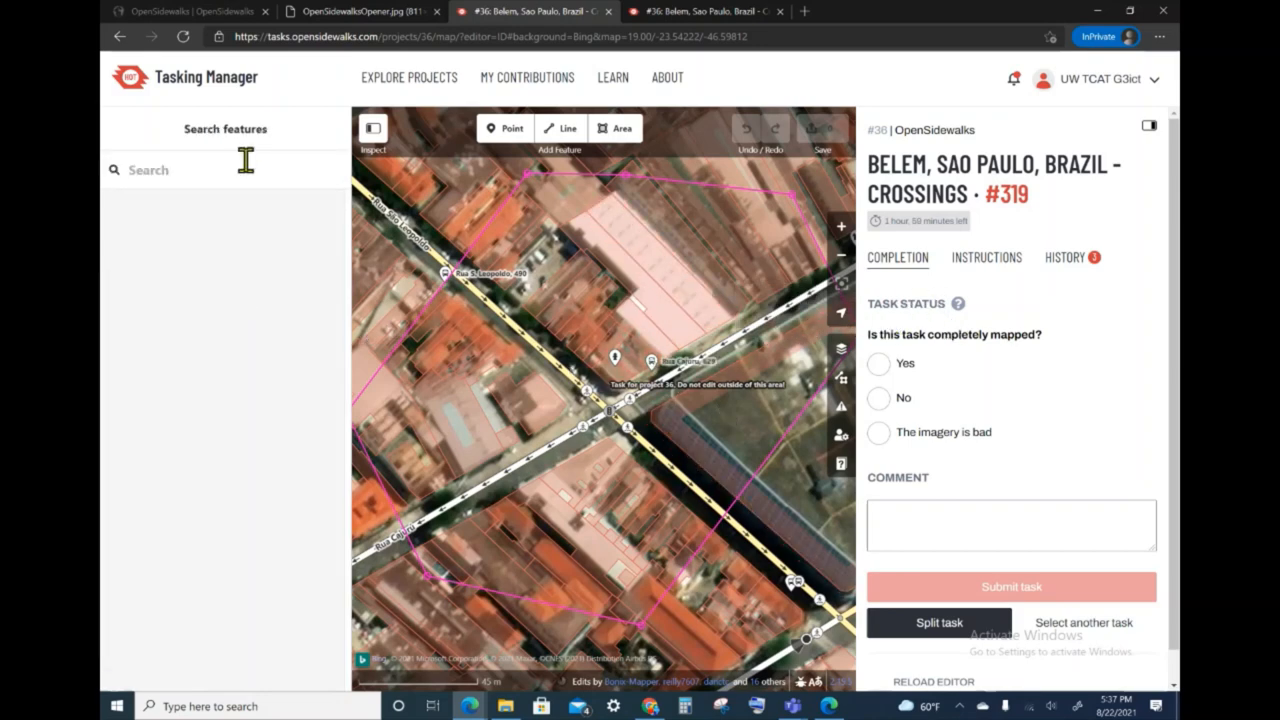
pyautogui.moveTo(300, 168)
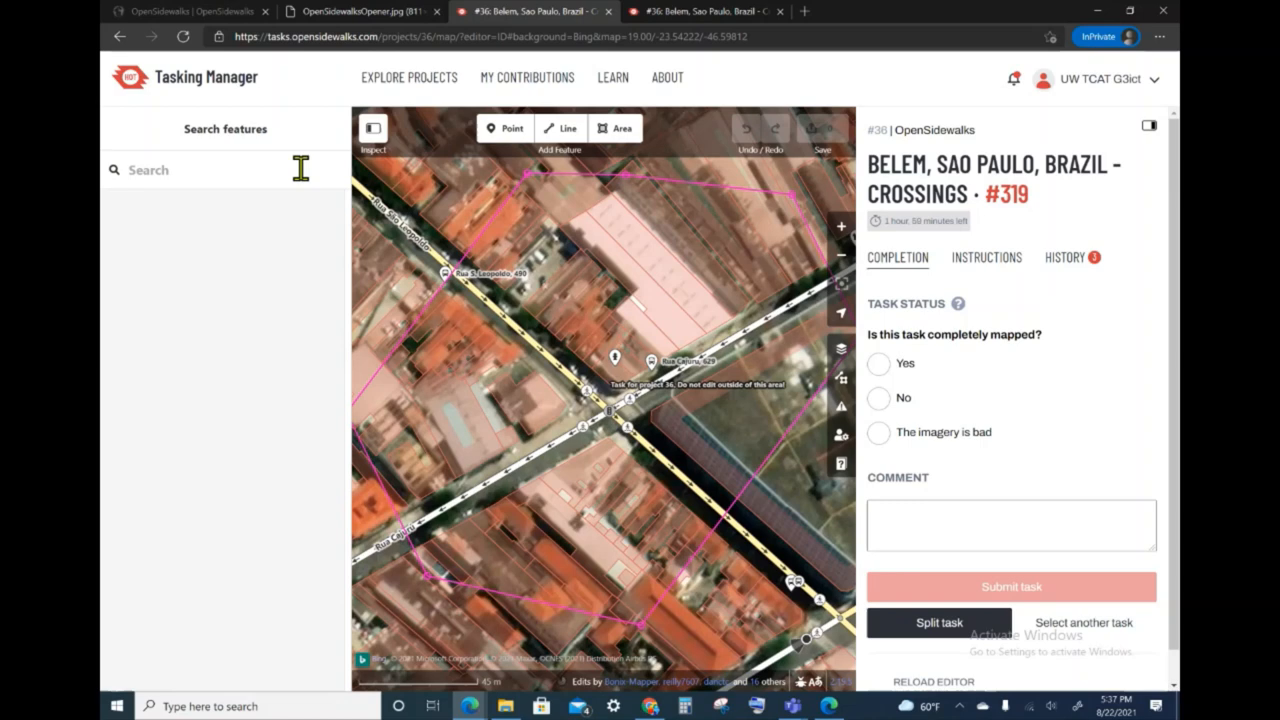
pyautogui.moveTo(302, 148)
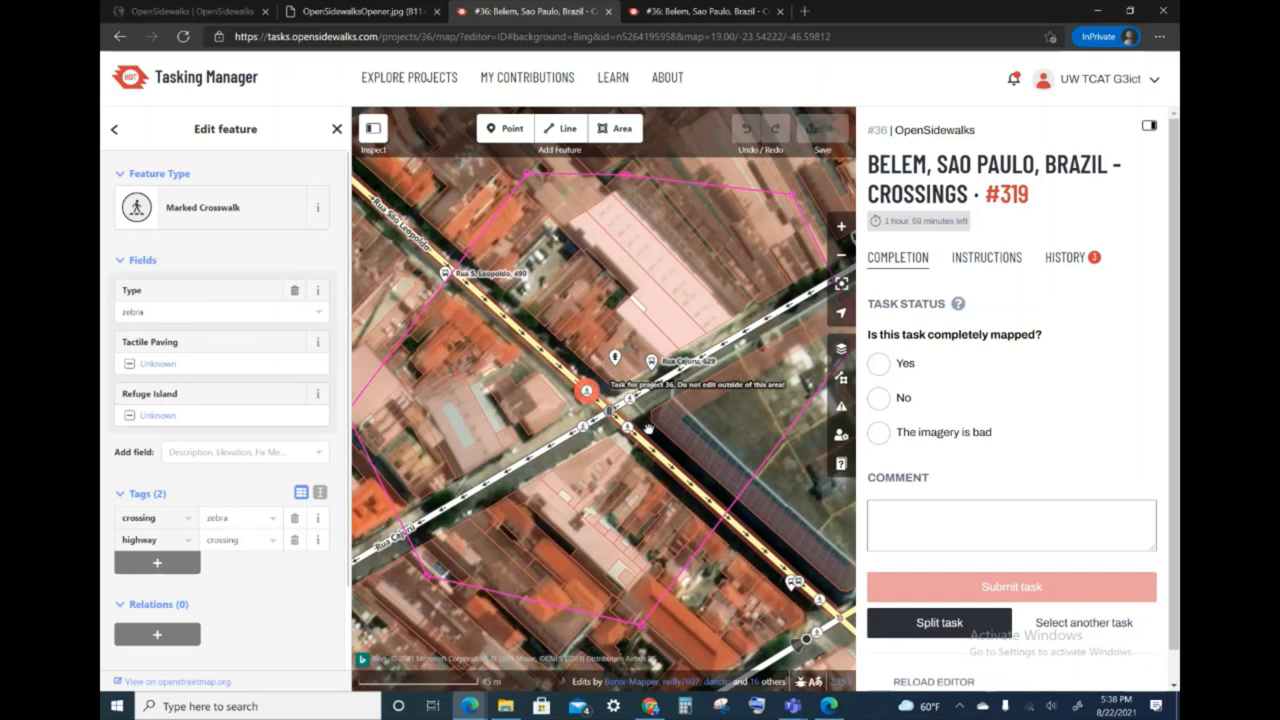
pyautogui.moveTo(1020, 232)
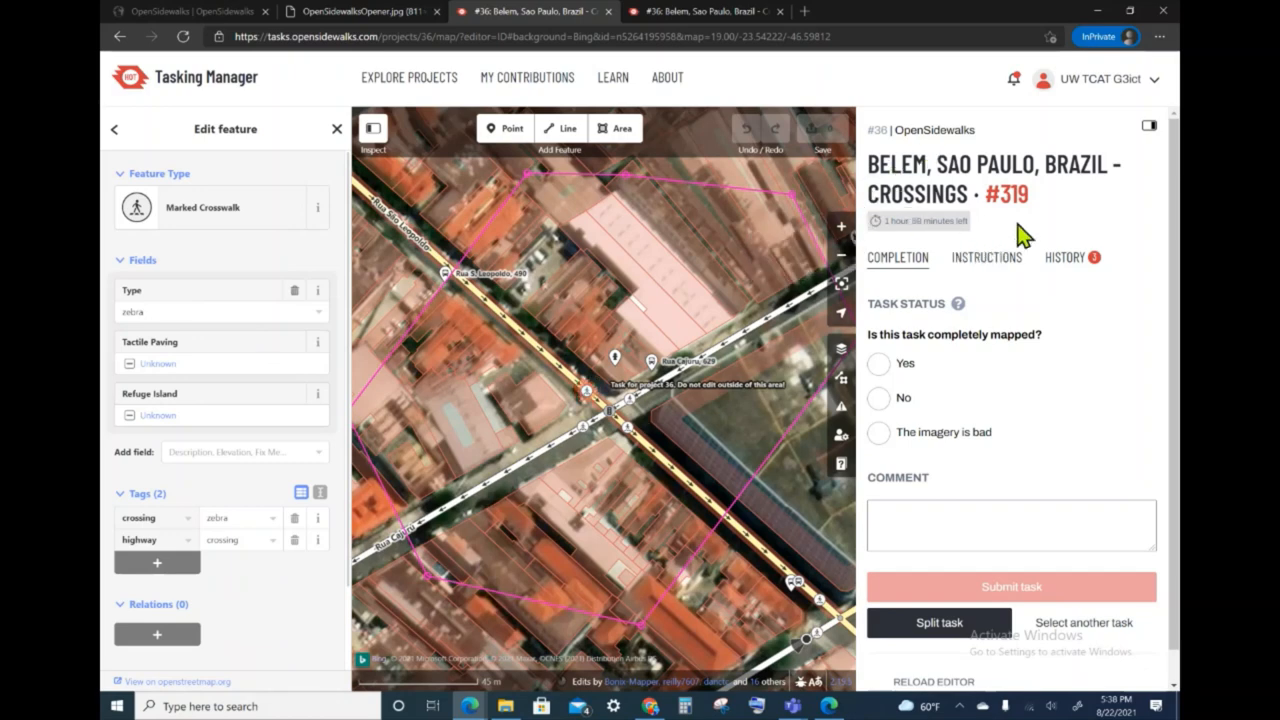
pyautogui.moveTo(990, 368)
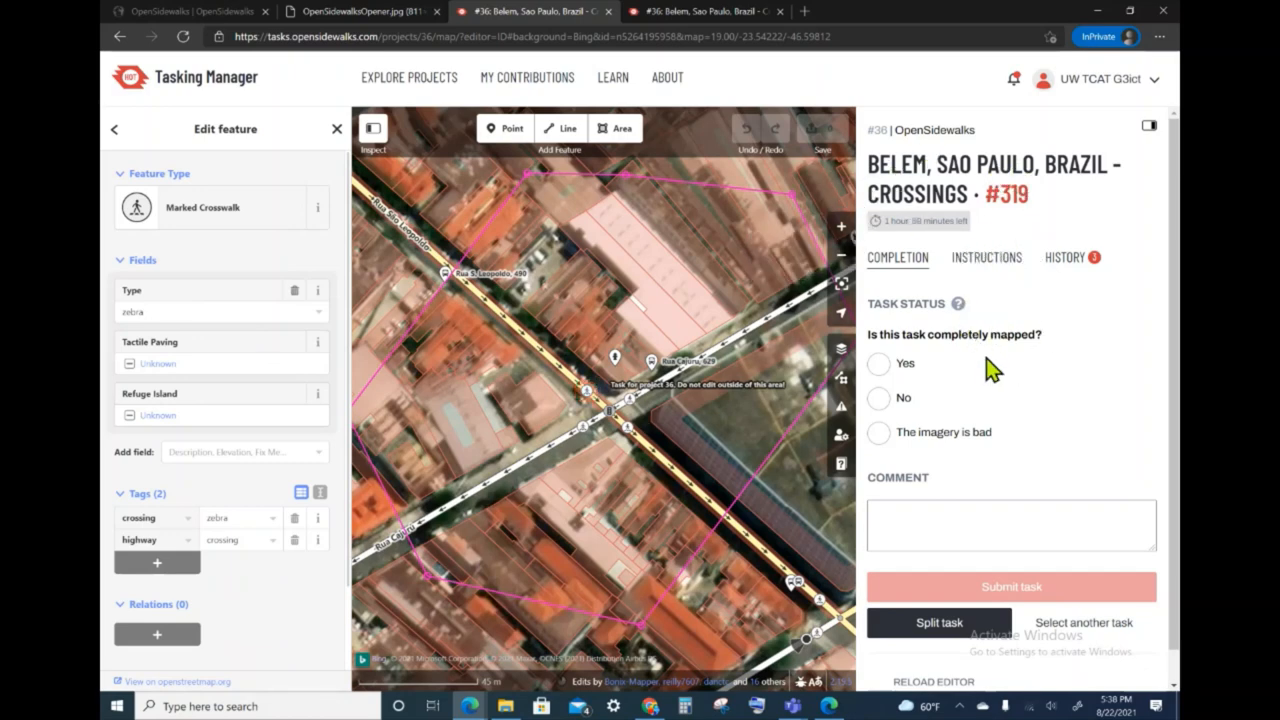
pyautogui.moveTo(1044, 452)
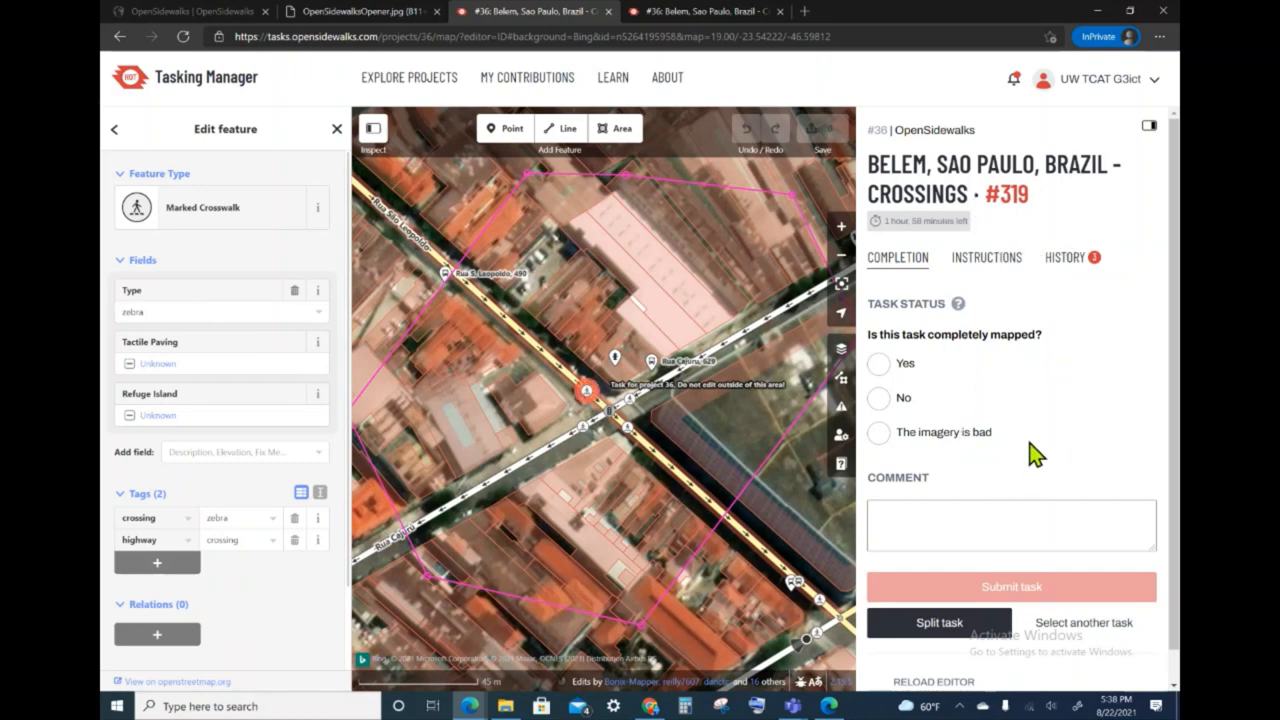
pyautogui.moveTo(1096, 262)
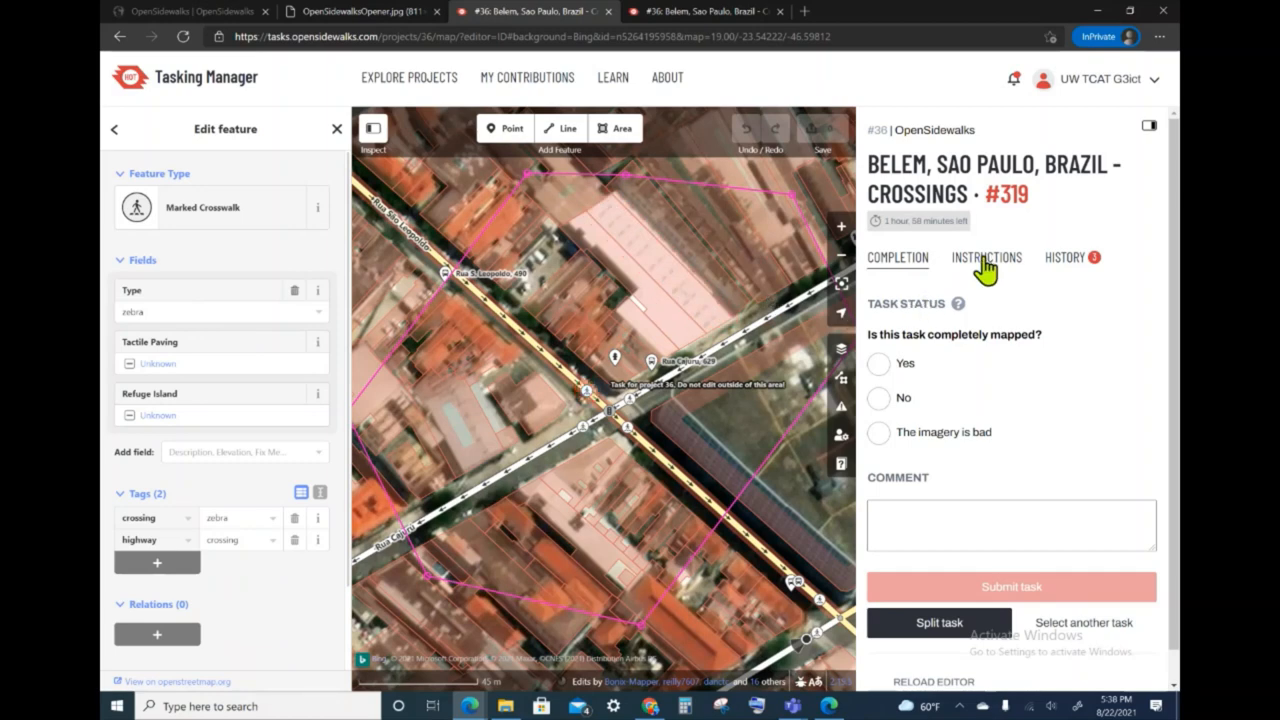
pyautogui.click(986, 256)
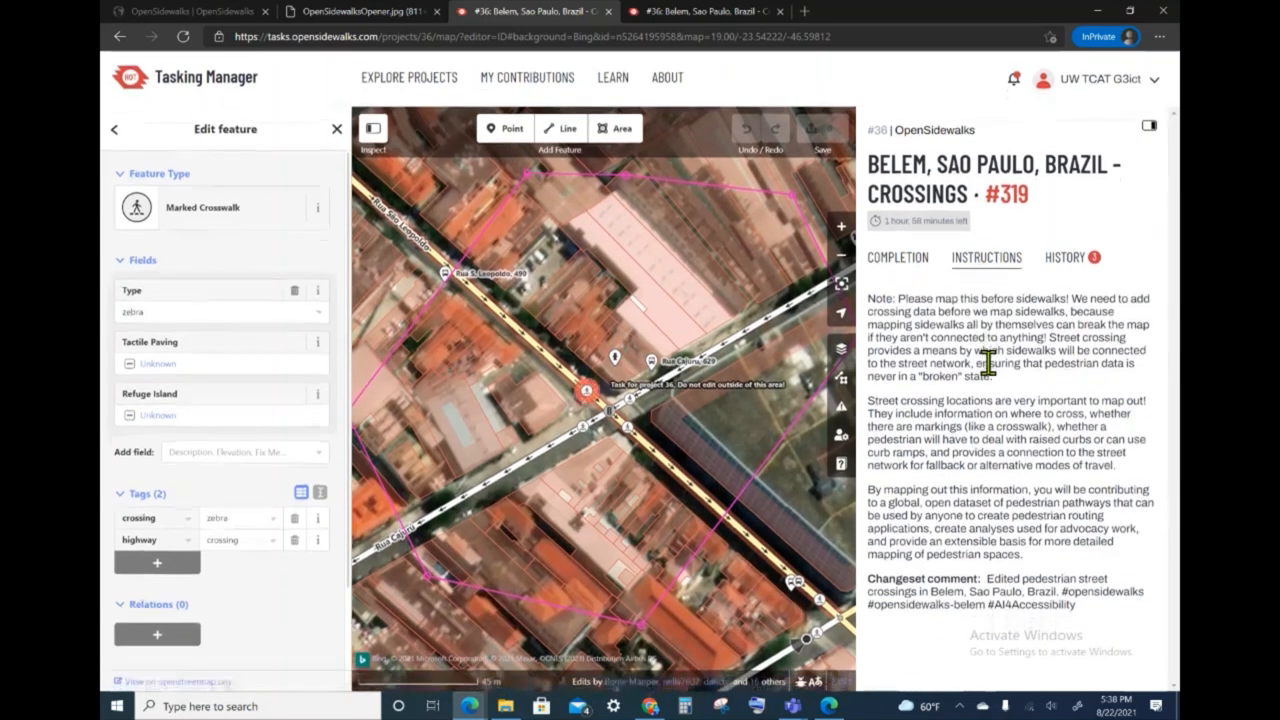
pyautogui.moveTo(1012, 420)
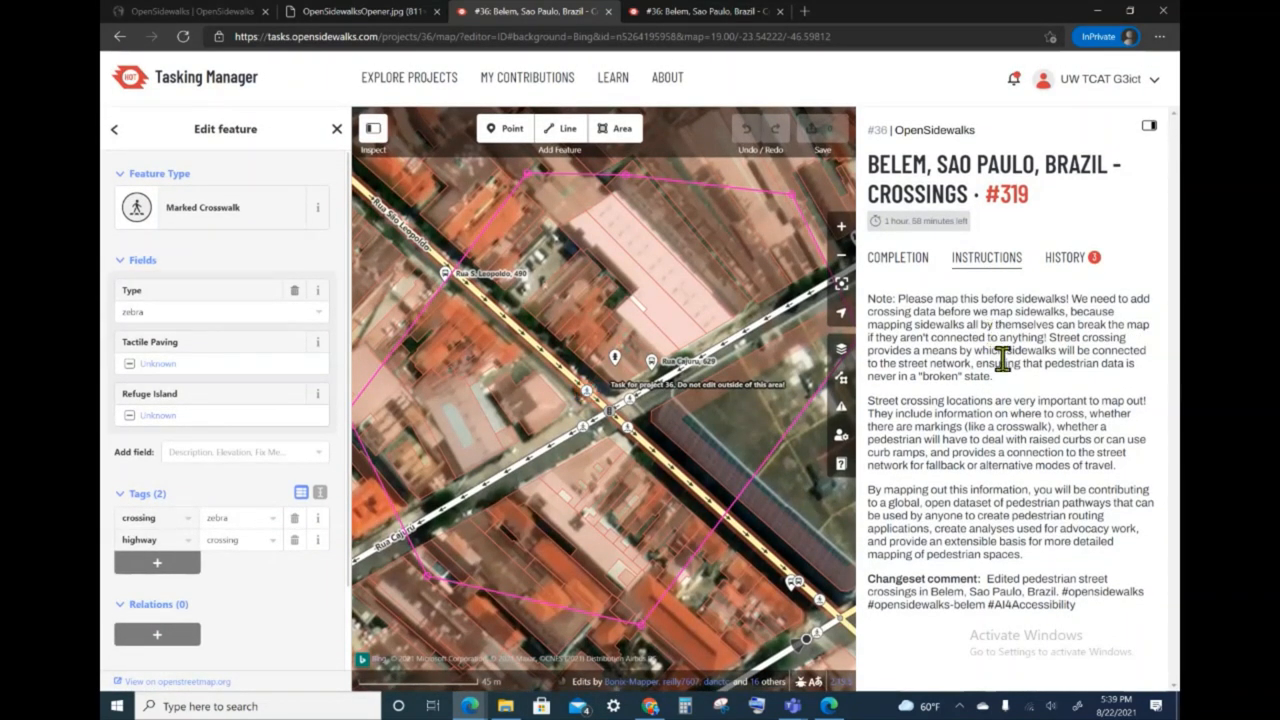
pyautogui.moveTo(1010, 428)
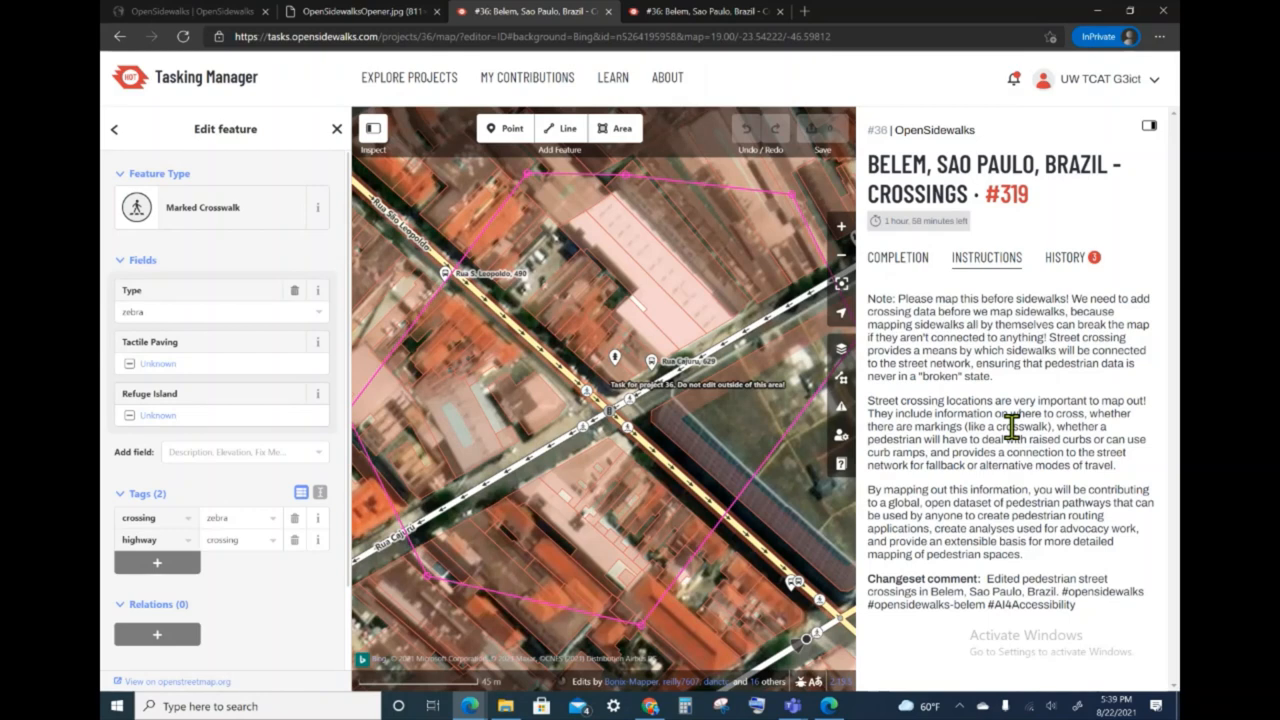
pyautogui.click(616, 412)
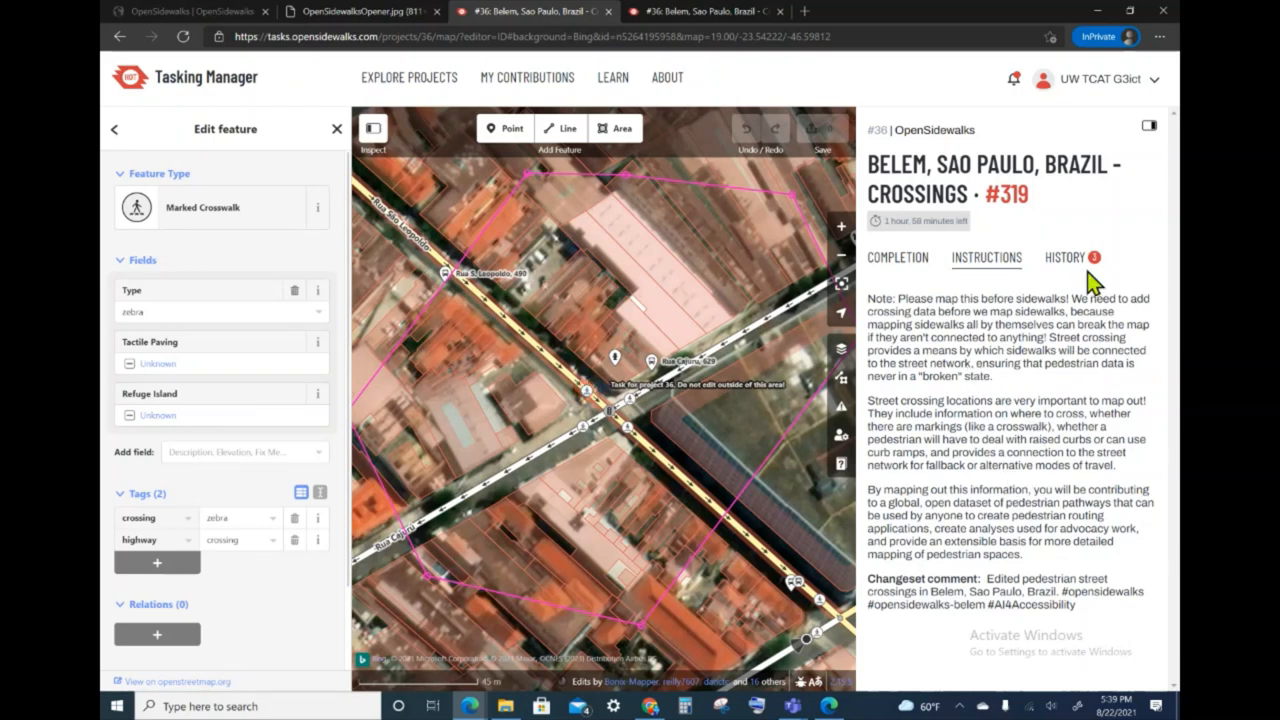
pyautogui.click(1064, 256)
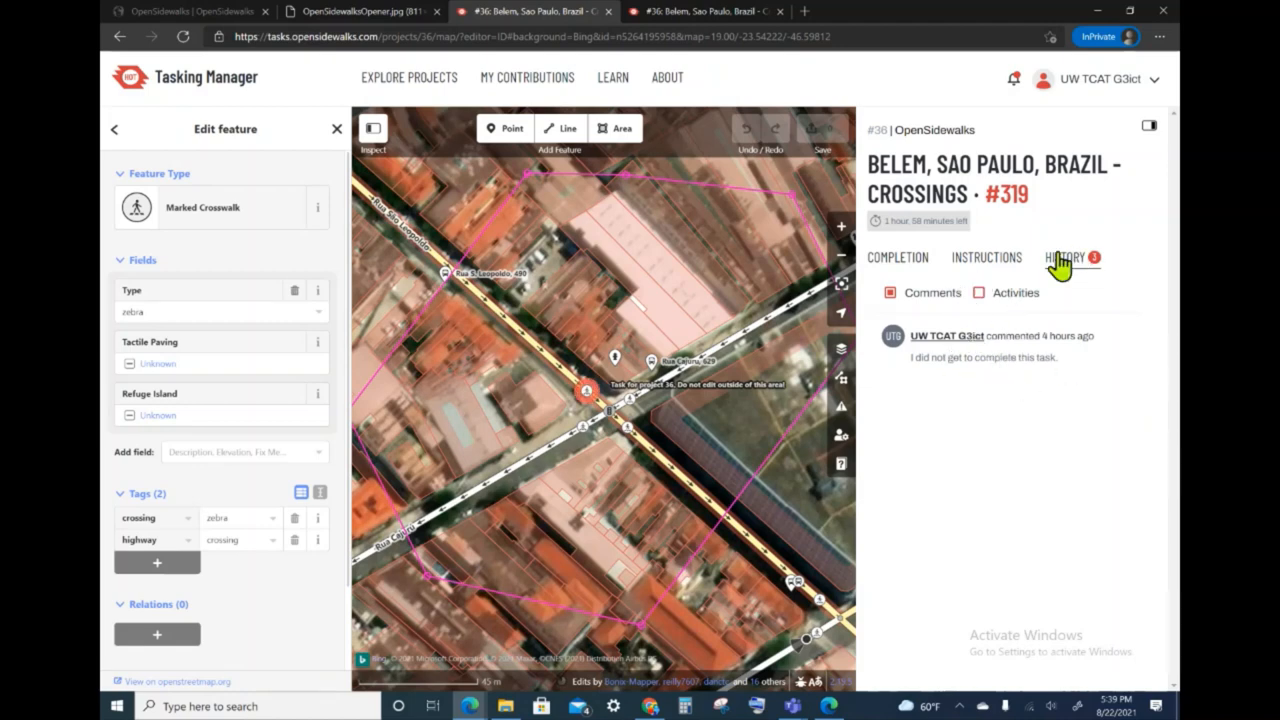
pyautogui.click(900, 256)
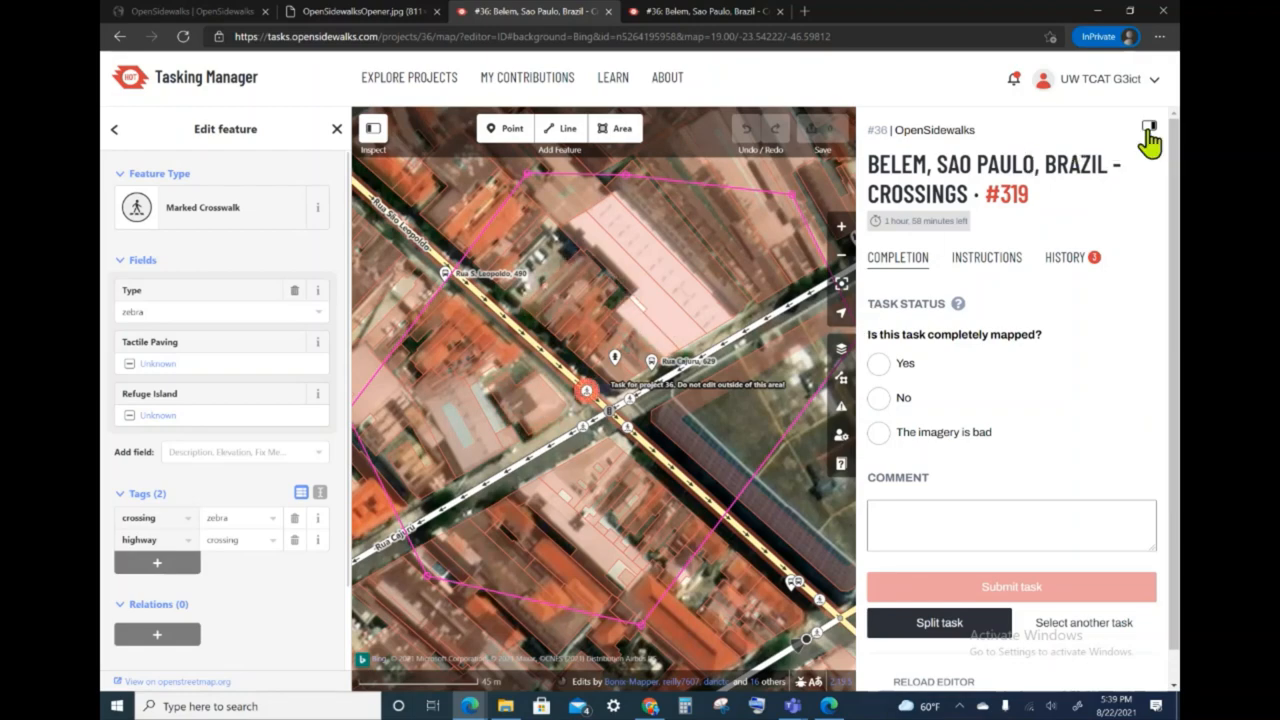
pyautogui.click(1148, 128)
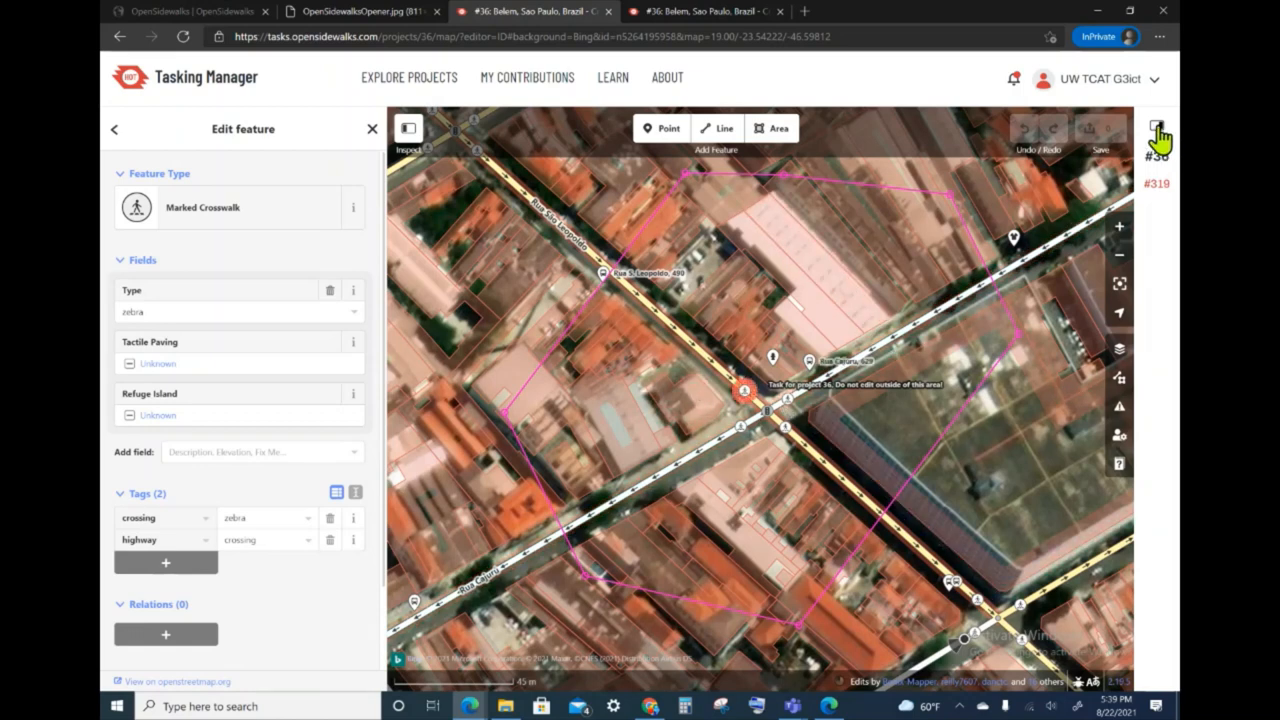
pyautogui.click(1160, 128)
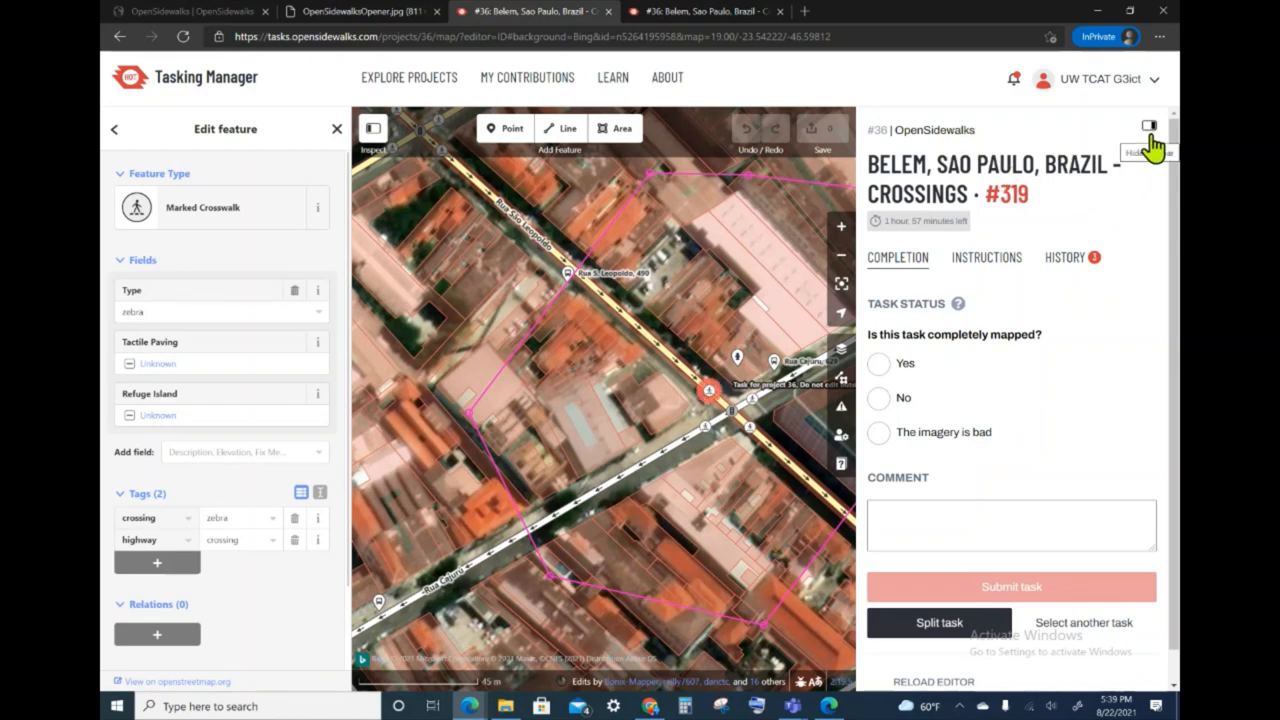
pyautogui.moveTo(900, 270)
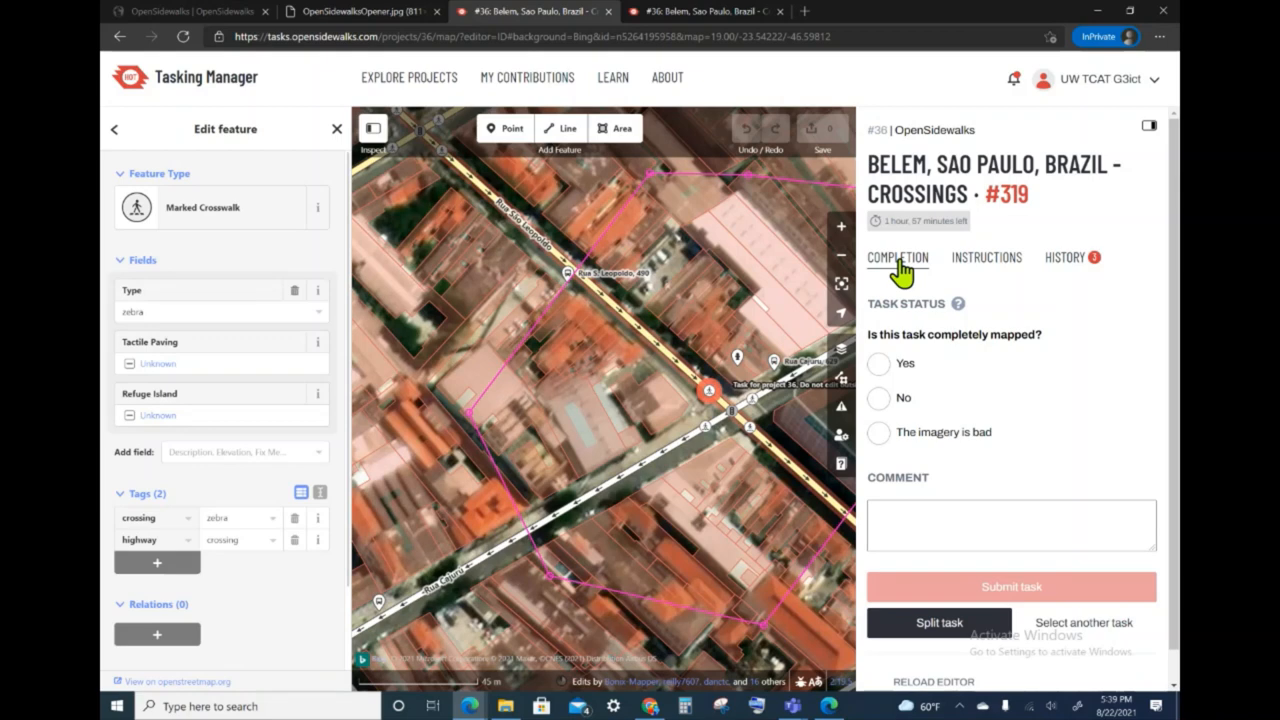
pyautogui.moveTo(1032, 338)
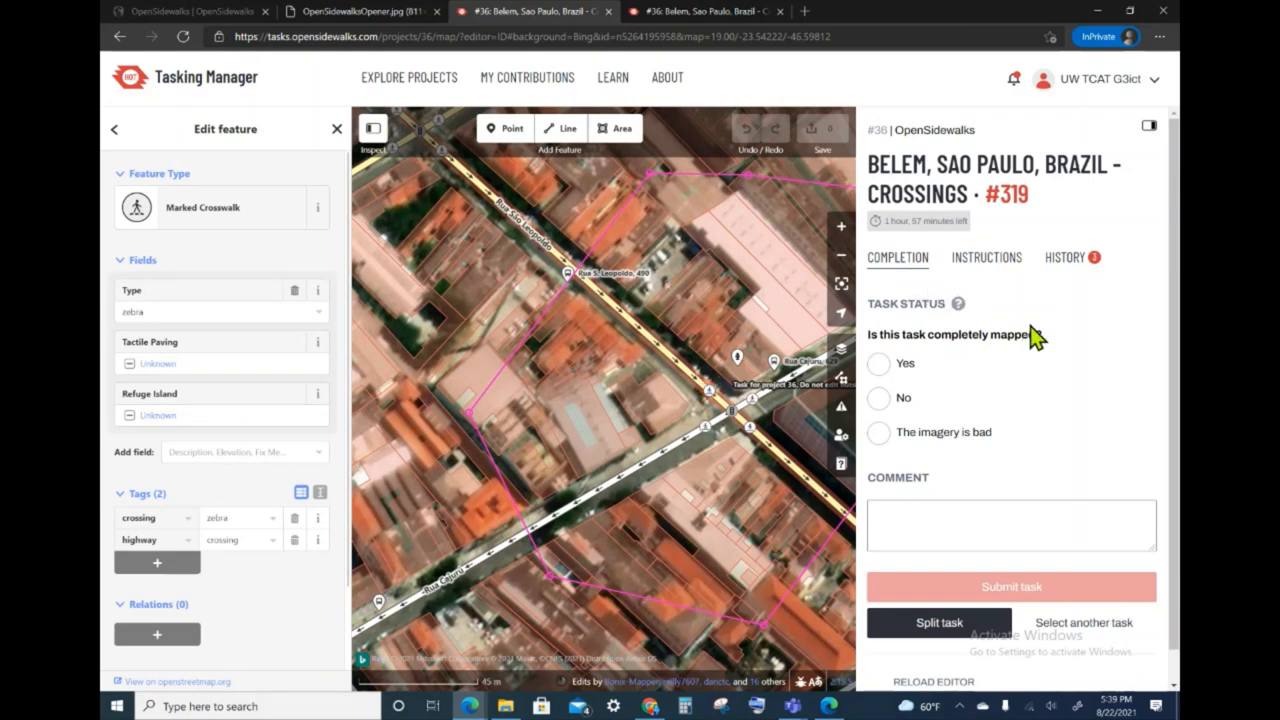
pyautogui.moveTo(936, 360)
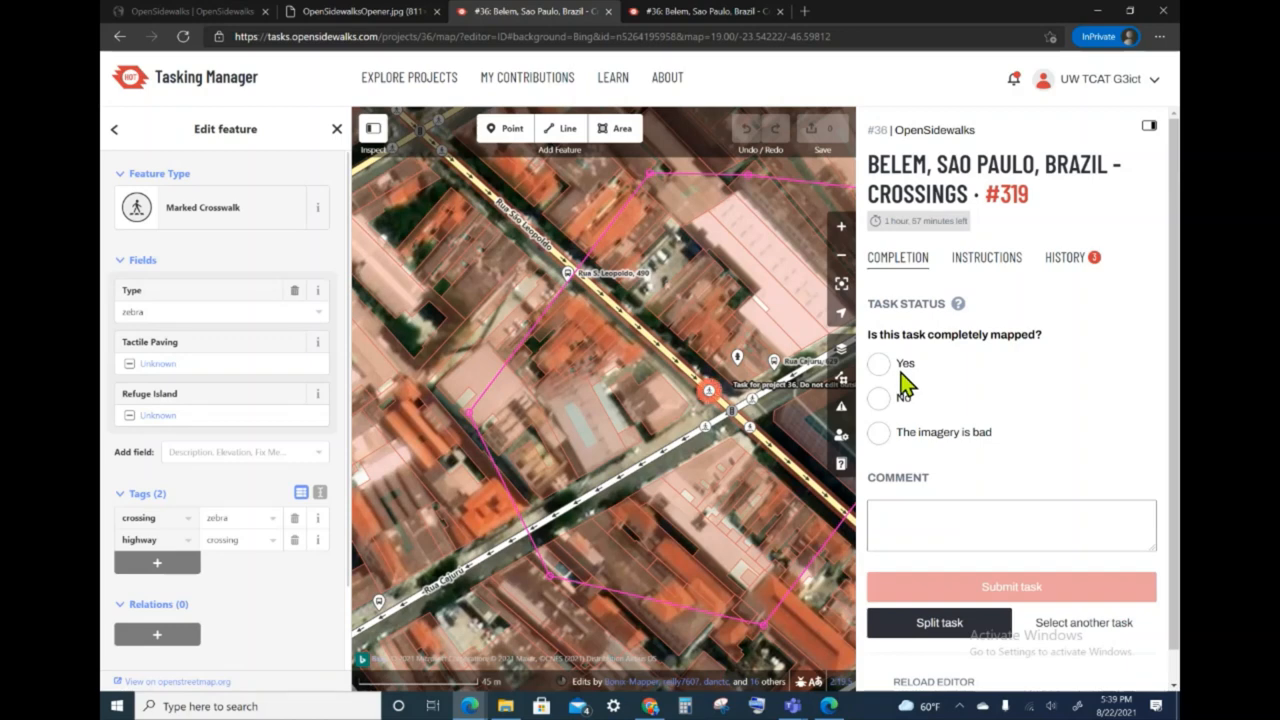
pyautogui.moveTo(928, 448)
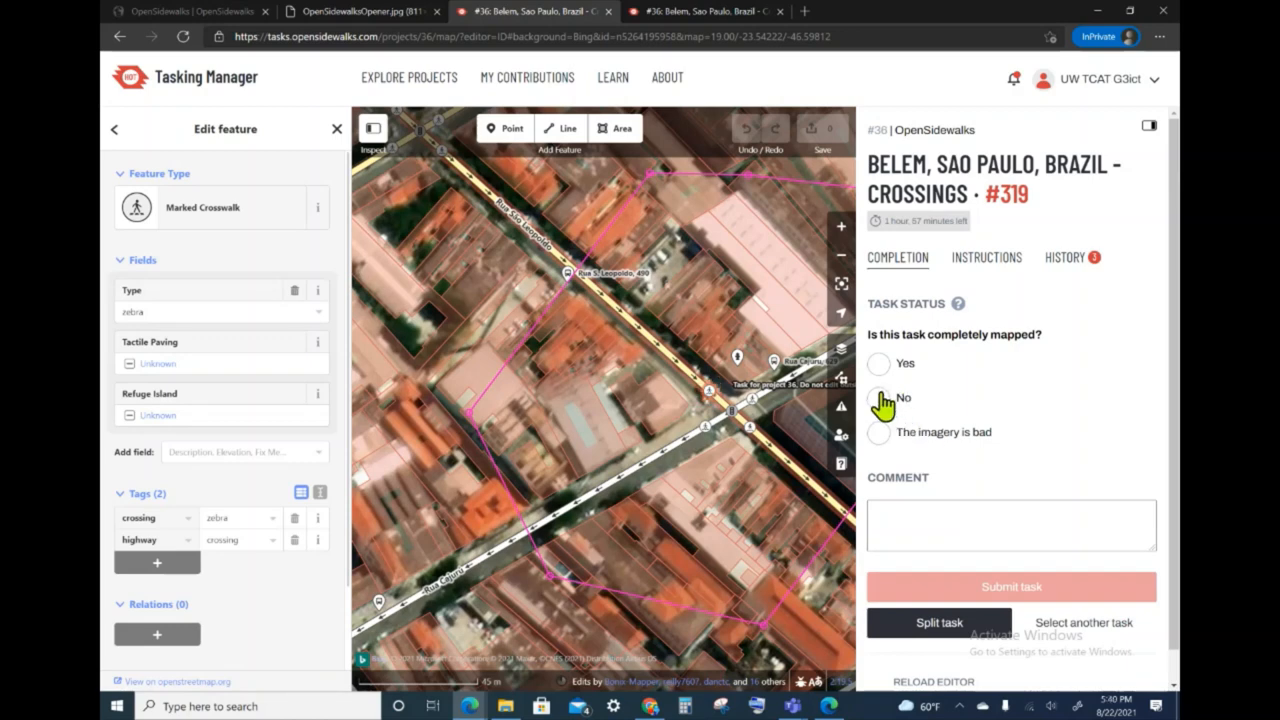
# Answer 'No' to completely mapped and enter the comment 'Not complete' for task #319.
pyautogui.click(878, 398)
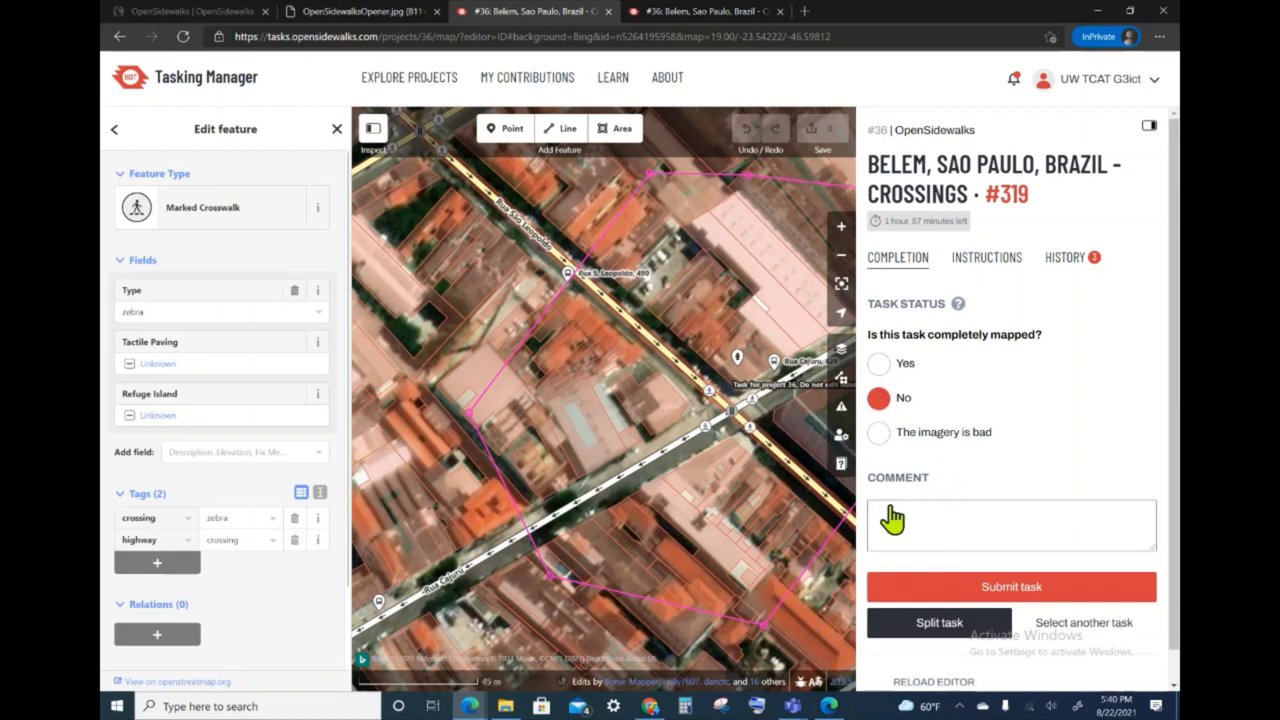
pyautogui.click(1010, 524)
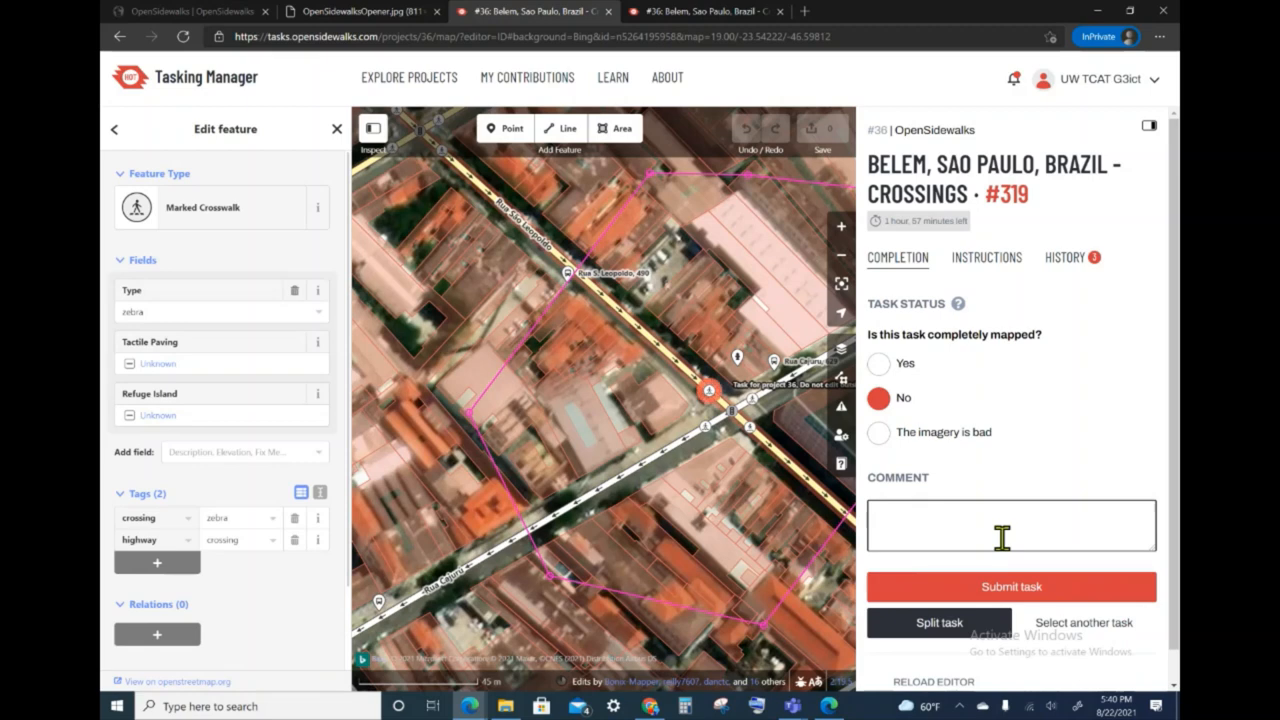
pyautogui.write('Not comple')
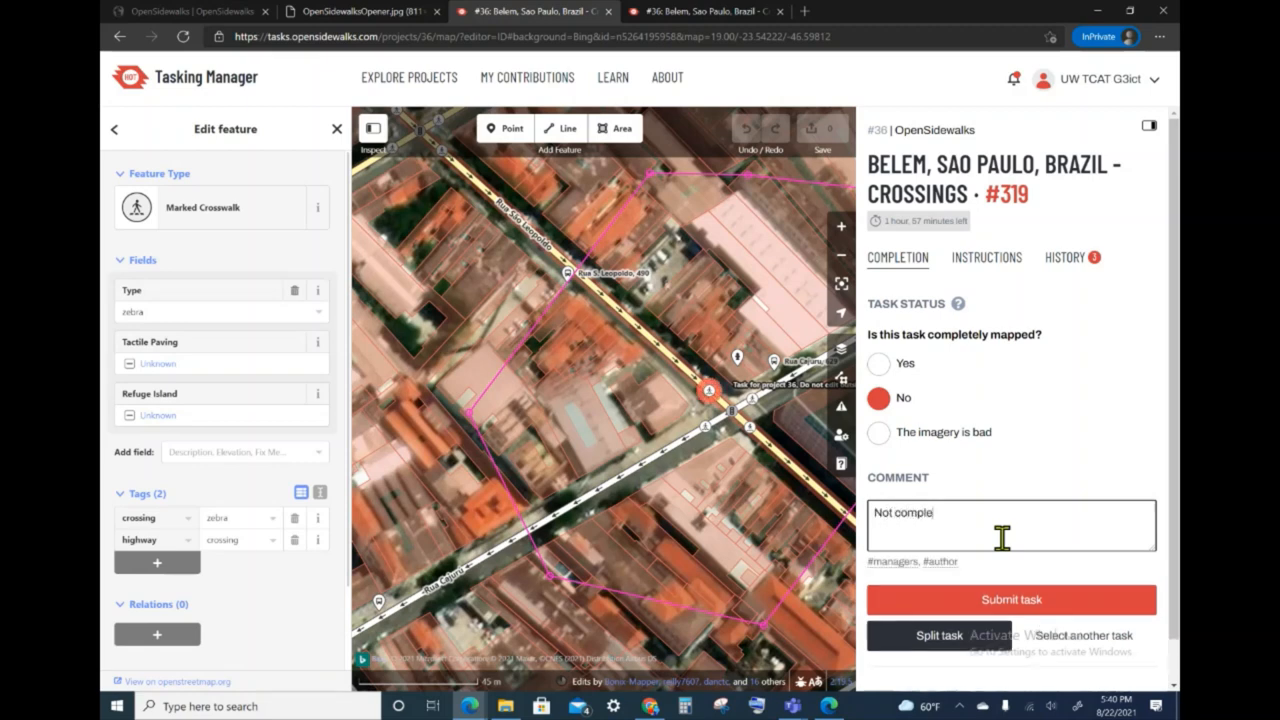
pyautogui.write('te')
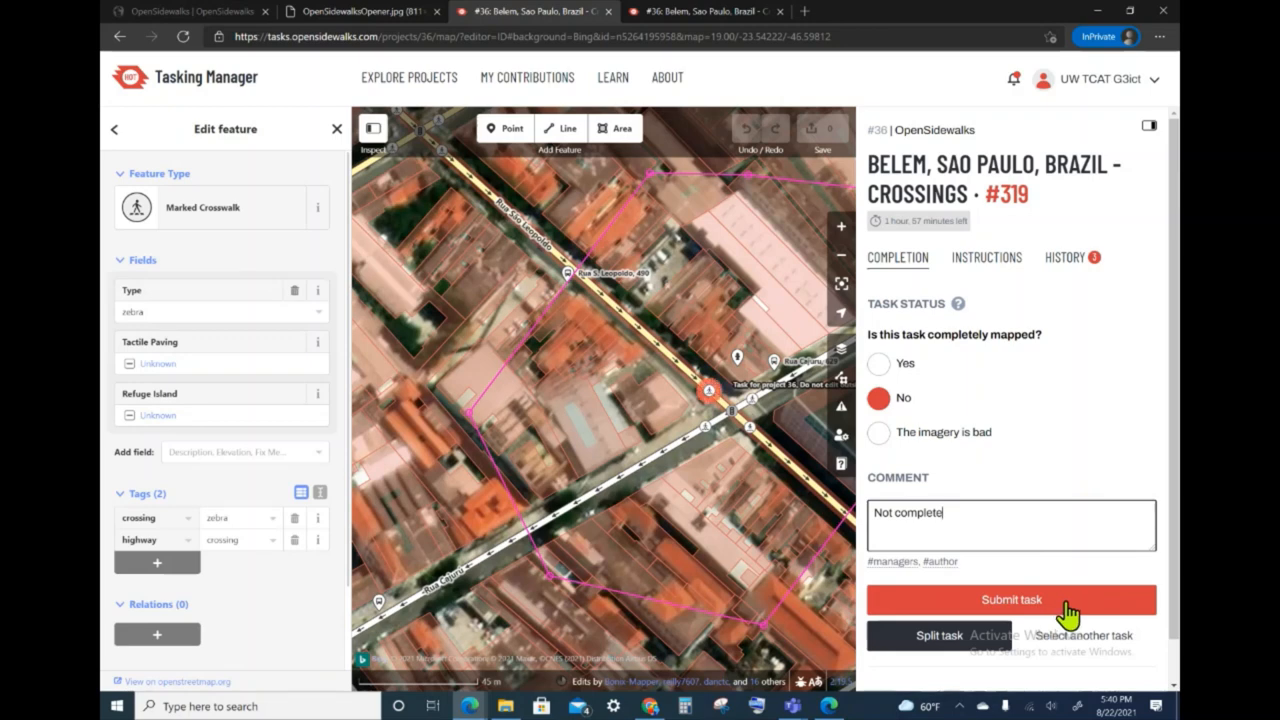
pyautogui.moveTo(1122, 638)
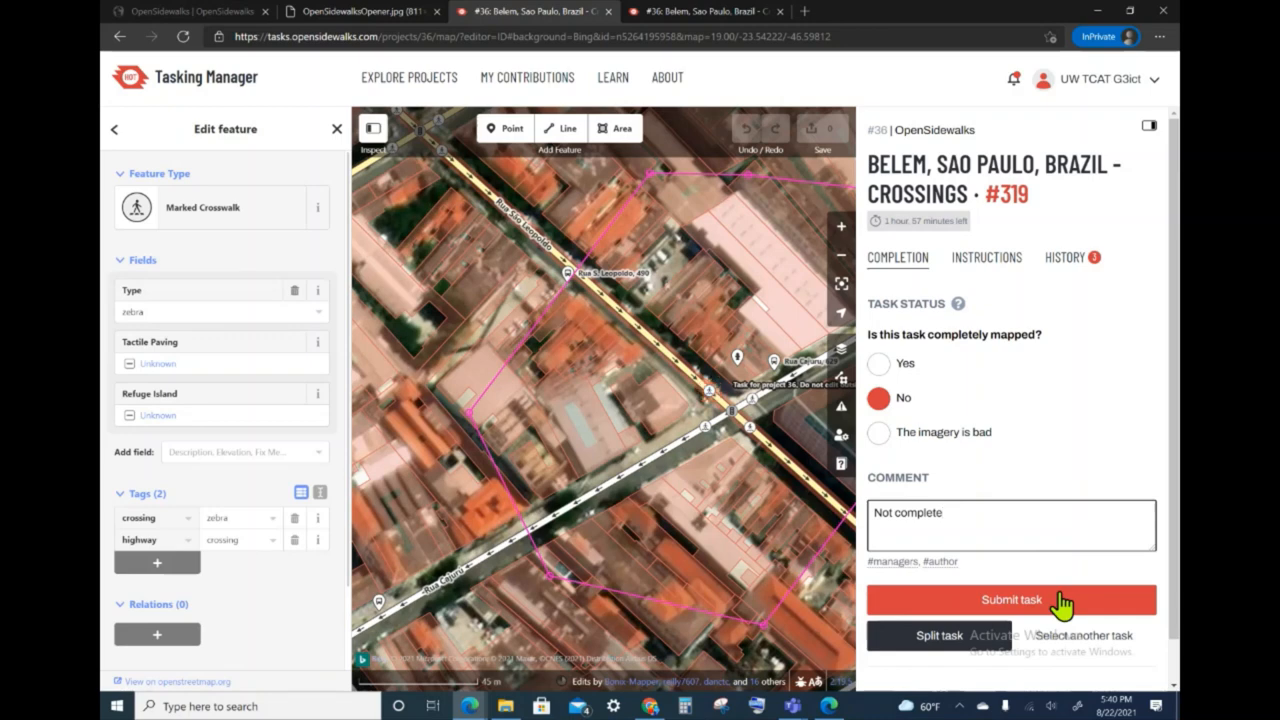
# Submit task #319 as not complete, returning to the Belem crossings task map.
pyautogui.click(1010, 600)
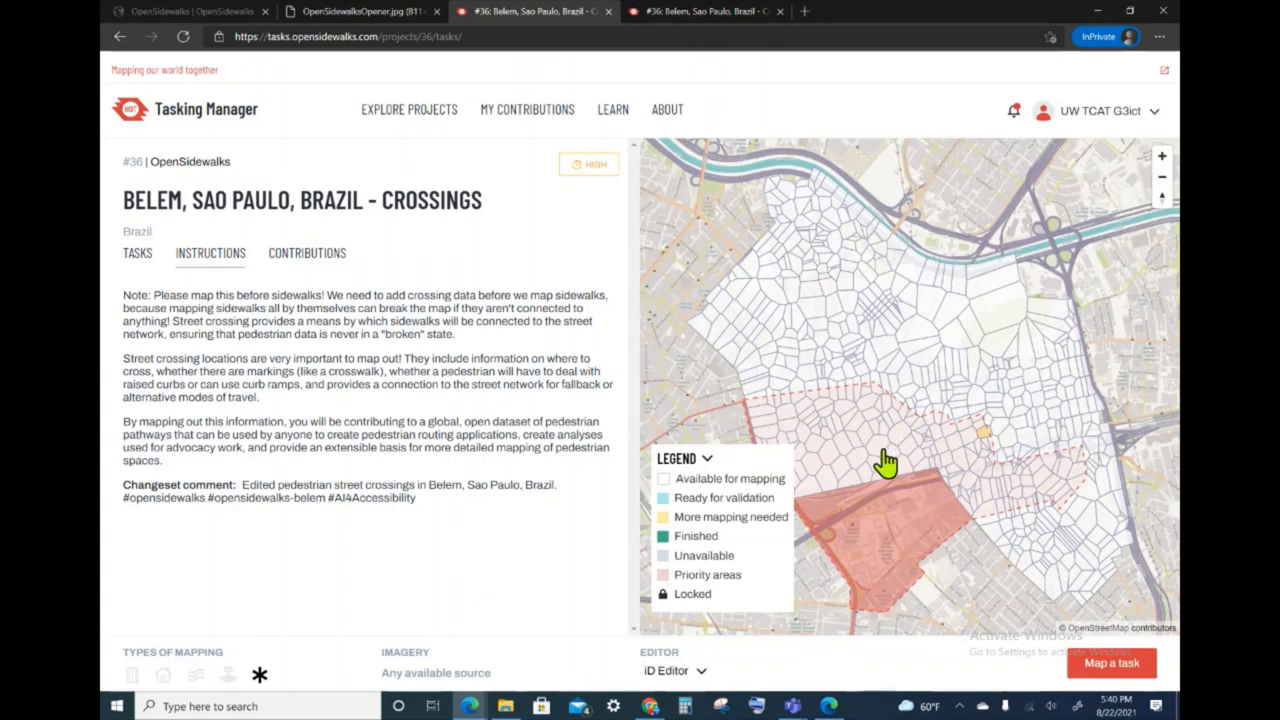
pyautogui.moveTo(796, 482)
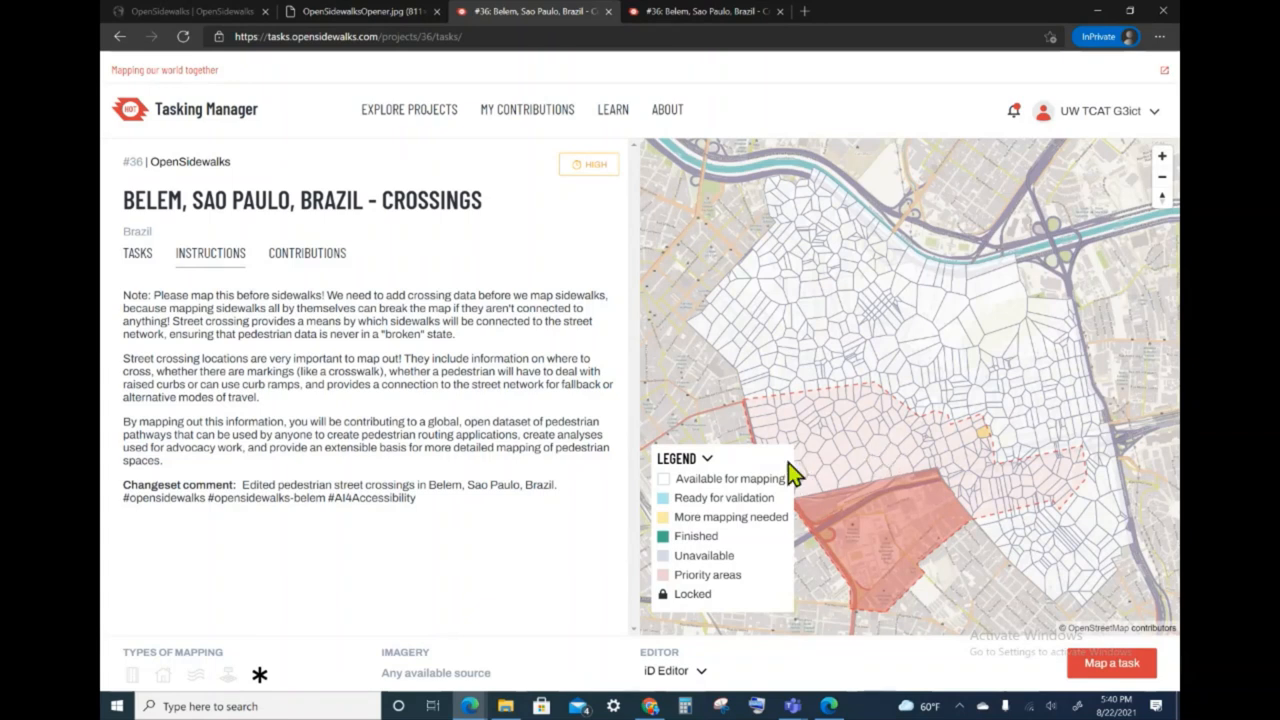
pyautogui.moveTo(744, 604)
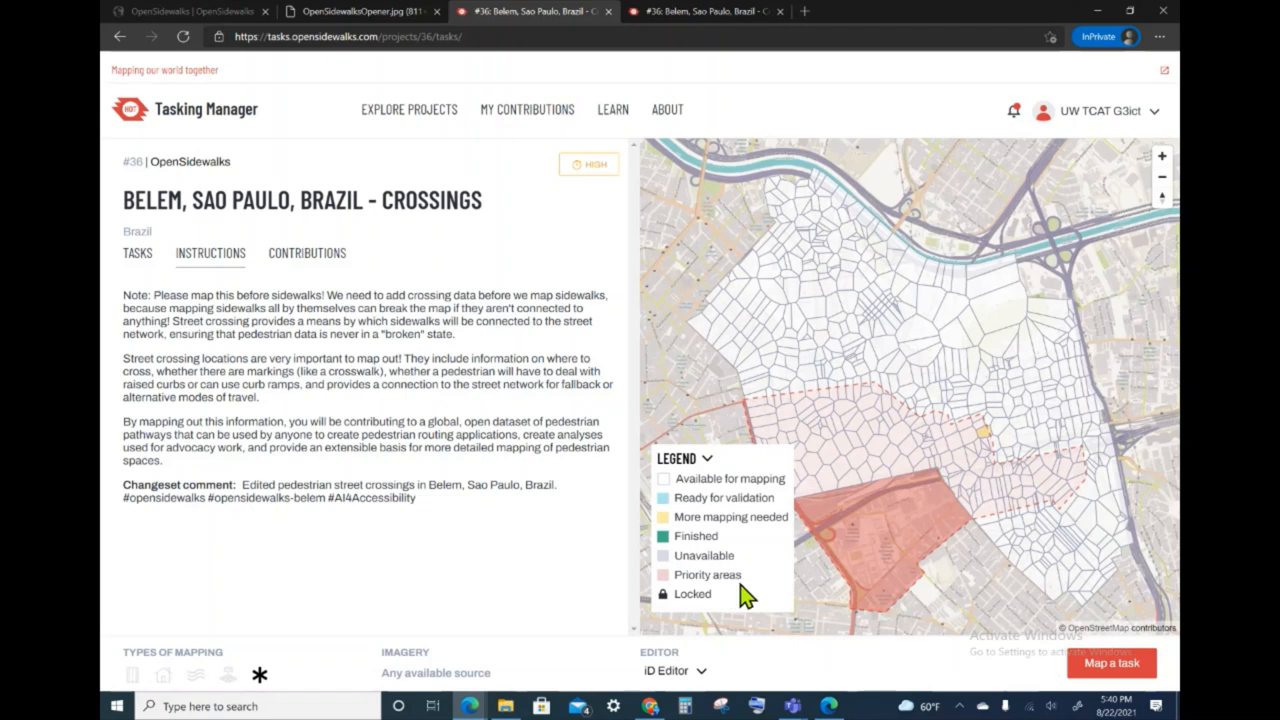